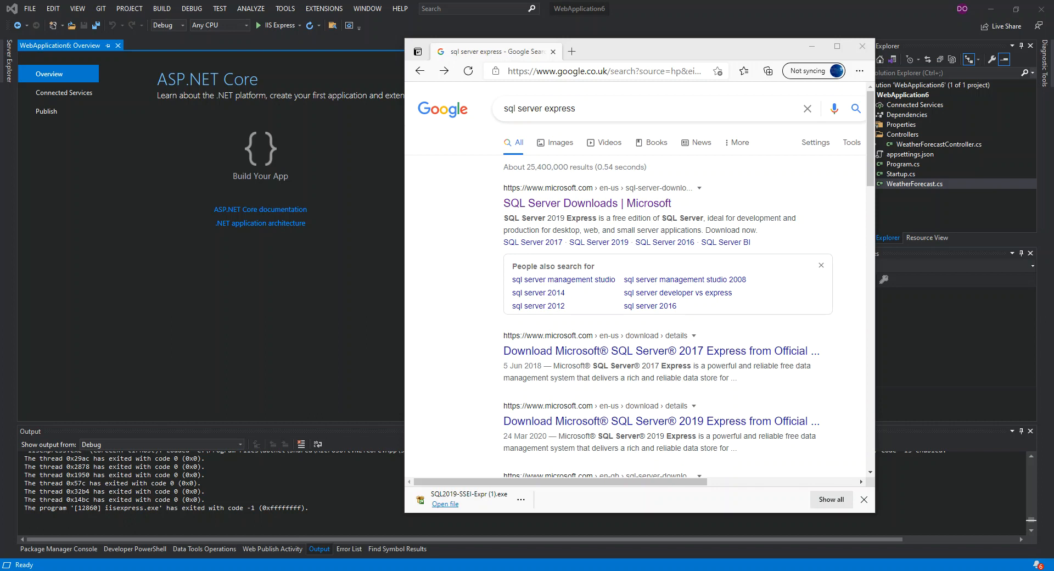
pyautogui.moveTo(956, 235)
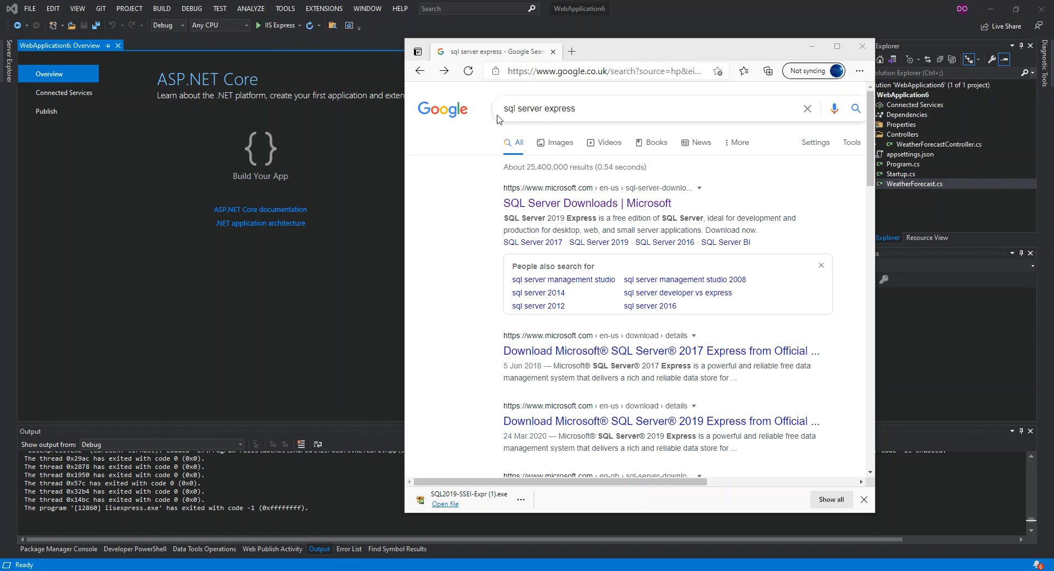
pyautogui.moveTo(579, 126)
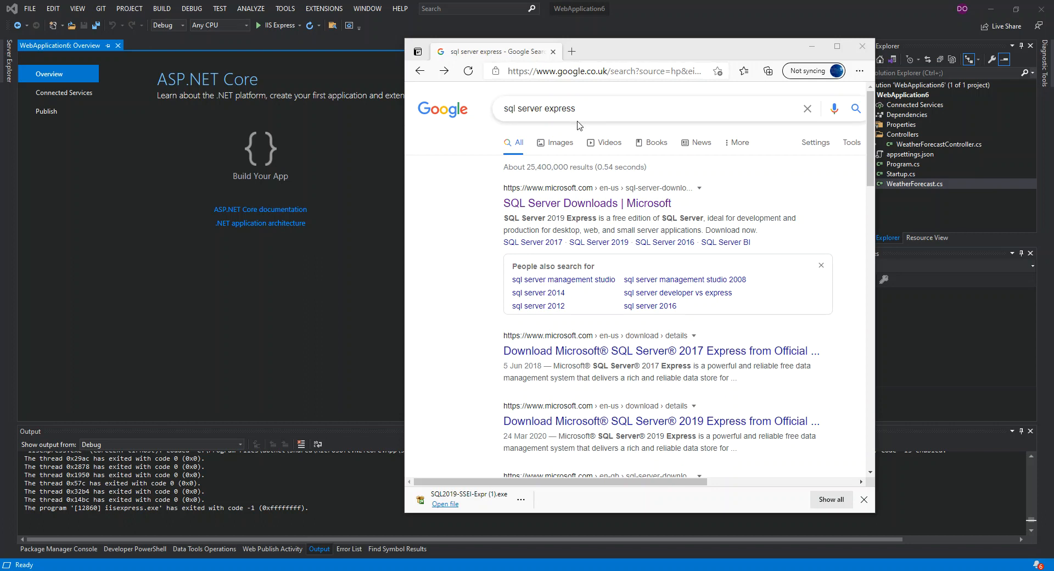
pyautogui.moveTo(451, 200)
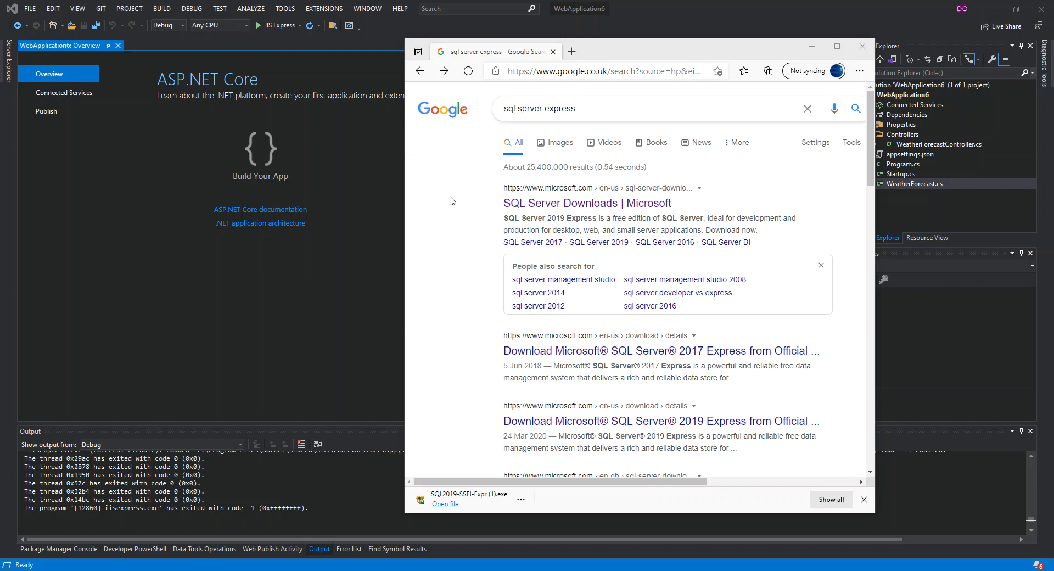
pyautogui.moveTo(526, 206)
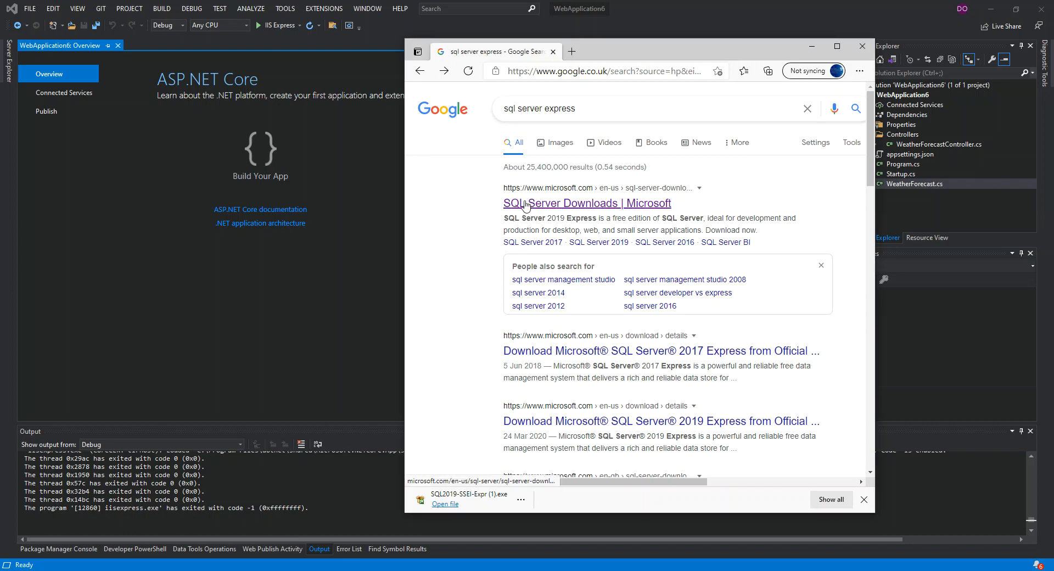
pyautogui.moveTo(565, 204)
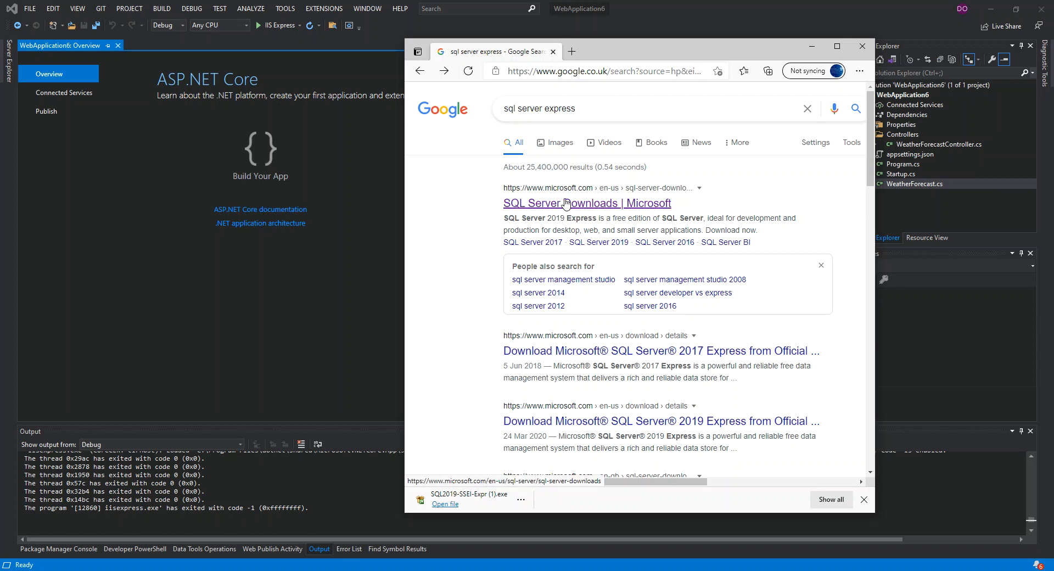
# - Open the 'SQL Server Downloads | Microsoft' result for the sql server express search
pyautogui.click(586, 203)
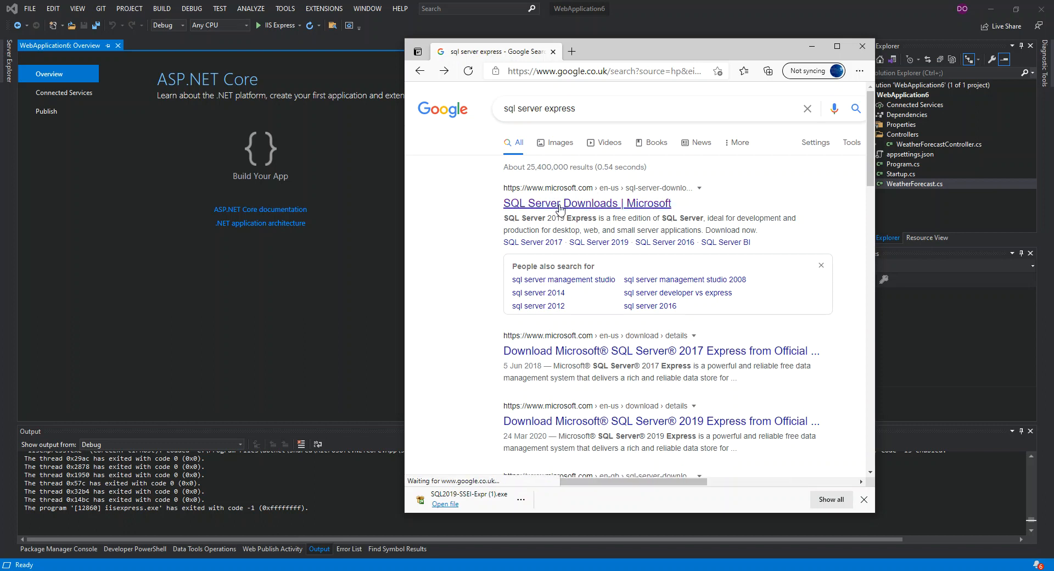
# - Load the SQL Server Downloads page and scroll down to the free SQL Server 2019 Express edition
pyautogui.click(586, 203)
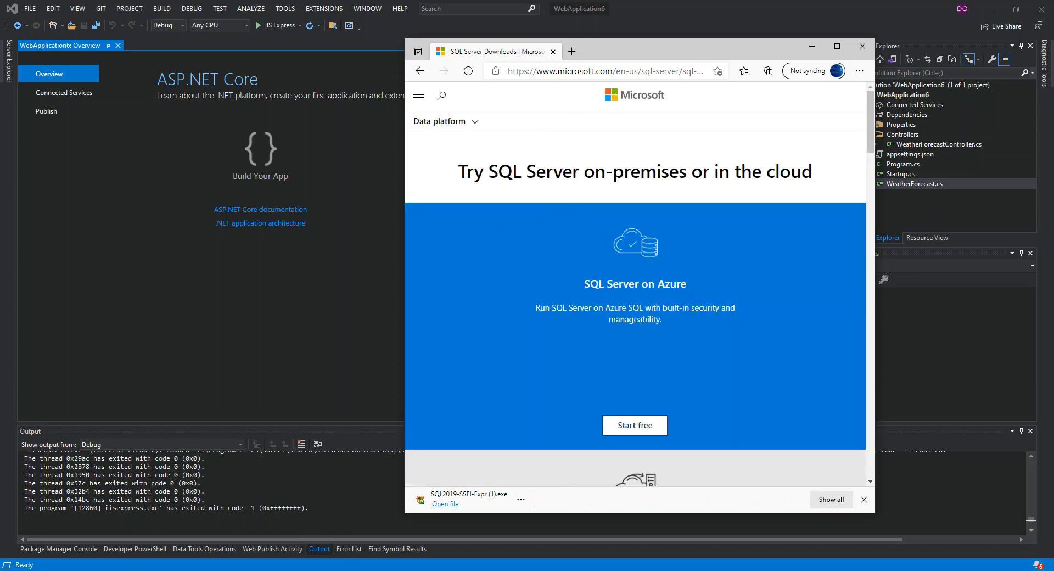
pyautogui.scroll(-3)
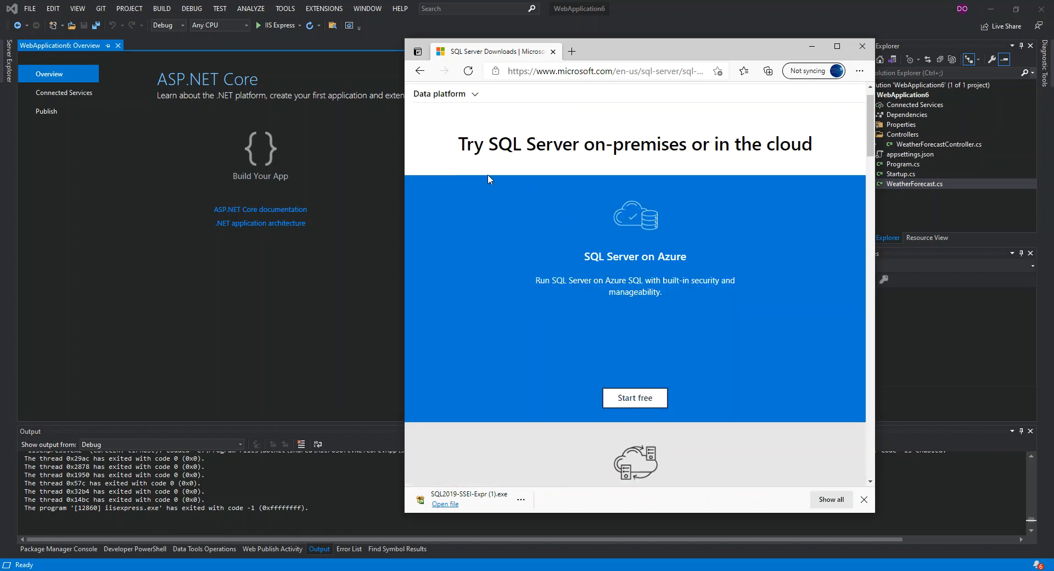
pyautogui.scroll(-3)
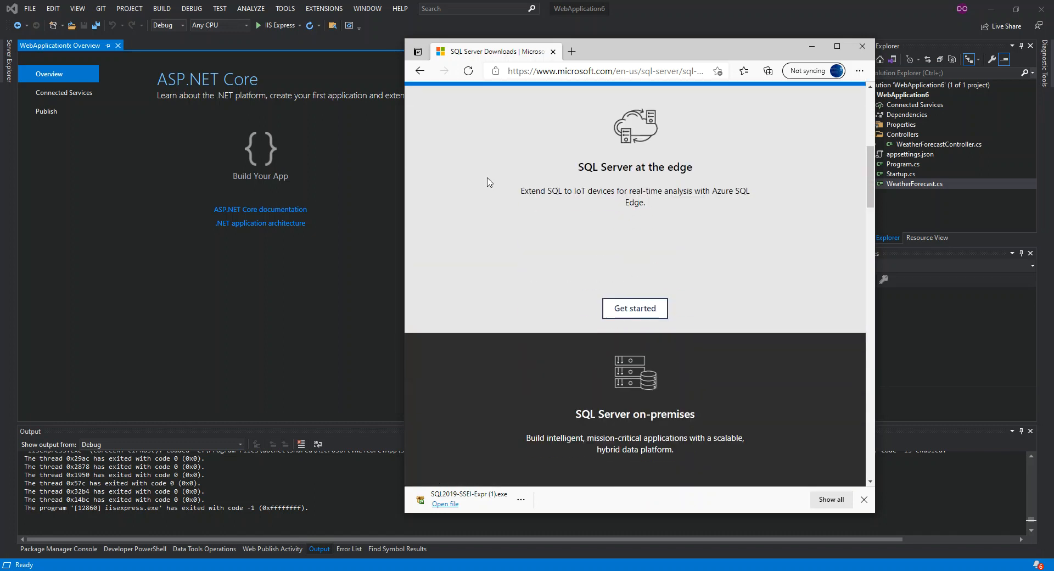
pyautogui.scroll(-3)
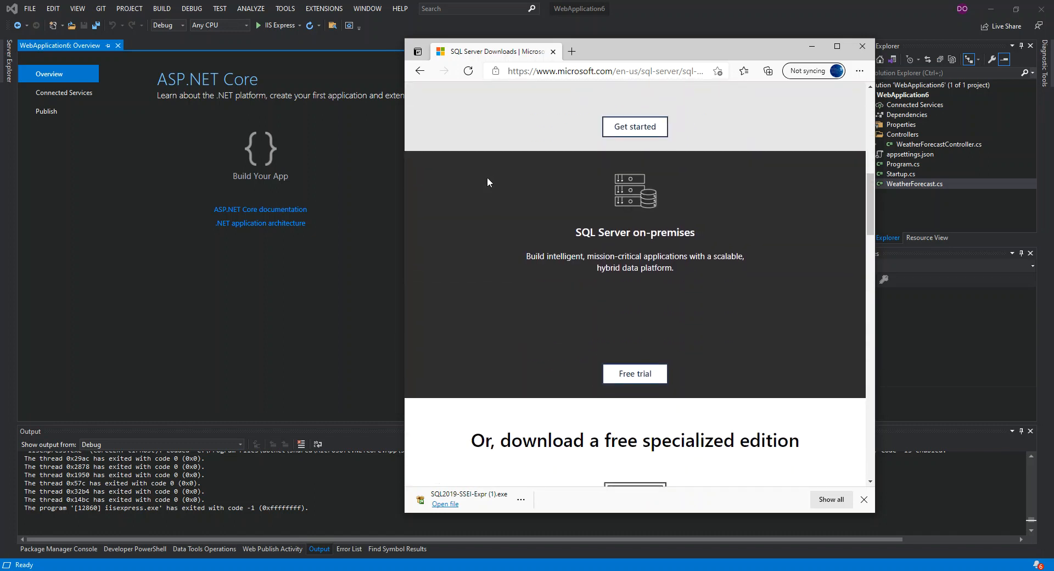
pyautogui.scroll(-3)
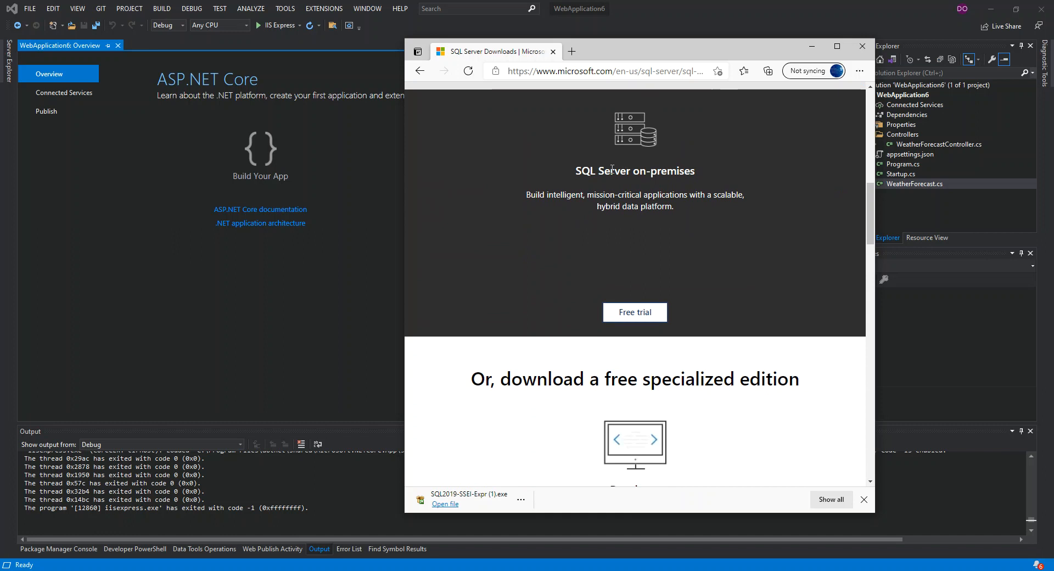
pyautogui.moveTo(544, 206)
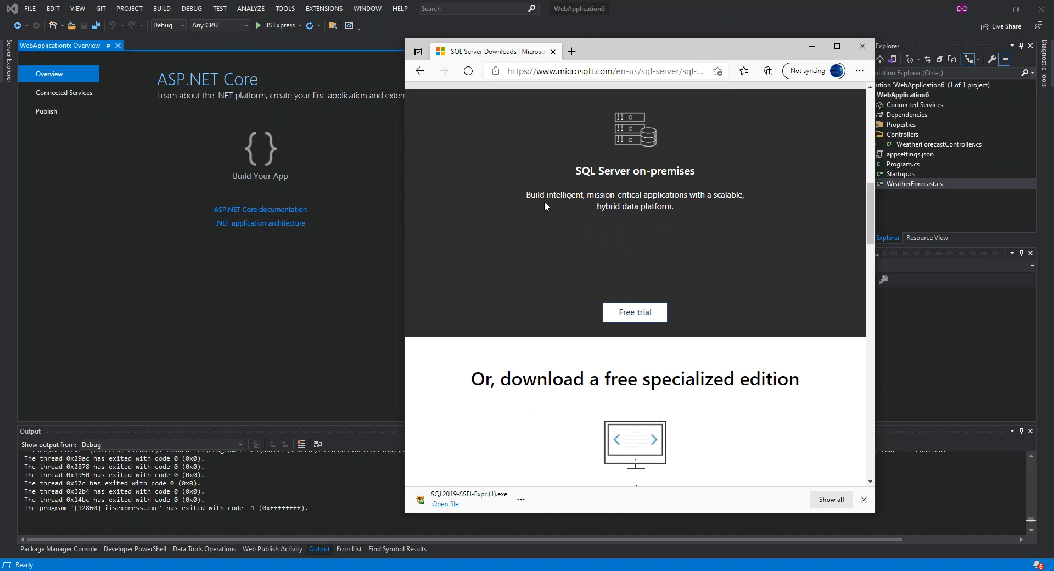
pyautogui.moveTo(629, 201)
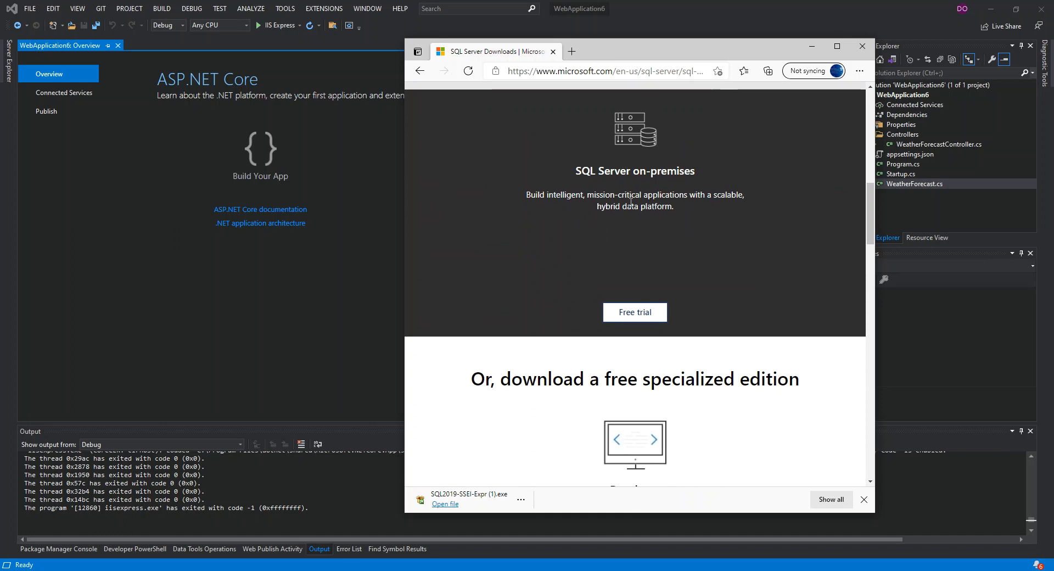
pyautogui.moveTo(549, 206)
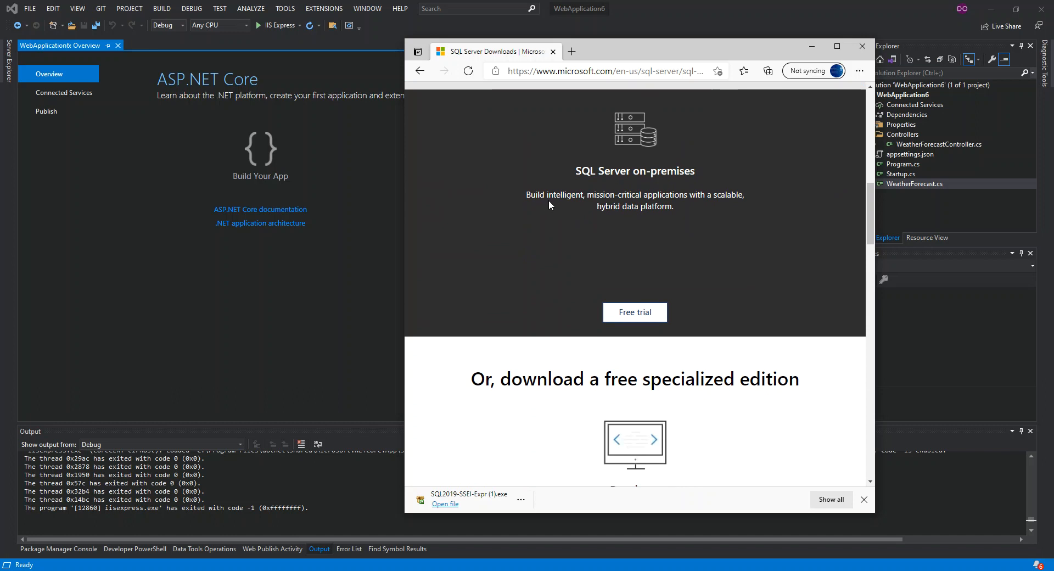
pyautogui.scroll(-3)
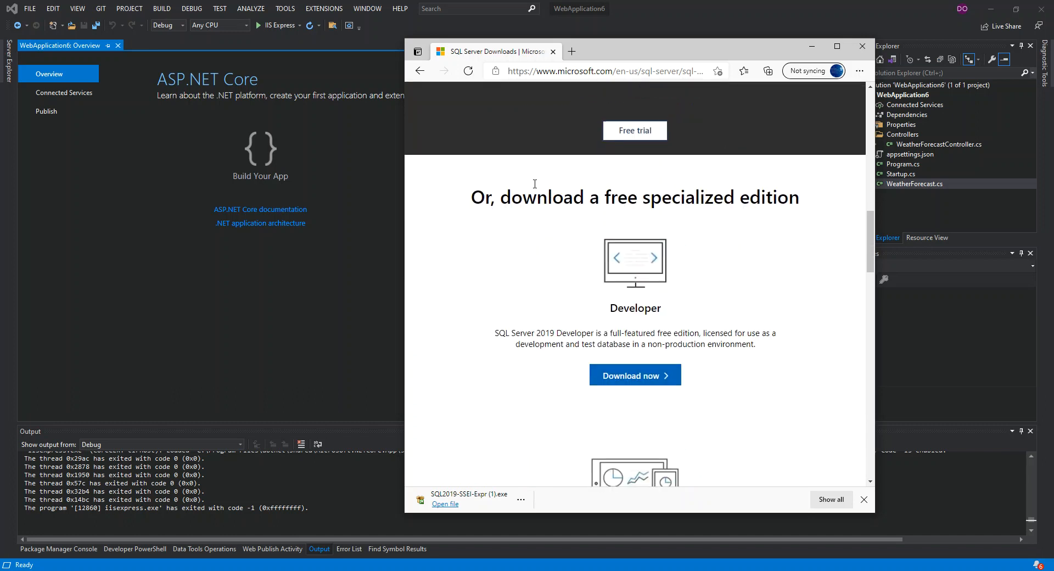
pyautogui.moveTo(551, 200)
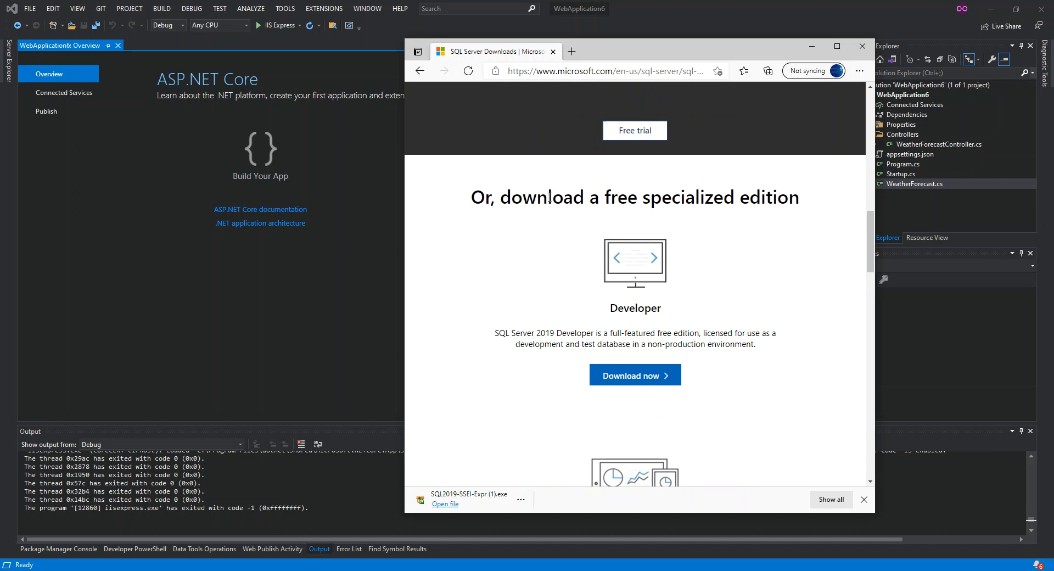
pyautogui.scroll(-3)
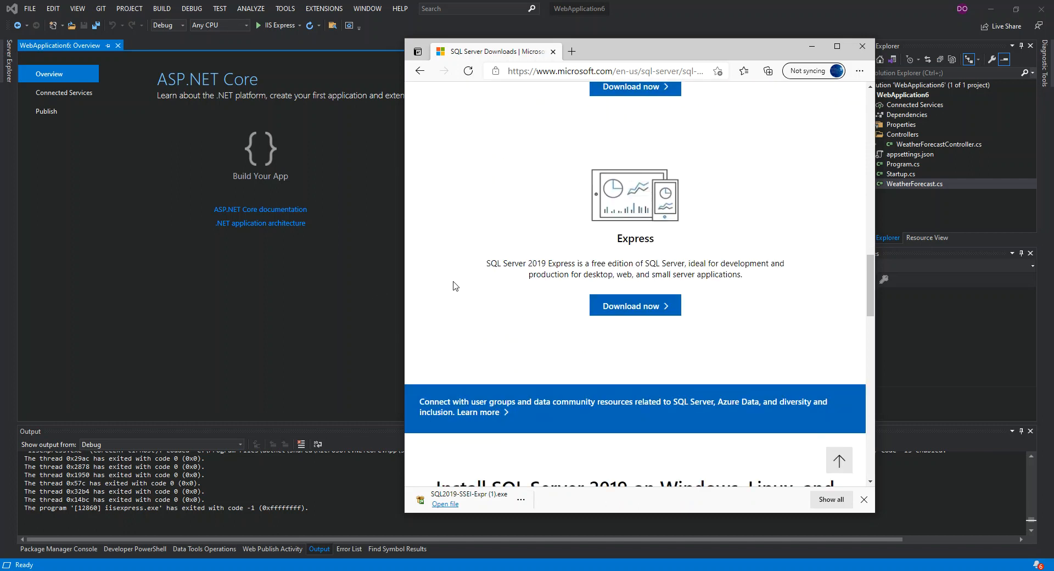
pyautogui.scroll(-3)
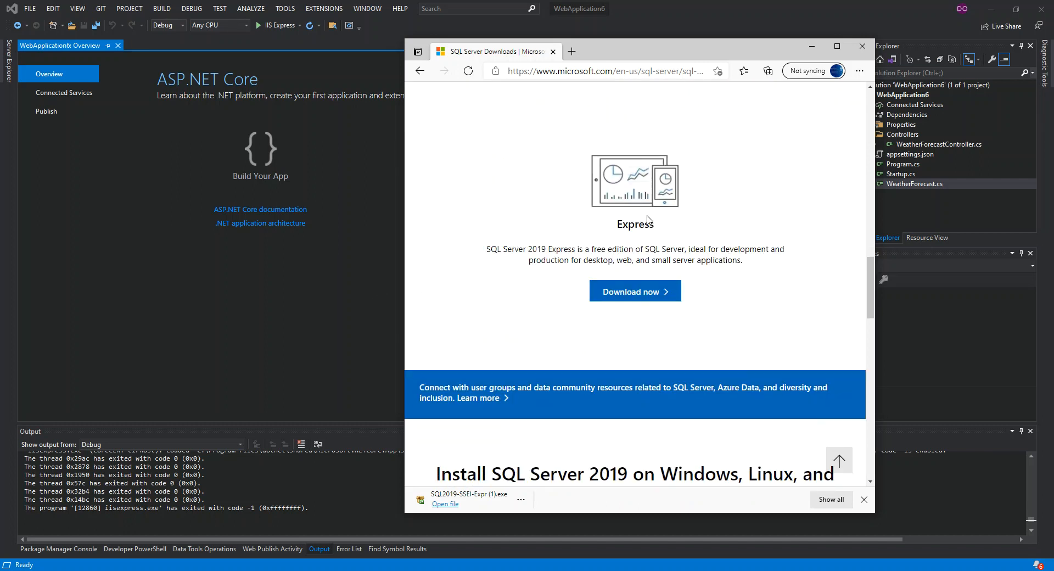
pyautogui.moveTo(587, 222)
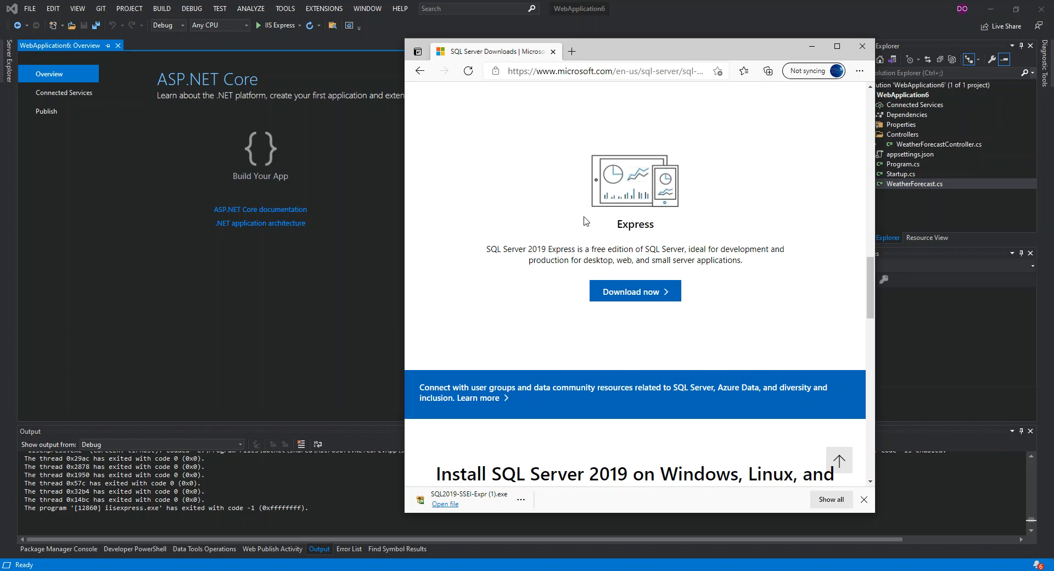
pyautogui.moveTo(609, 244)
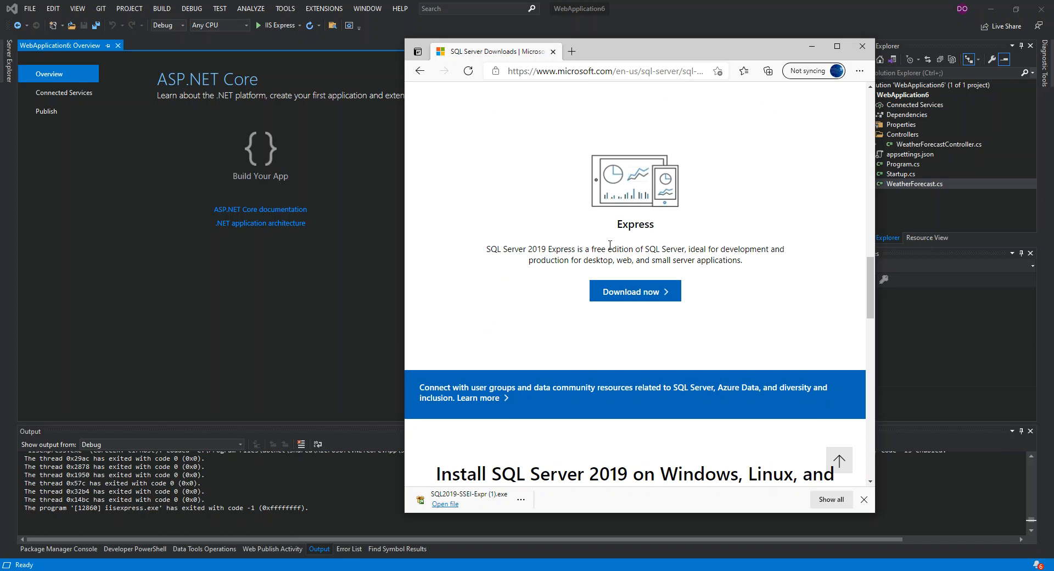
pyautogui.moveTo(625, 246)
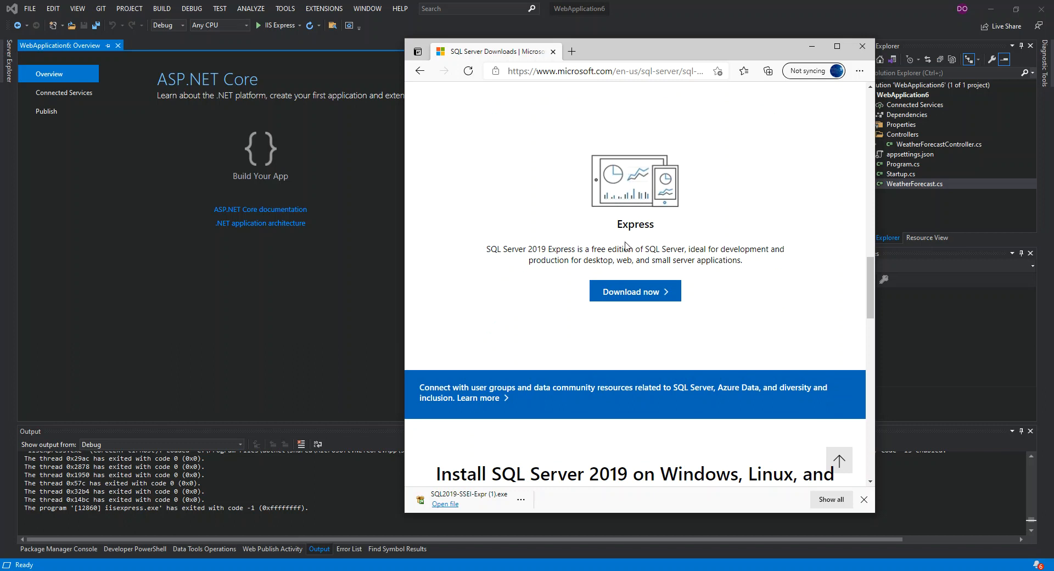
pyautogui.moveTo(663, 251)
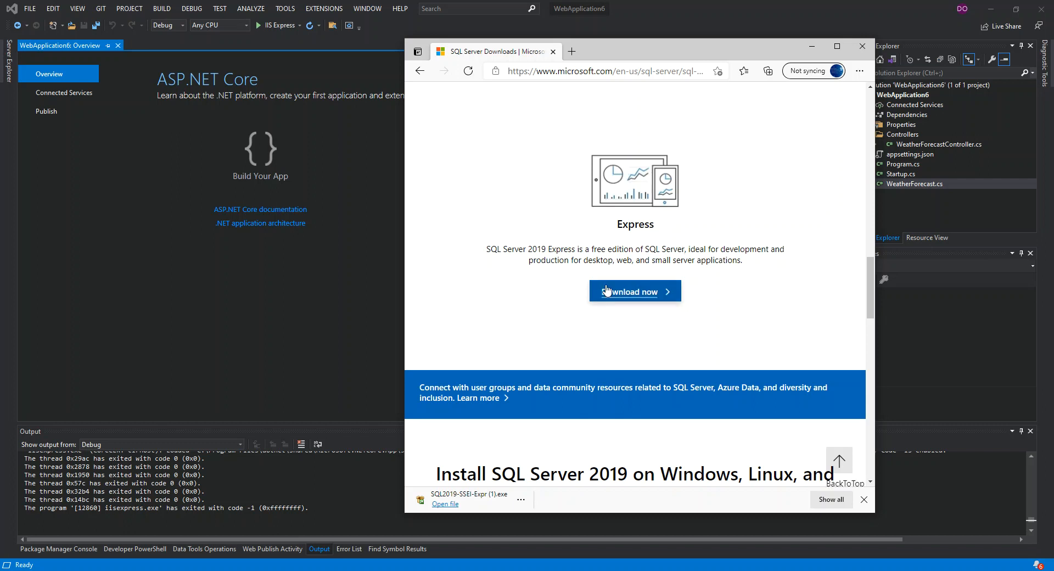
pyautogui.moveTo(660, 263)
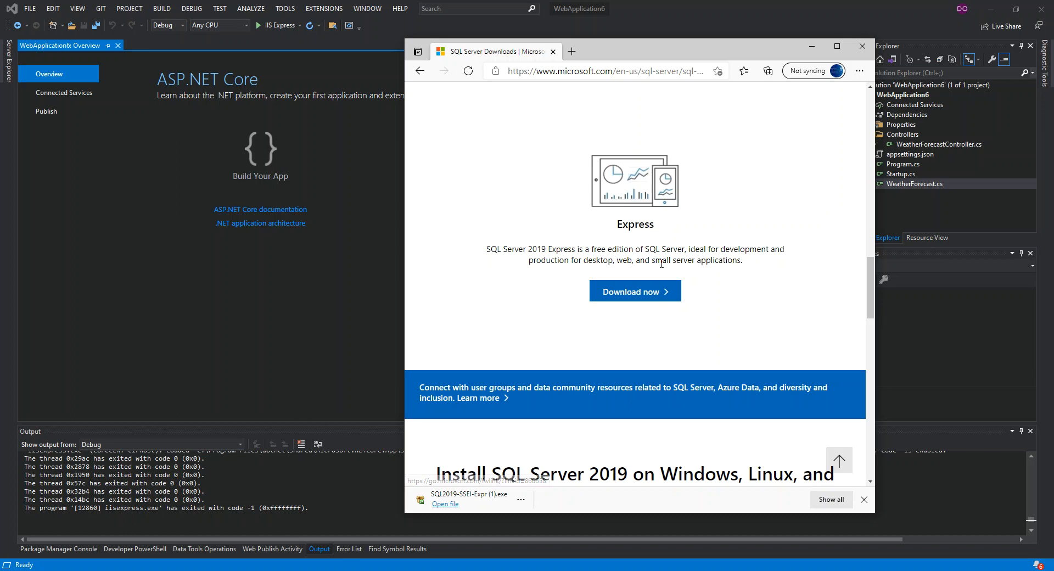
pyautogui.moveTo(491, 335)
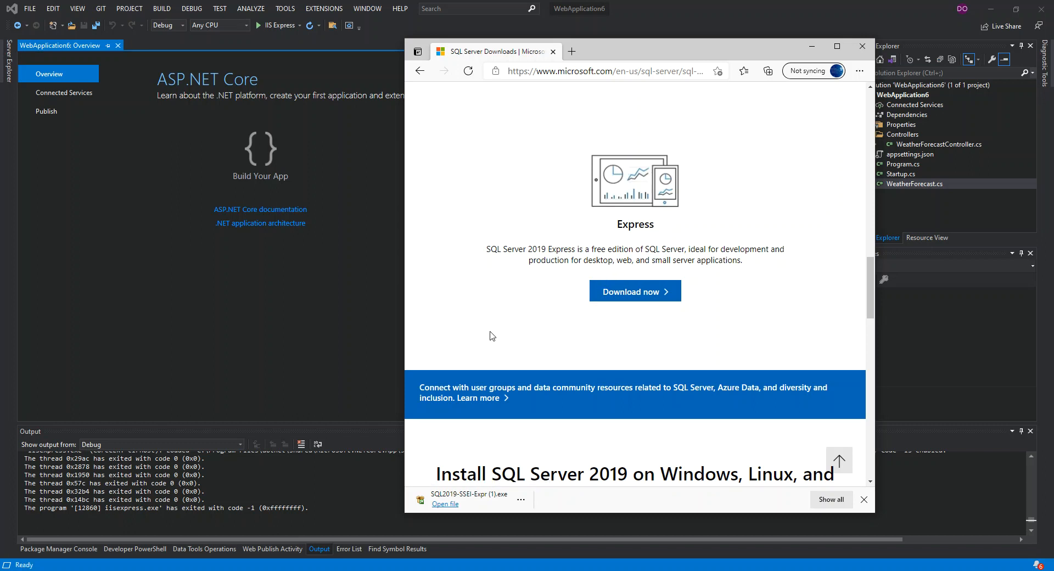
pyautogui.moveTo(449, 482)
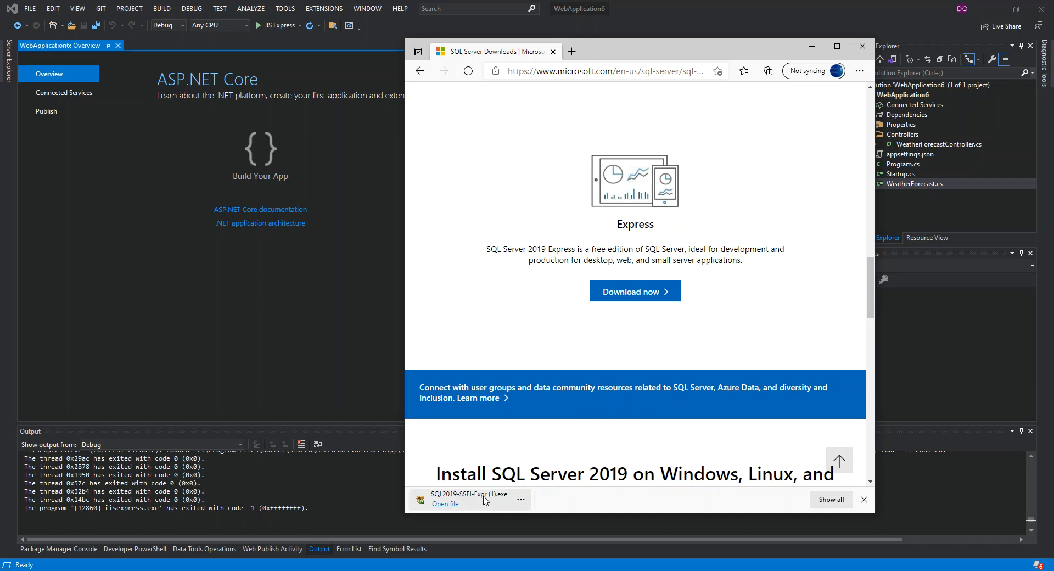
pyautogui.moveTo(467, 494)
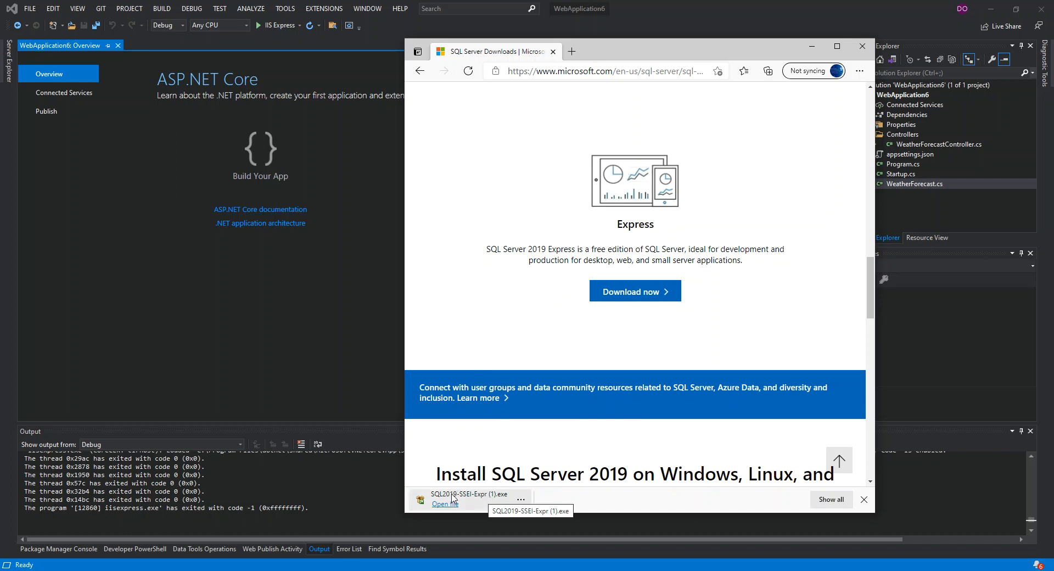
# - Run the downloaded SQL2019-SSEI-Expr installer and approve the User Account Control prompt
pyautogui.click(443, 503)
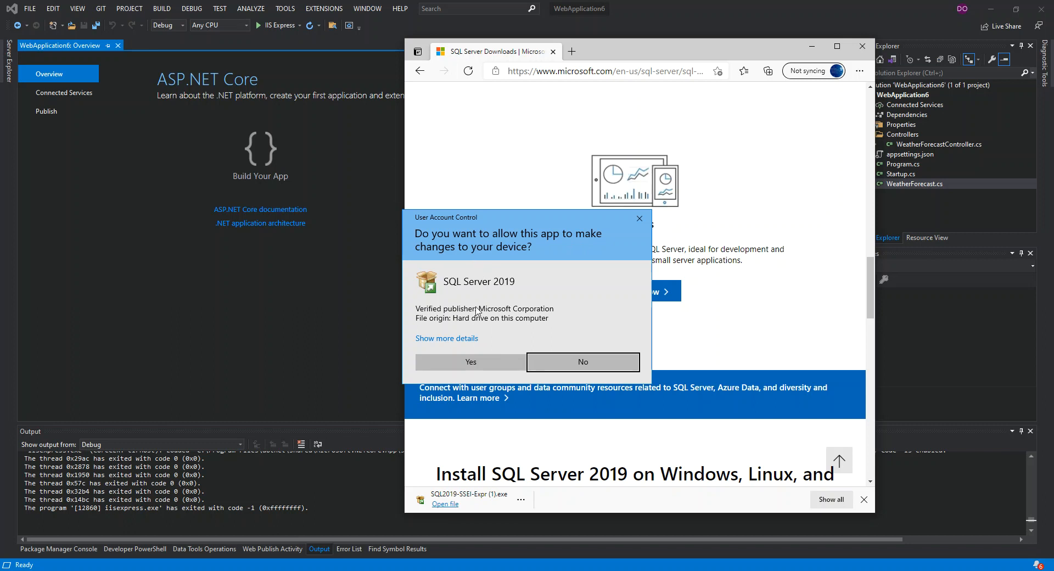
pyautogui.click(581, 362)
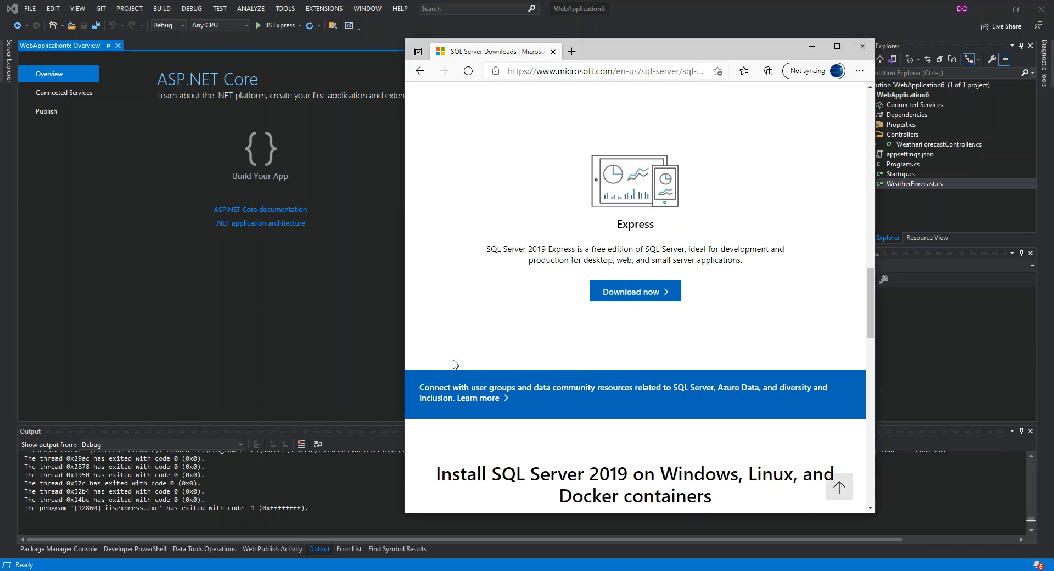
pyautogui.click(634, 291)
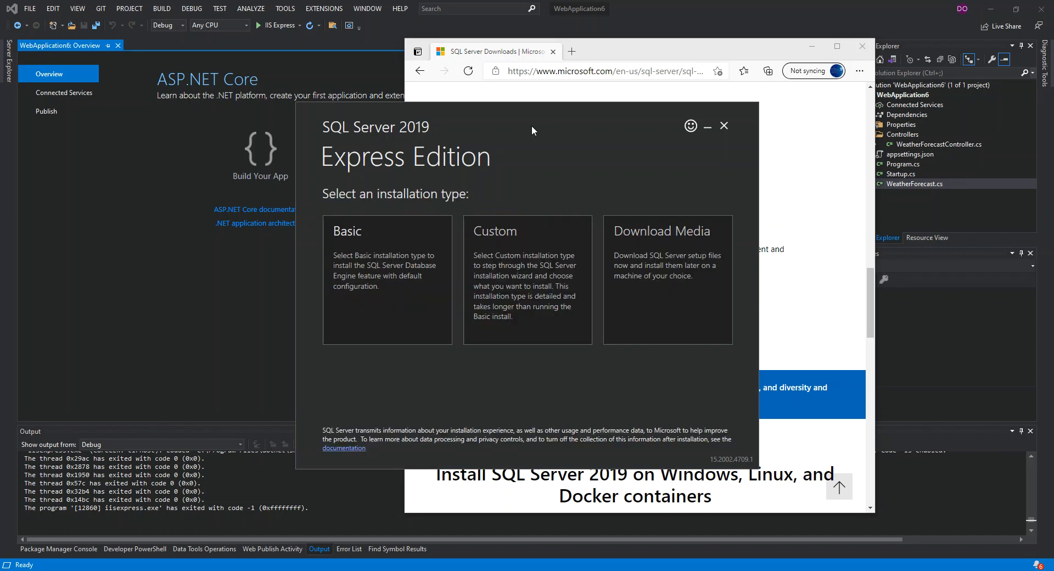
# - Reposition the installer window, choose the Basic installation type, and accept the license terms
pyautogui.moveTo(533, 130); pyautogui.dragTo(481, 106)
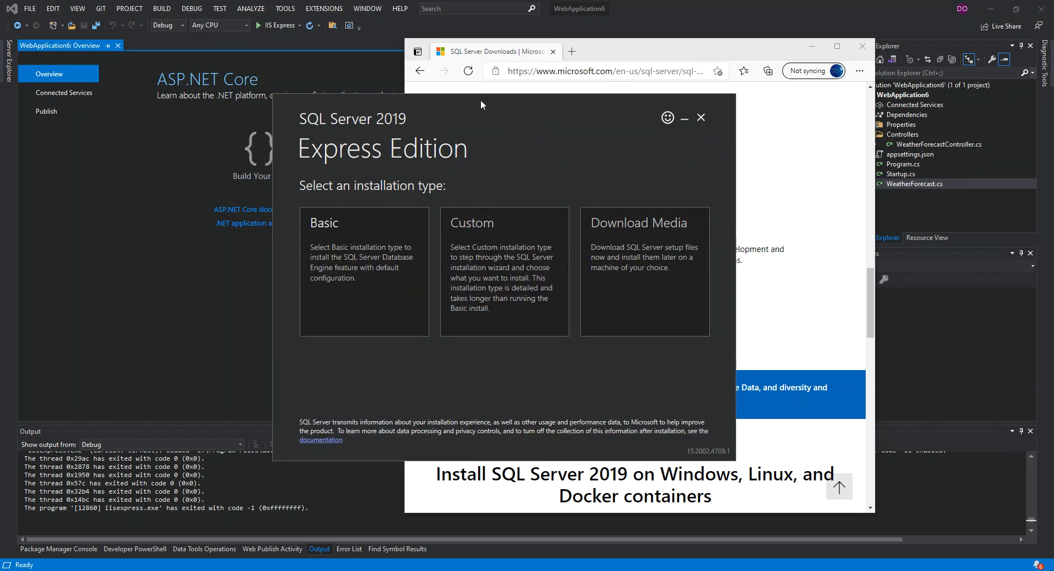
pyautogui.moveTo(450, 132)
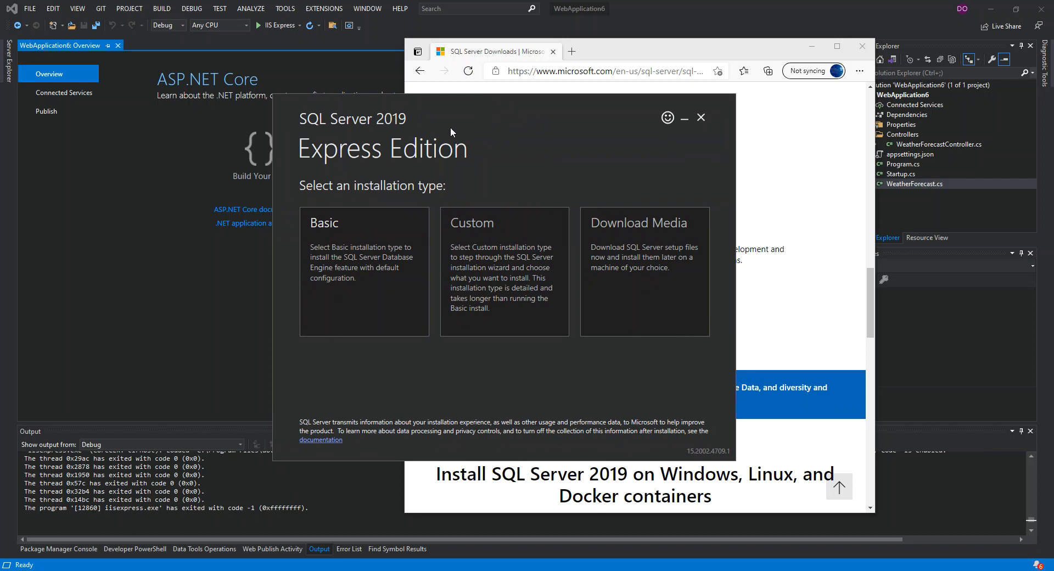
pyautogui.moveTo(343, 173)
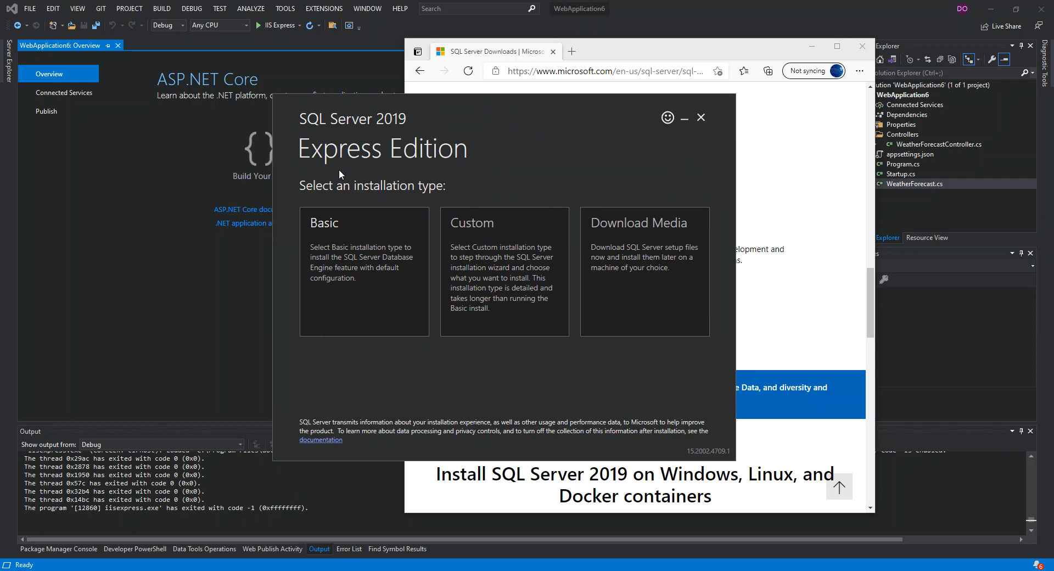
pyautogui.moveTo(601, 267)
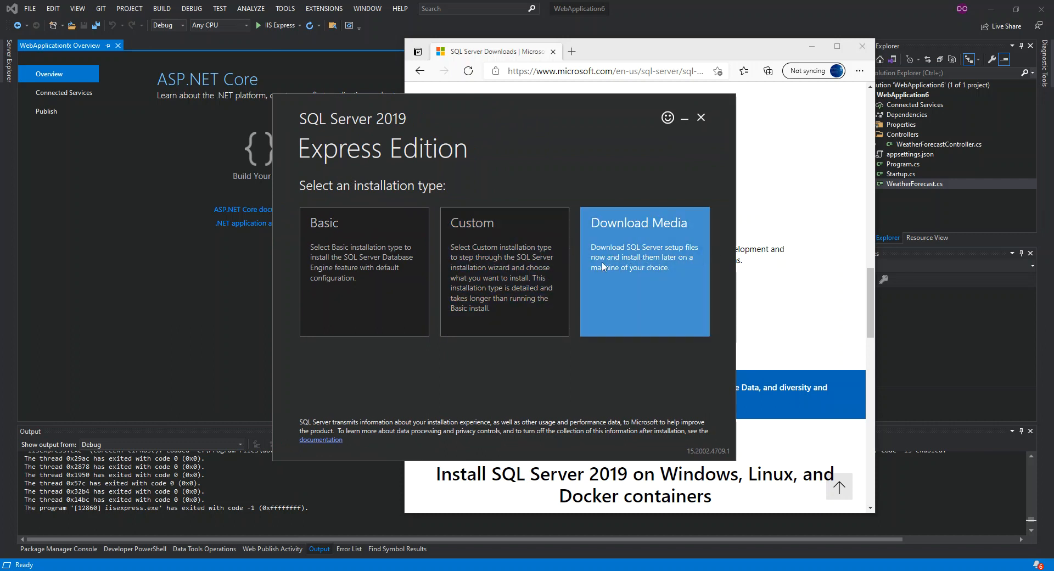
pyautogui.moveTo(690, 254)
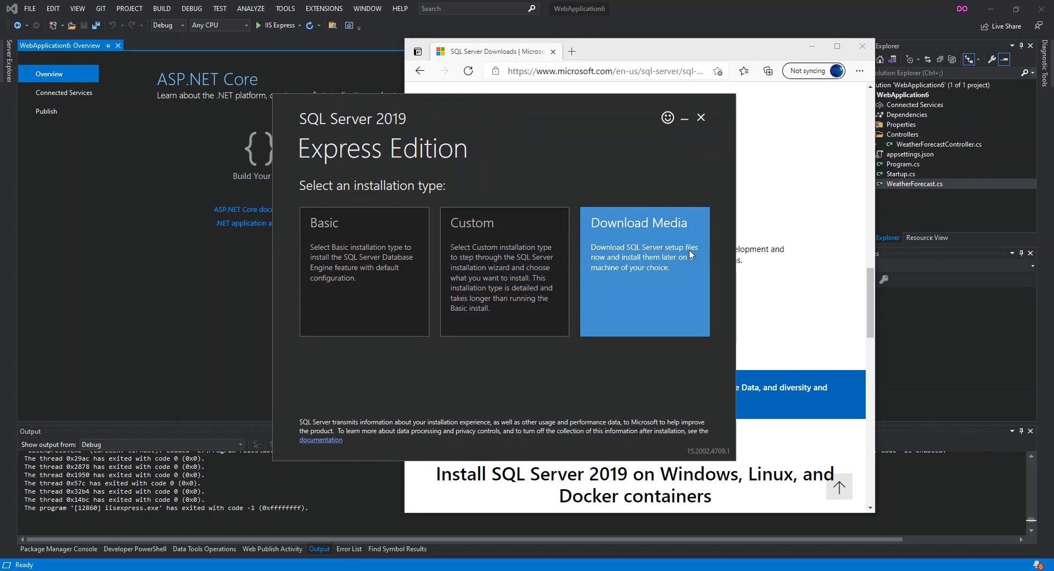
pyautogui.moveTo(655, 260)
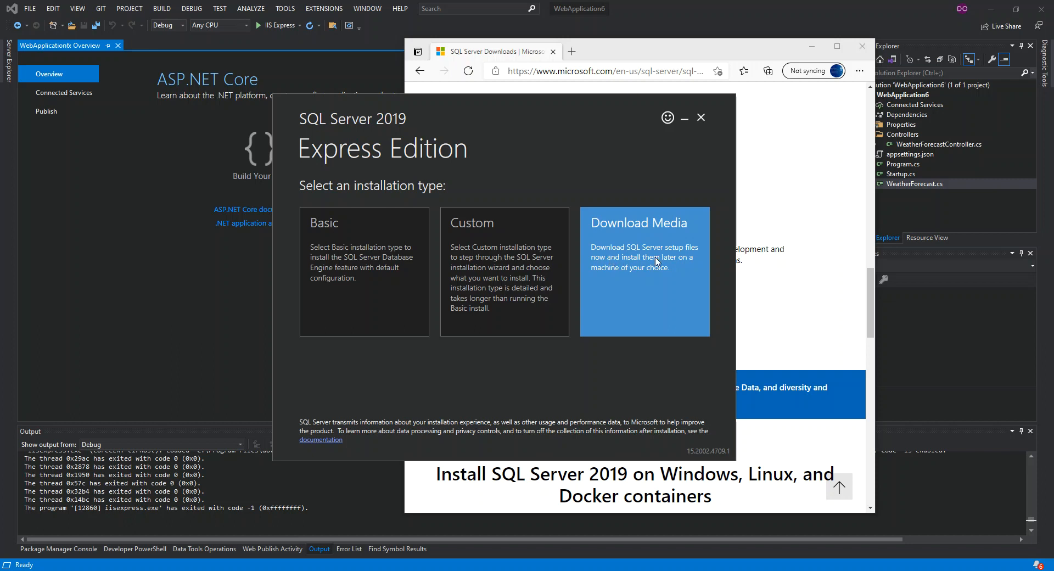
pyautogui.moveTo(597, 276)
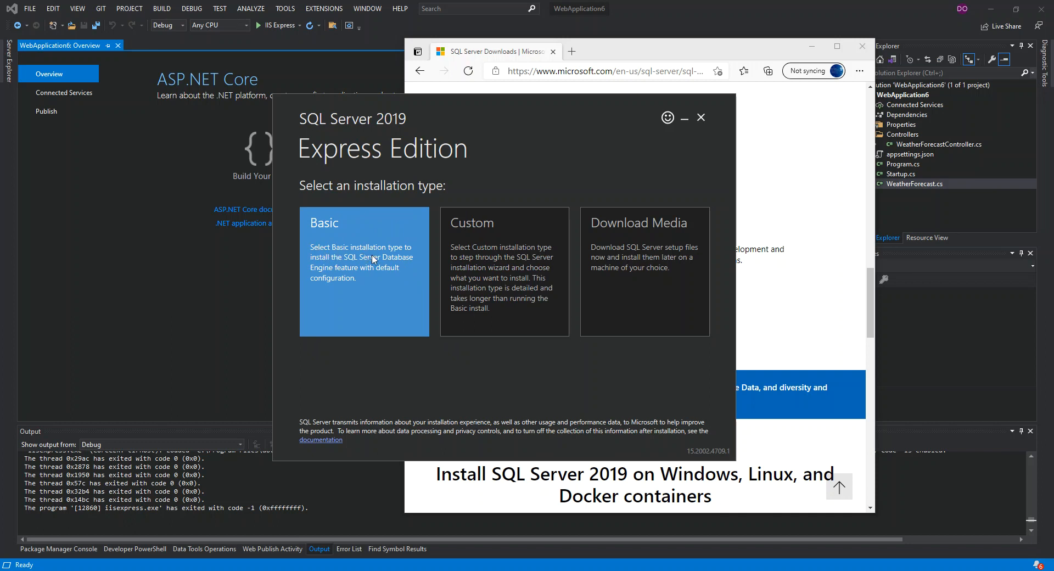
pyautogui.moveTo(340, 265)
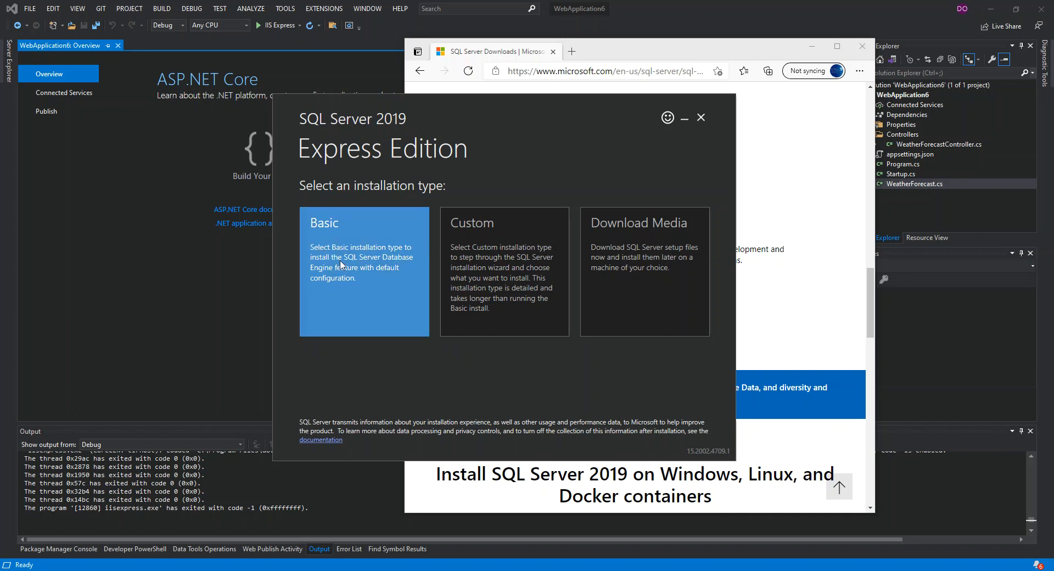
pyautogui.moveTo(375, 271)
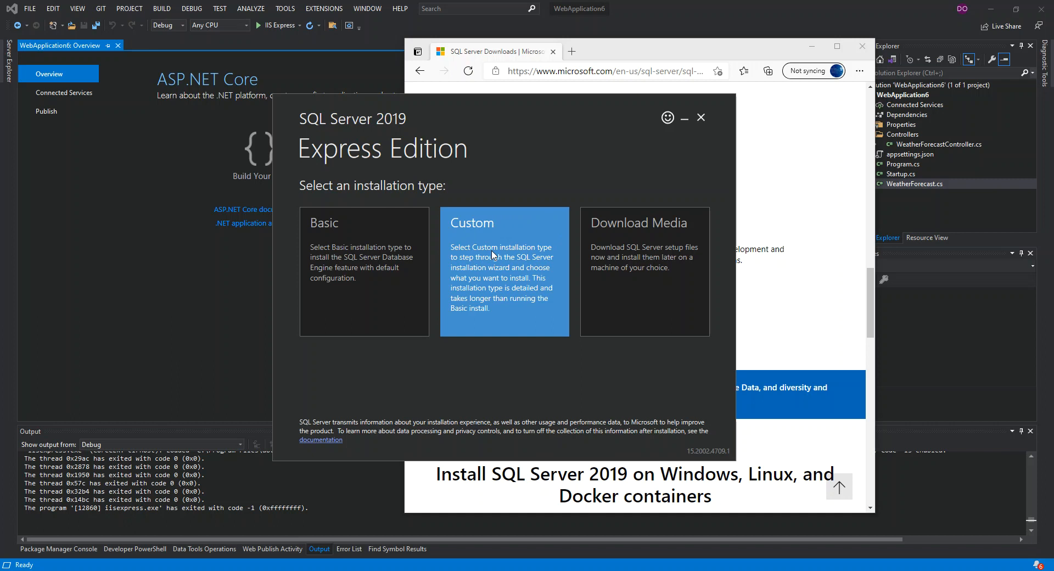
pyautogui.click(363, 271)
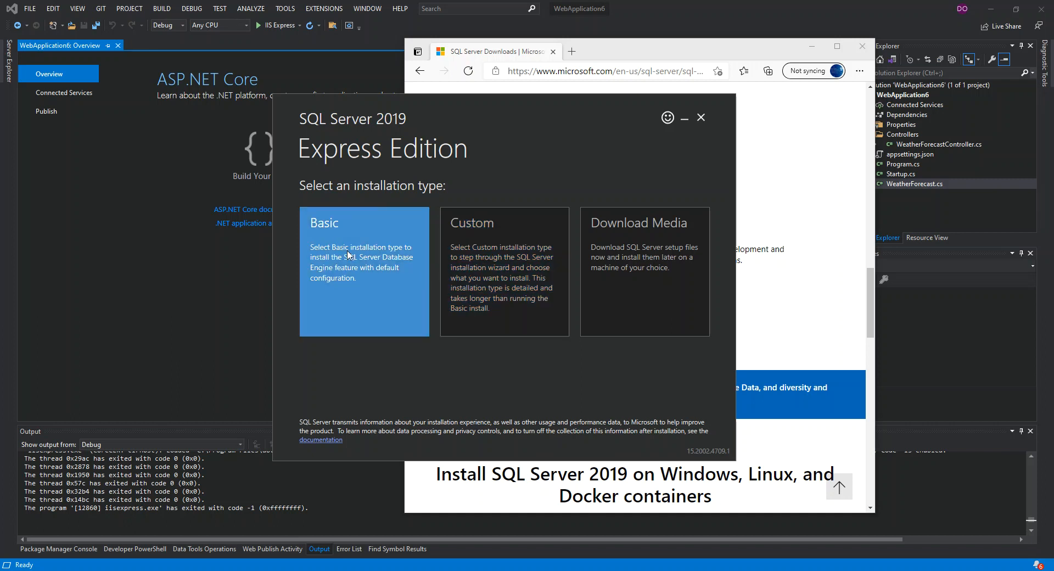
pyautogui.click(363, 269)
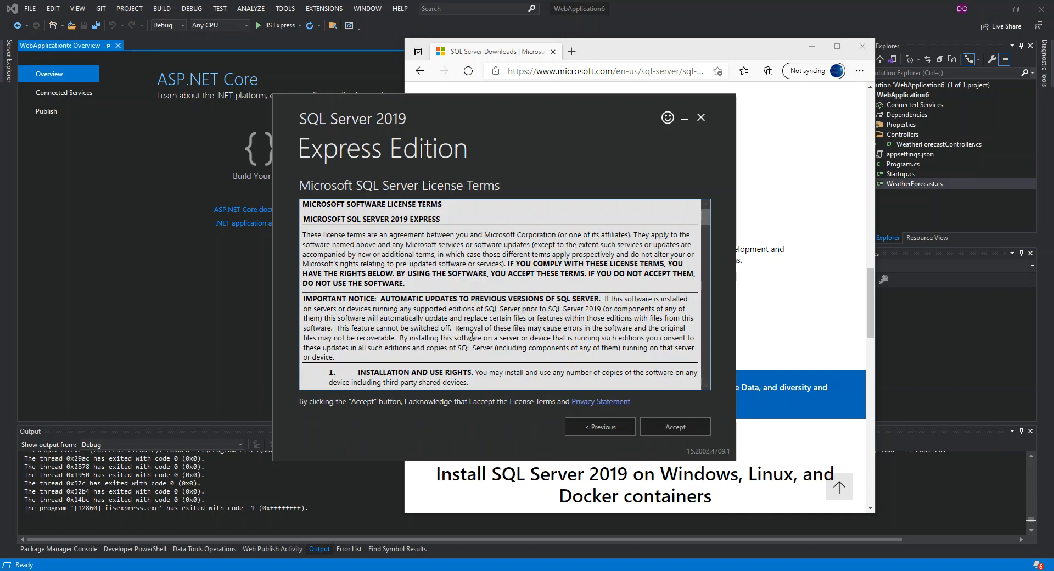
pyautogui.moveTo(674, 427)
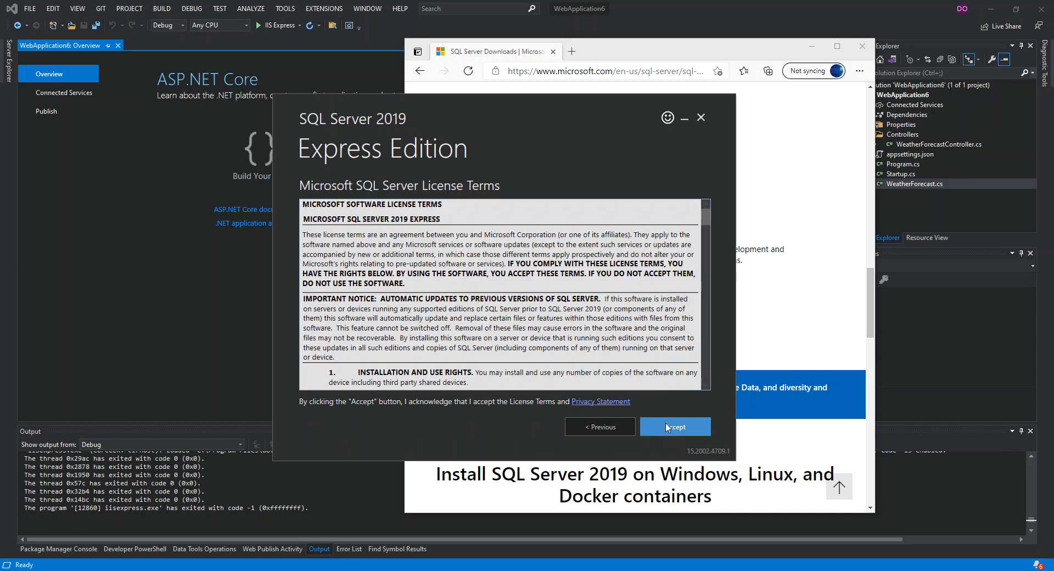
pyautogui.click(674, 426)
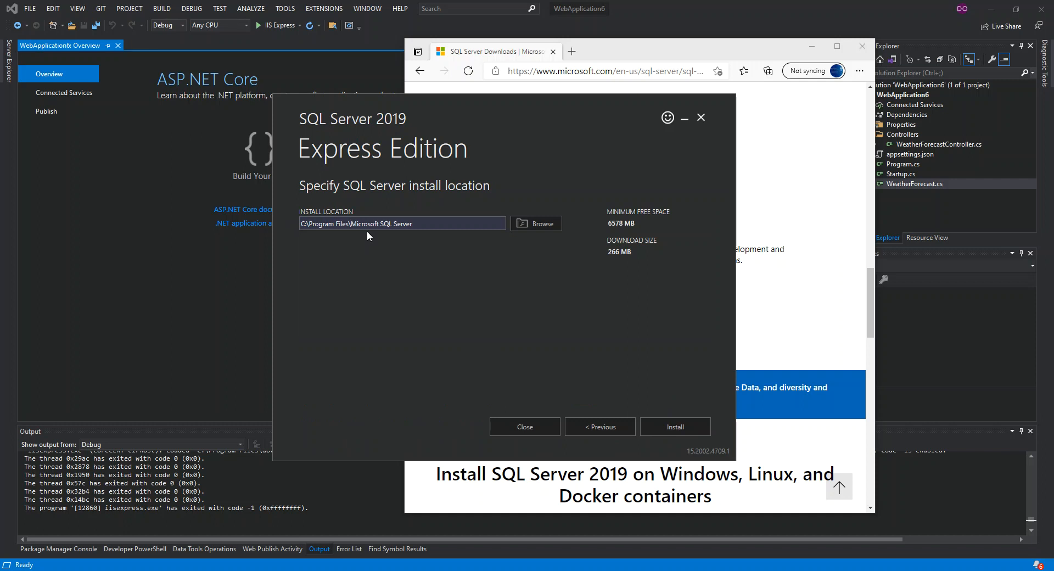
pyautogui.moveTo(614, 220)
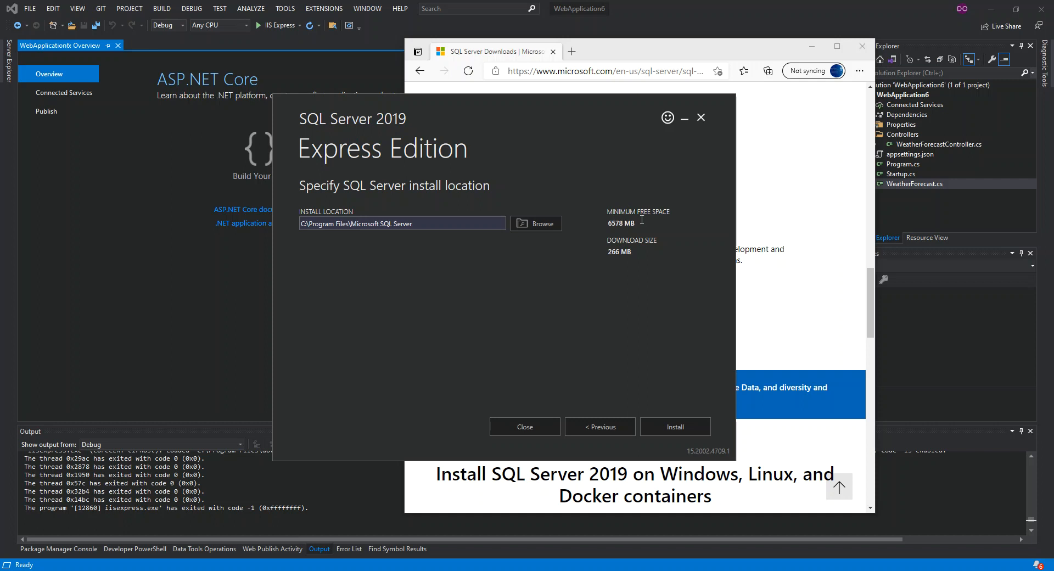
pyautogui.moveTo(604, 232)
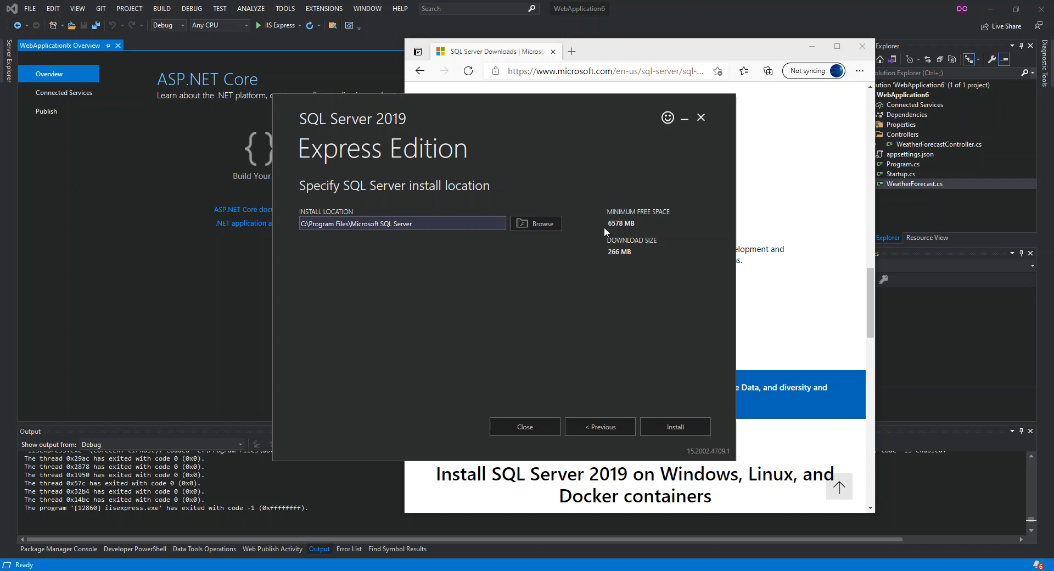
pyautogui.moveTo(613, 232)
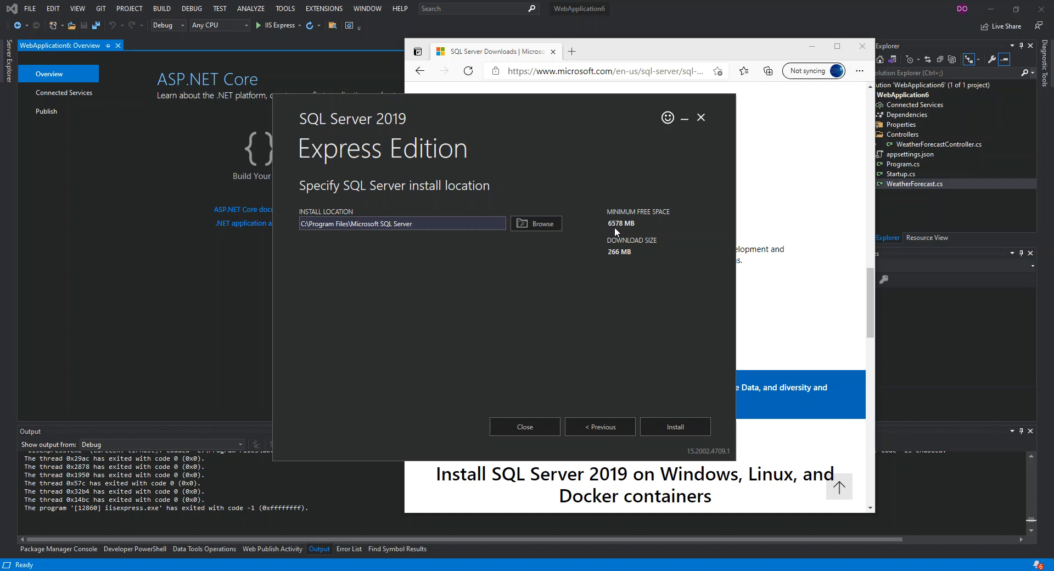
pyautogui.moveTo(603, 245)
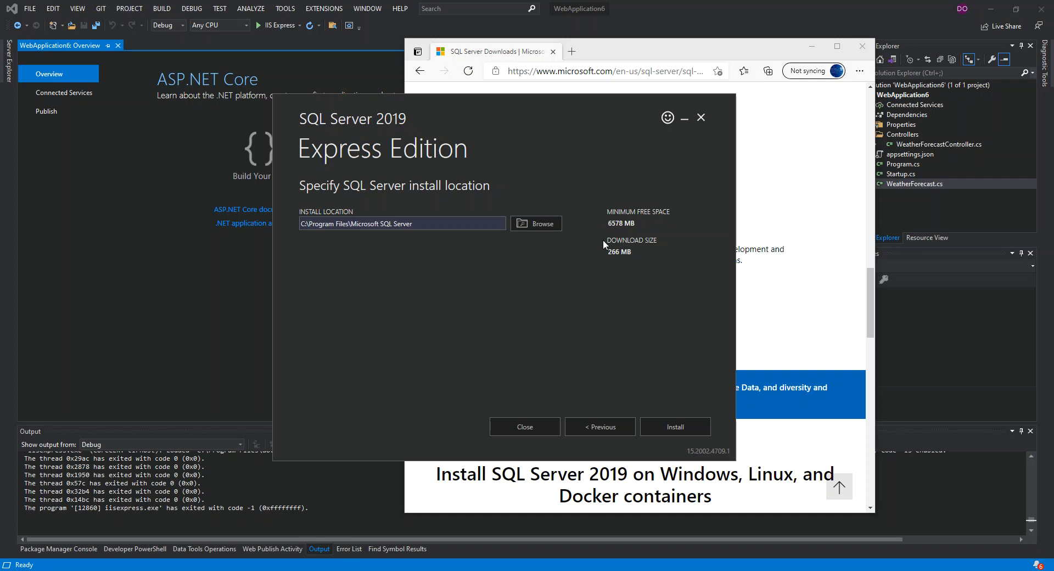
pyautogui.moveTo(609, 260)
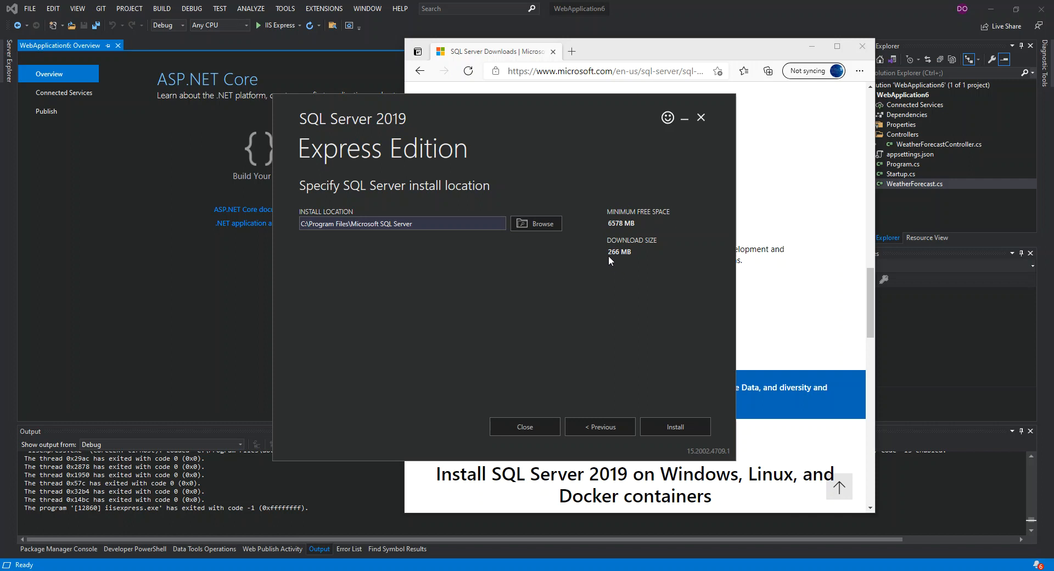
pyautogui.moveTo(634, 260)
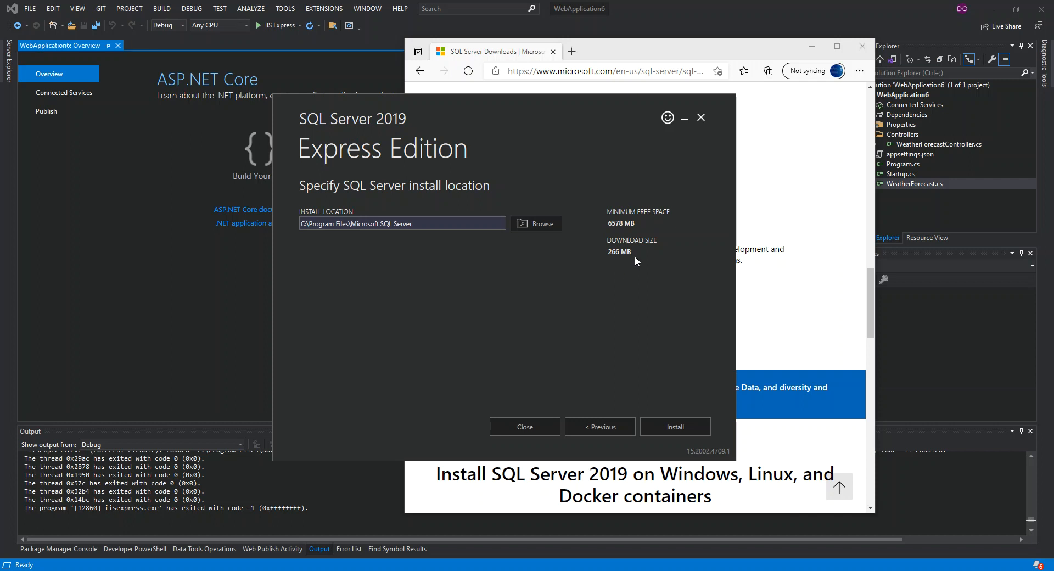
pyautogui.moveTo(581, 326)
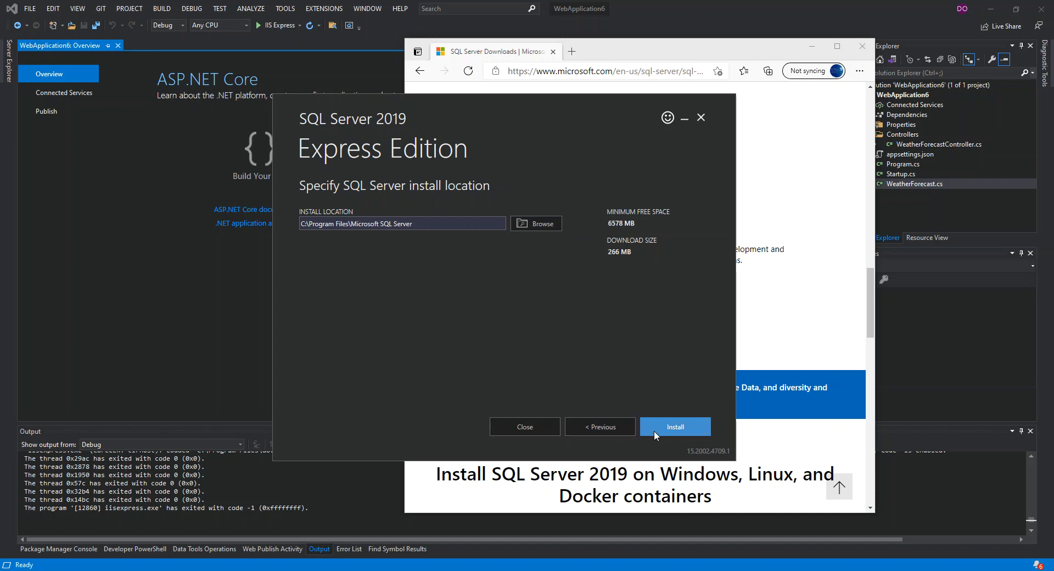
pyautogui.moveTo(660, 433)
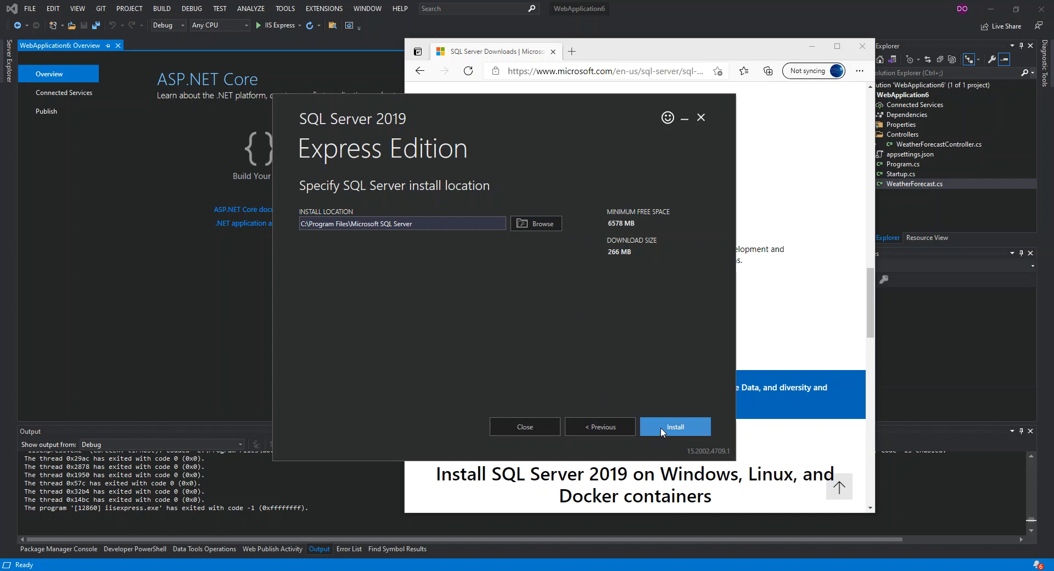
# - Go back from the install location page to the license terms page
pyautogui.click(673, 427)
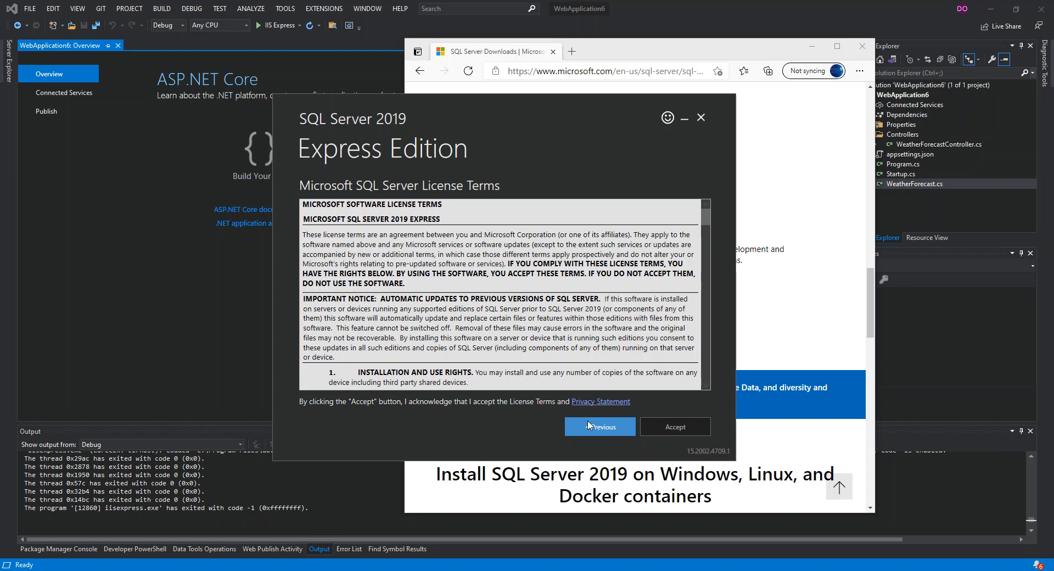
# - Switch to the Custom installation type and start downloading setup media to C:\SQL2019
pyautogui.click(674, 426)
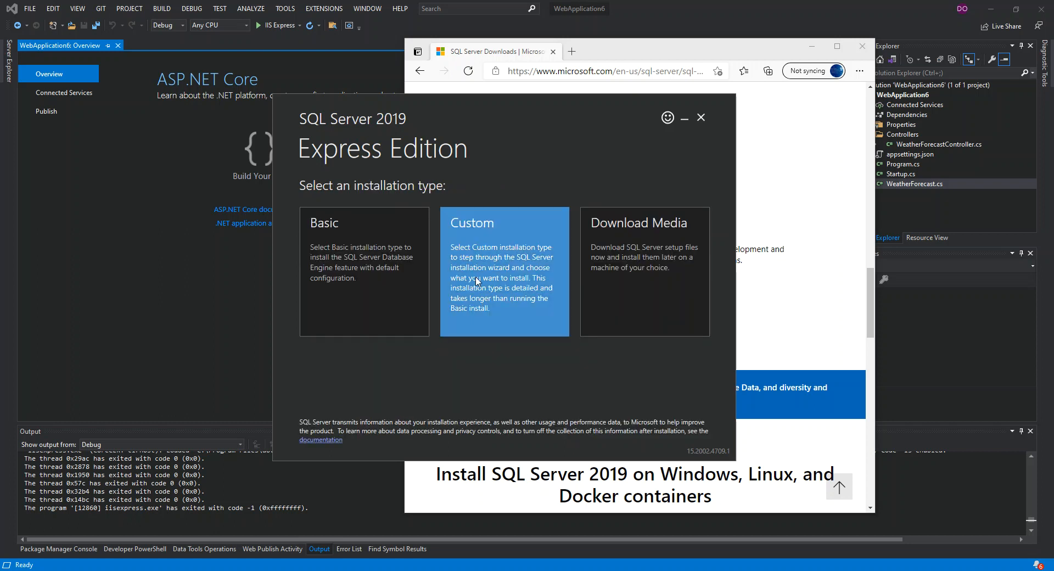
pyautogui.click(643, 272)
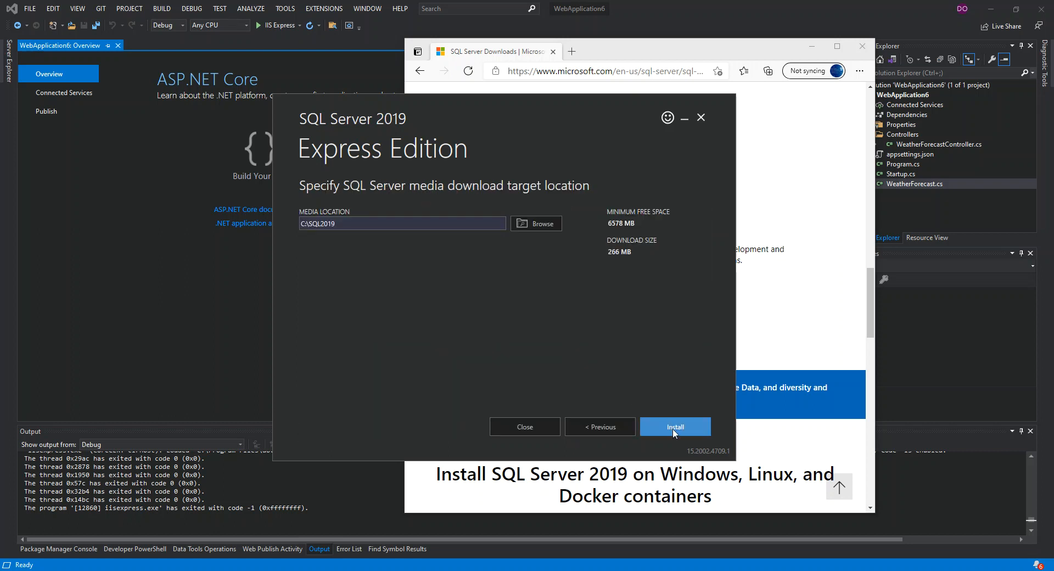
pyautogui.click(674, 426)
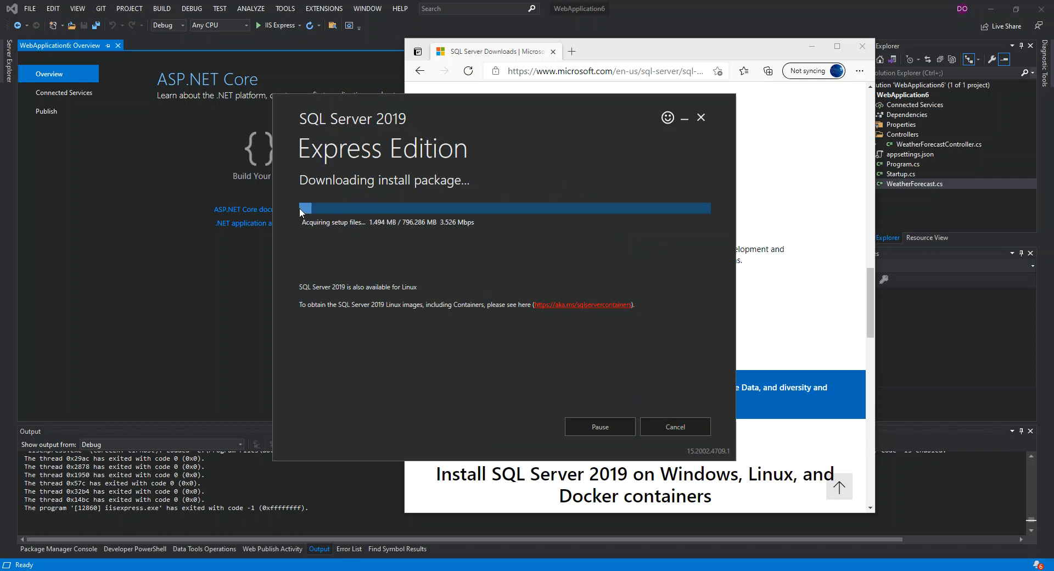
pyautogui.moveTo(428, 200)
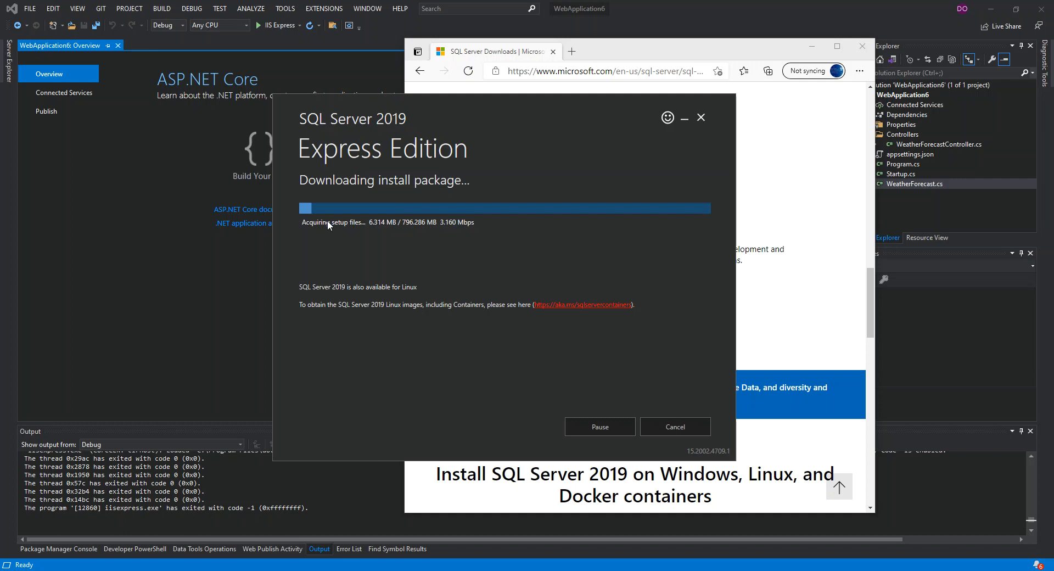
pyautogui.moveTo(355, 244)
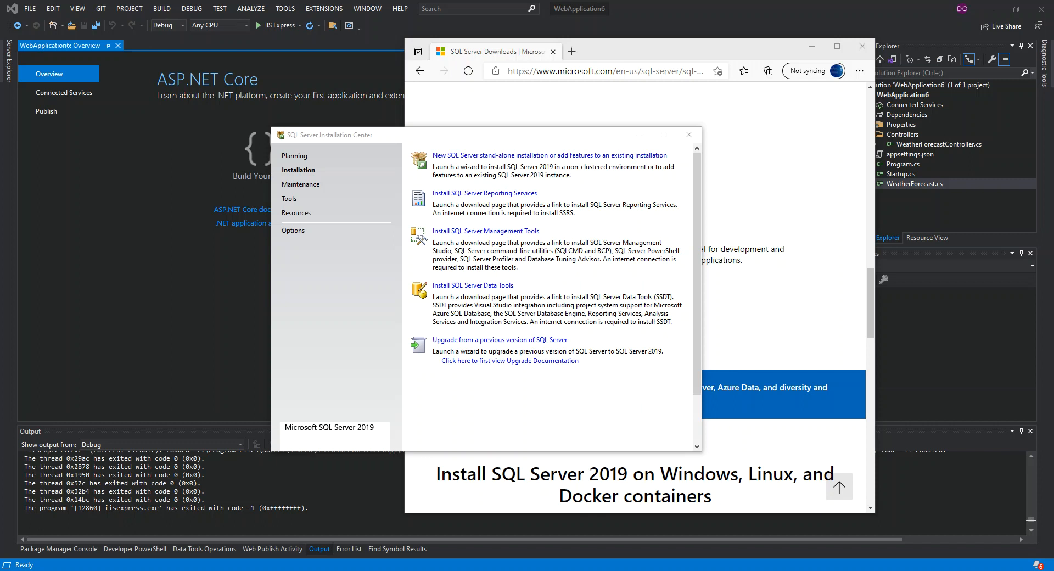
pyautogui.moveTo(286, 148)
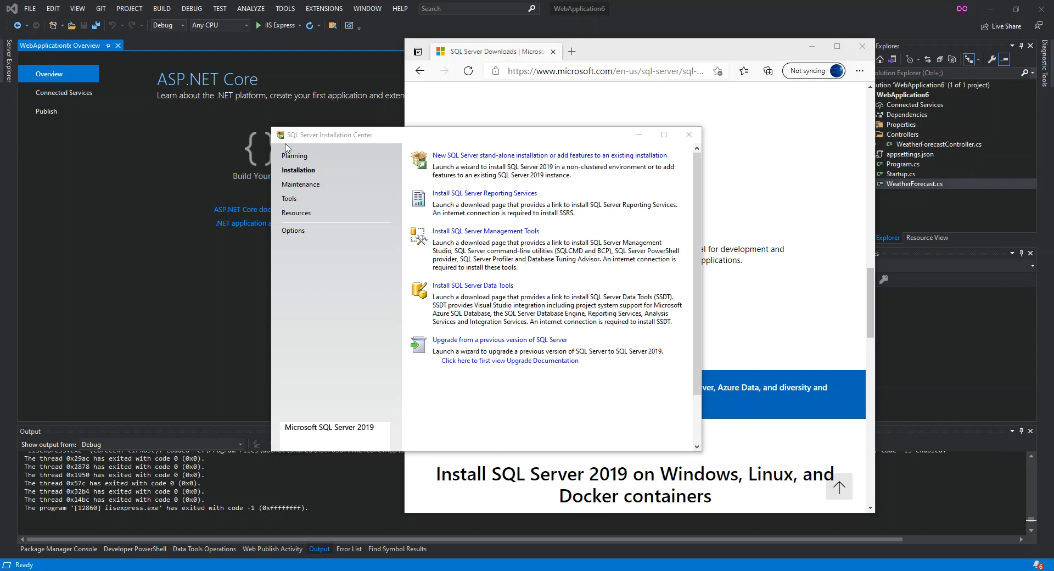
pyautogui.moveTo(431, 140)
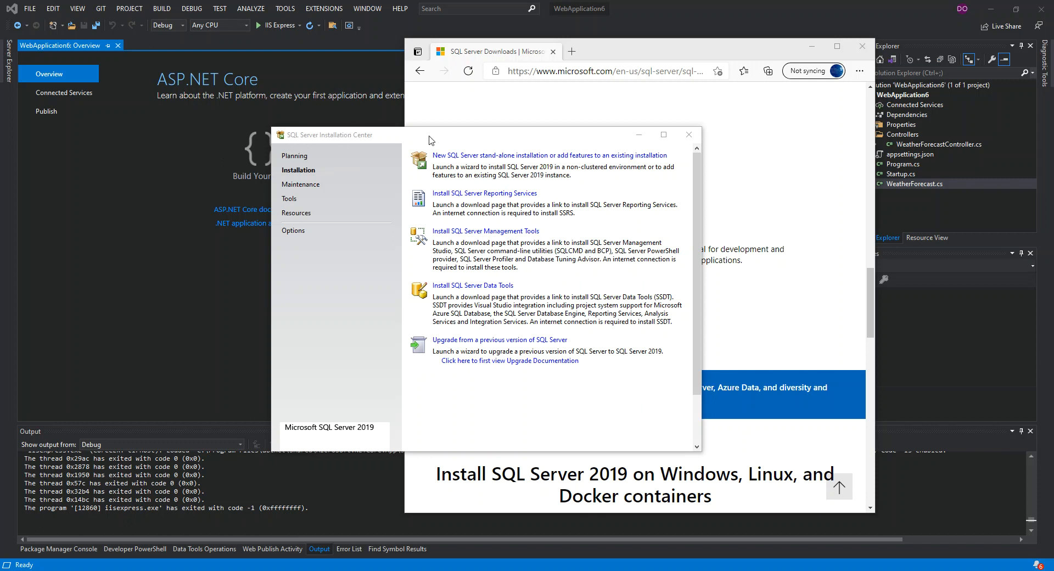
# - Start 'New SQL Server stand-alone installation or add features to an existing installation'
pyautogui.click(548, 155)
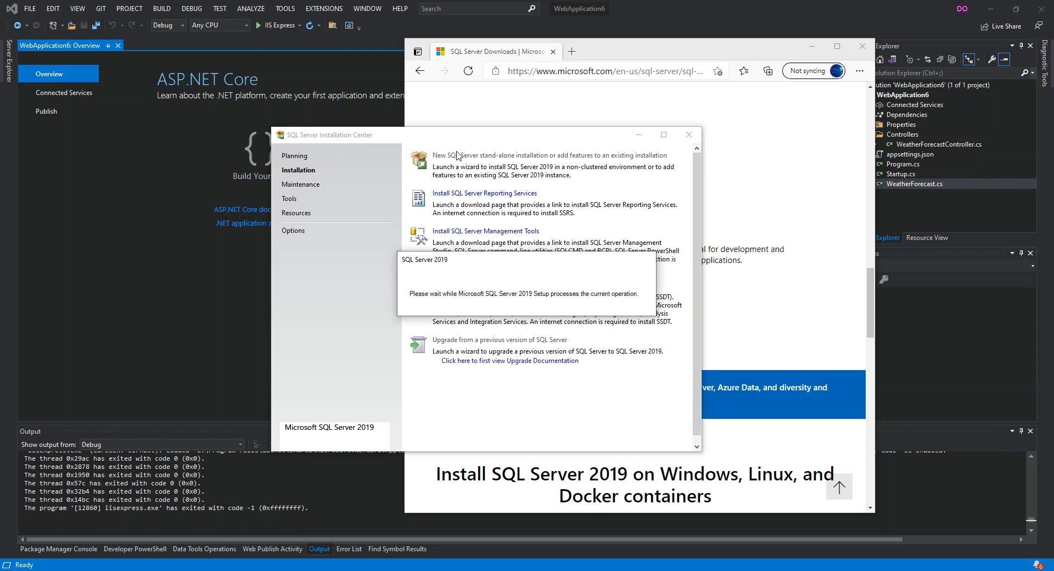
pyautogui.moveTo(459, 215)
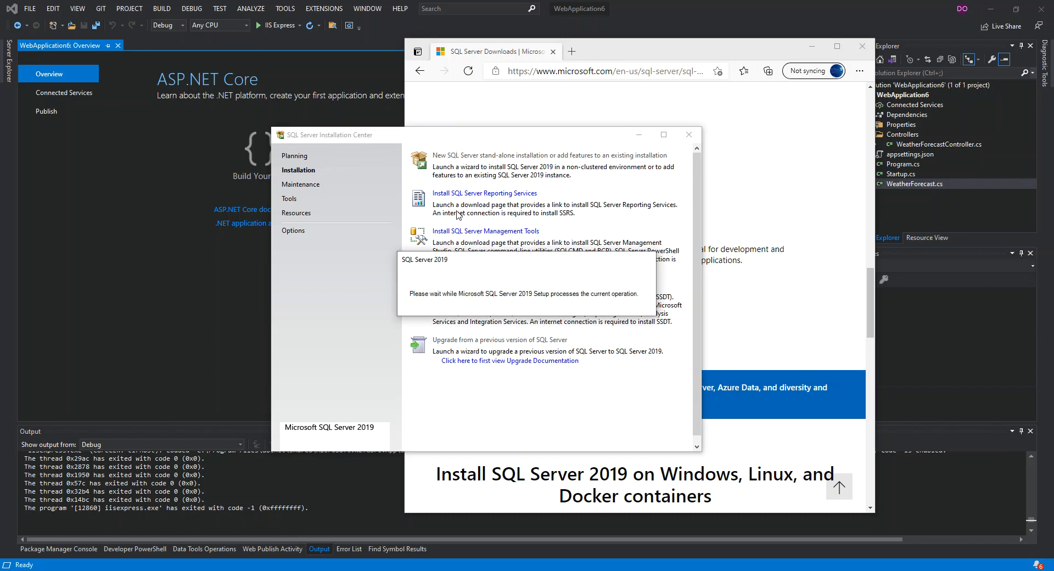
pyautogui.click(547, 155)
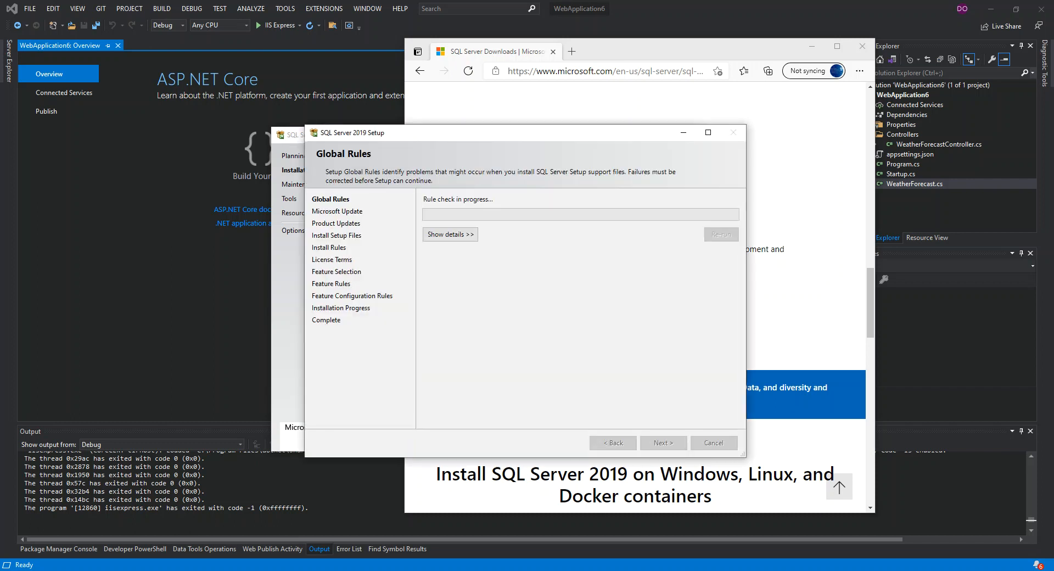
# - Continue without Microsoft Update, pass the no-updates product check, and run Install Setup Files
pyautogui.click(661, 442)
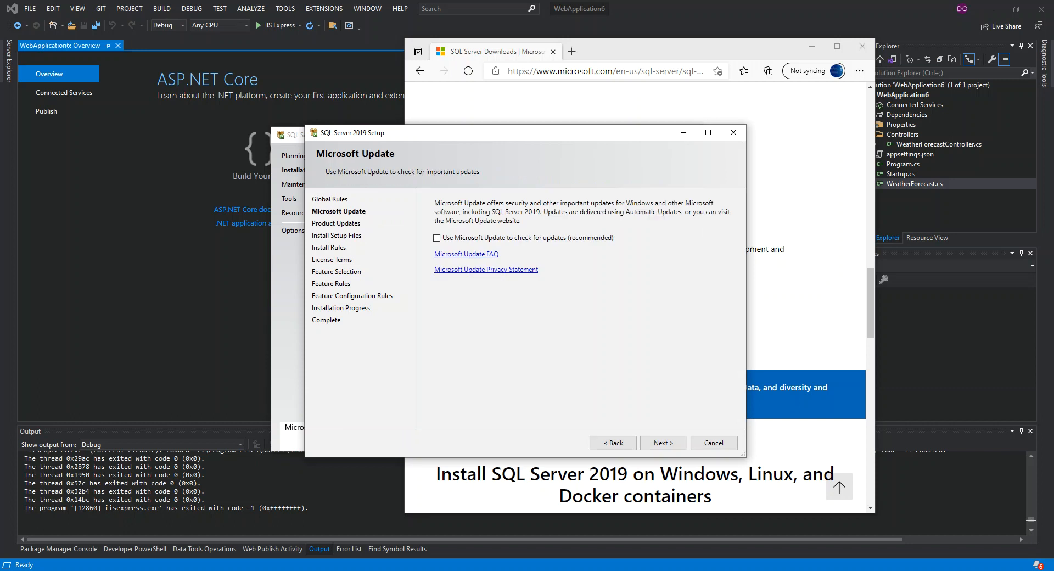
pyautogui.moveTo(449, 214)
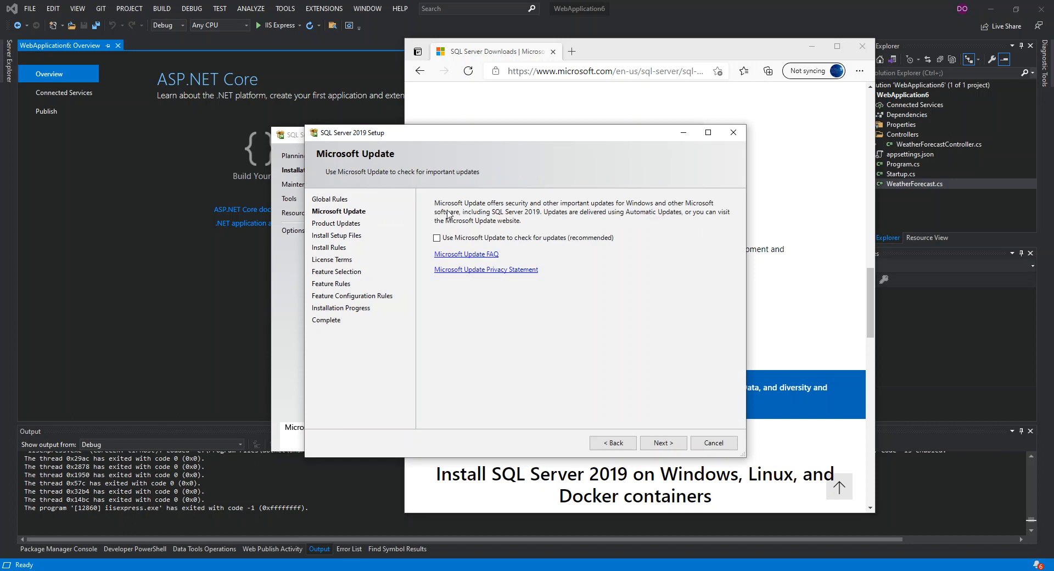
pyautogui.moveTo(536, 210)
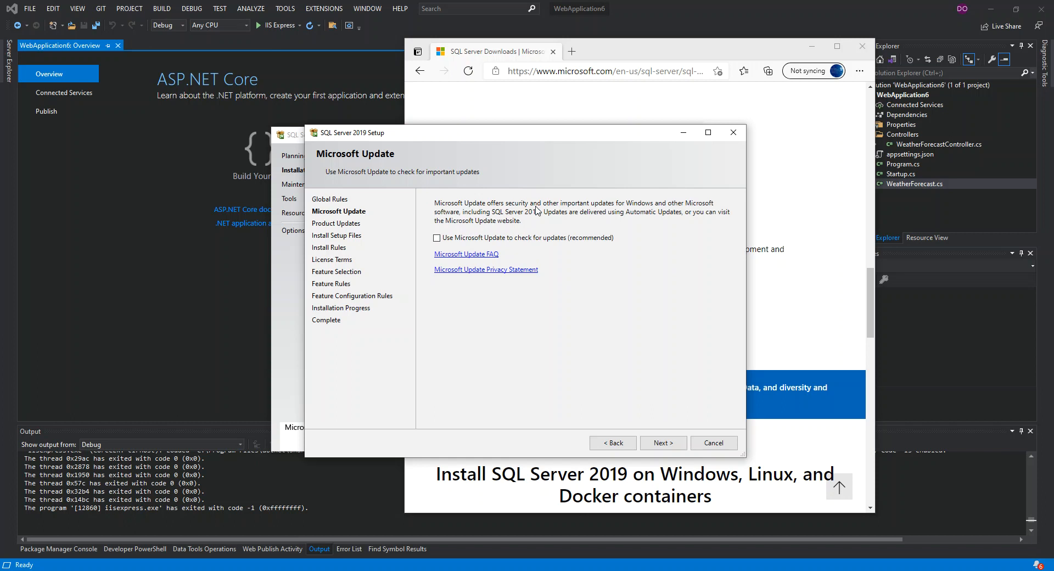
pyautogui.moveTo(568, 426)
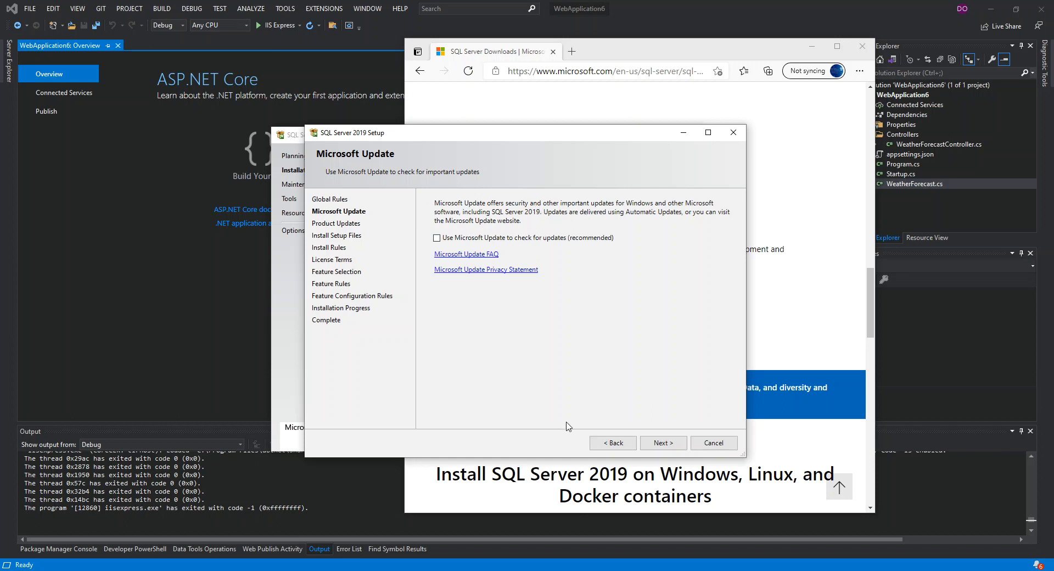
pyautogui.click(662, 443)
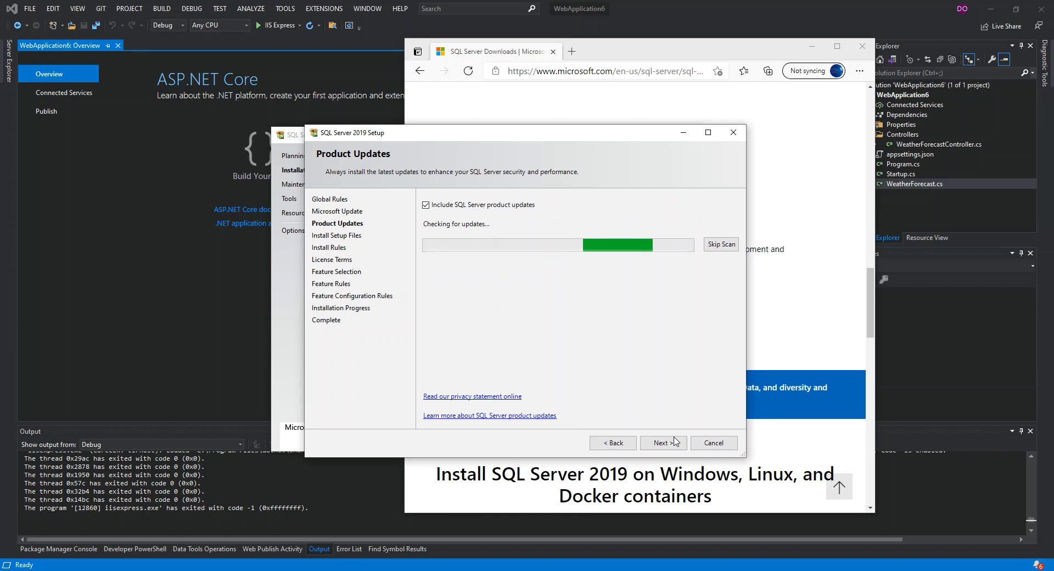
pyautogui.moveTo(455, 242)
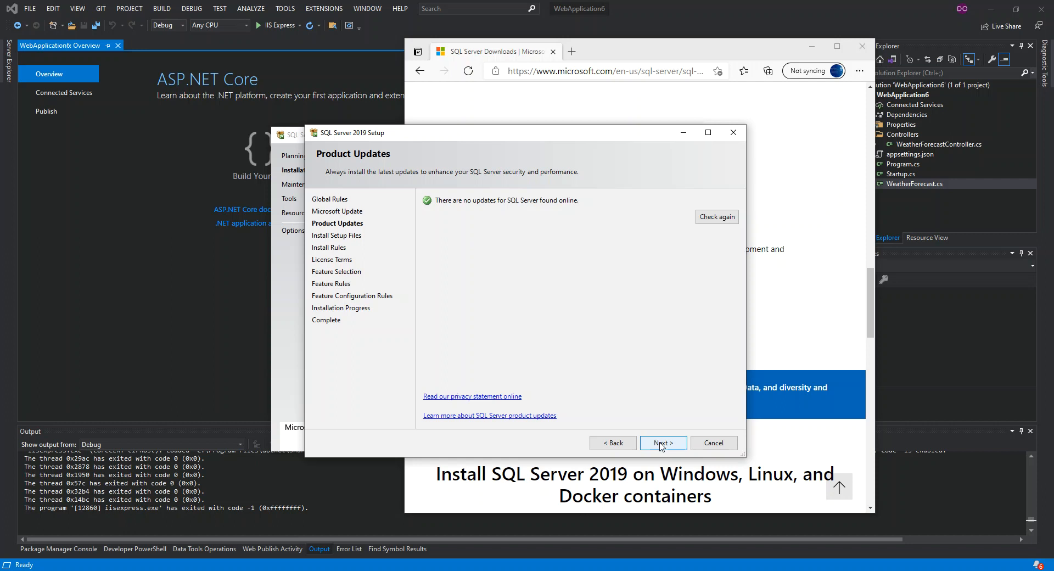
pyautogui.click(661, 442)
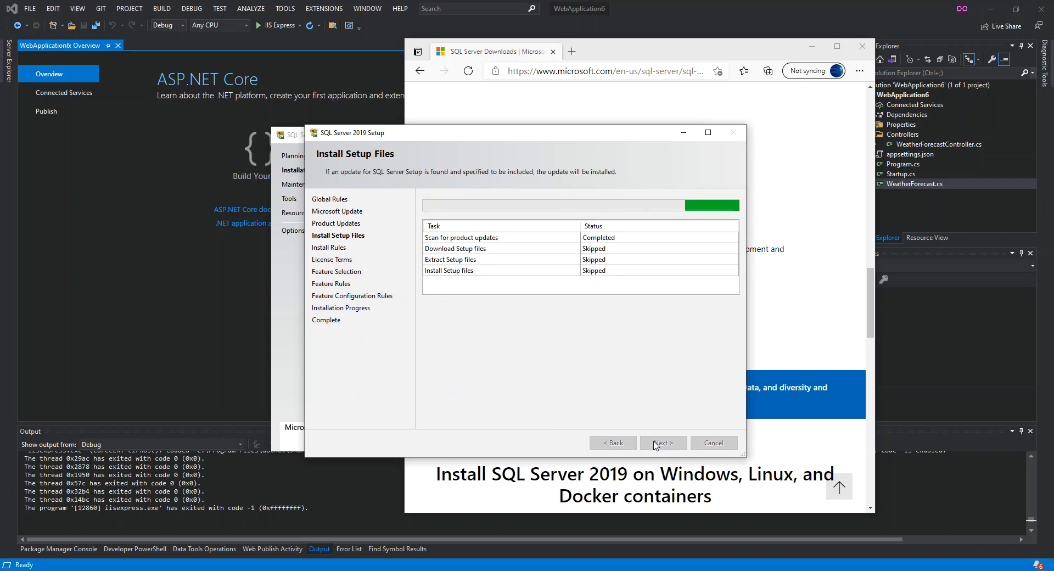
pyautogui.click(662, 442)
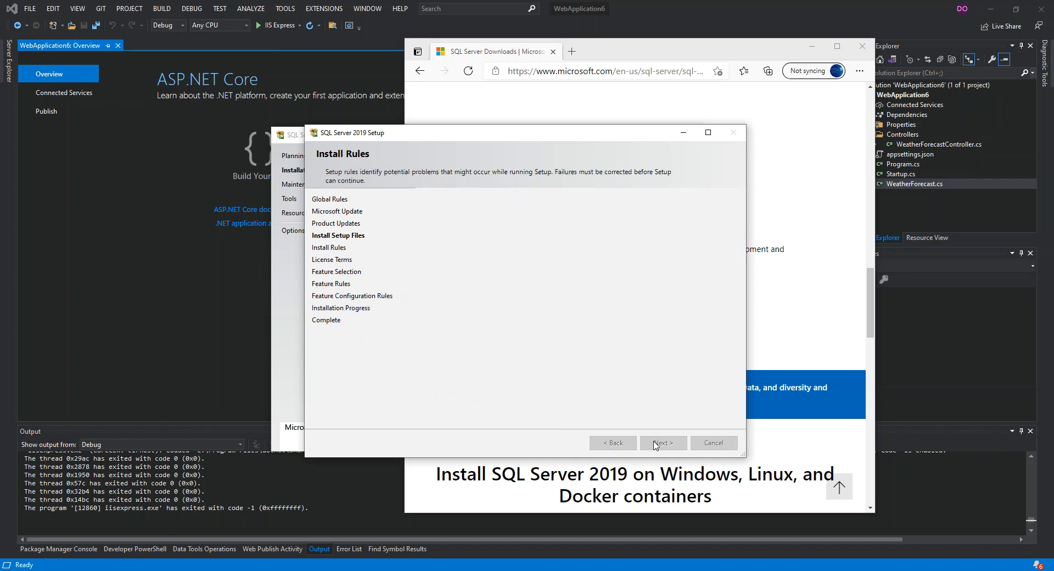
# - View and dismiss the Windows Firewall warning on Install Rules, then continue
pyautogui.click(662, 443)
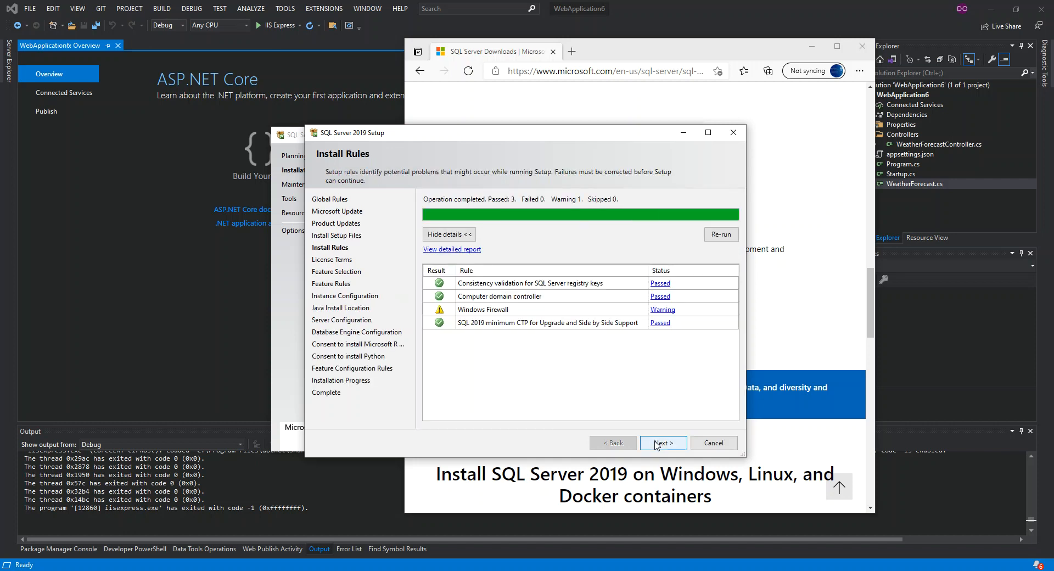
pyautogui.moveTo(449, 228)
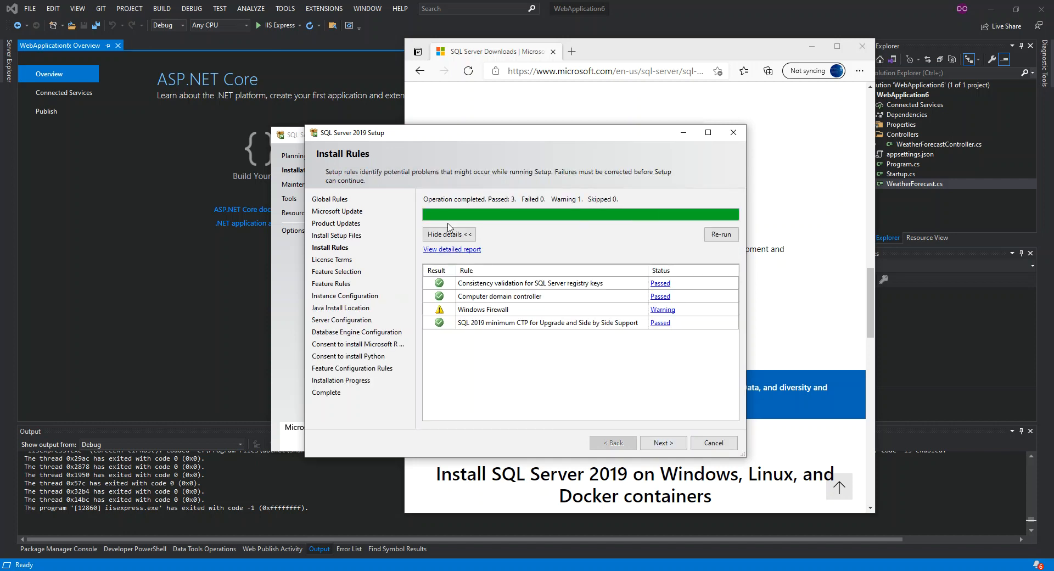
pyautogui.moveTo(650, 349)
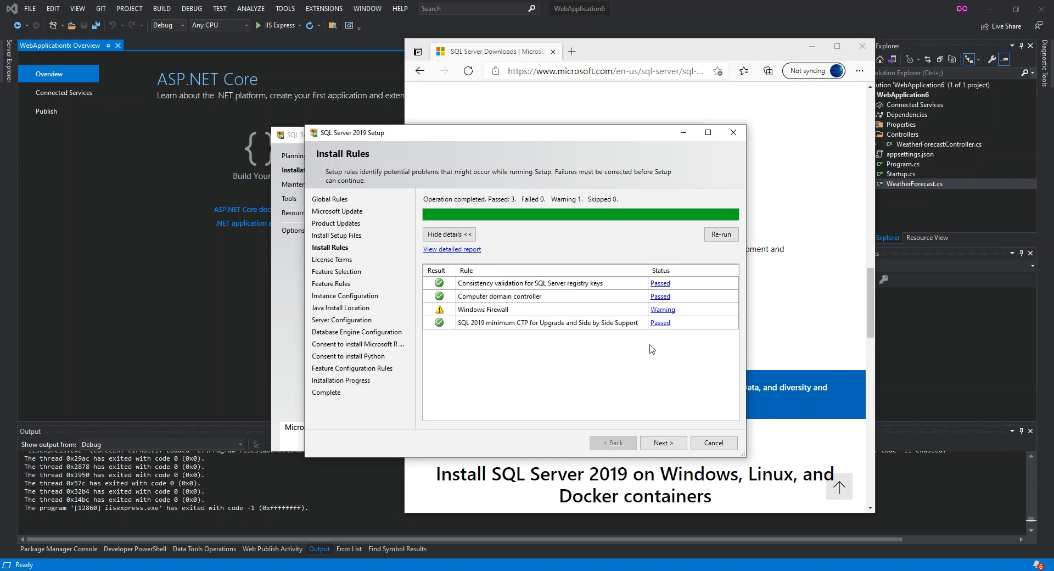
pyautogui.click(662, 308)
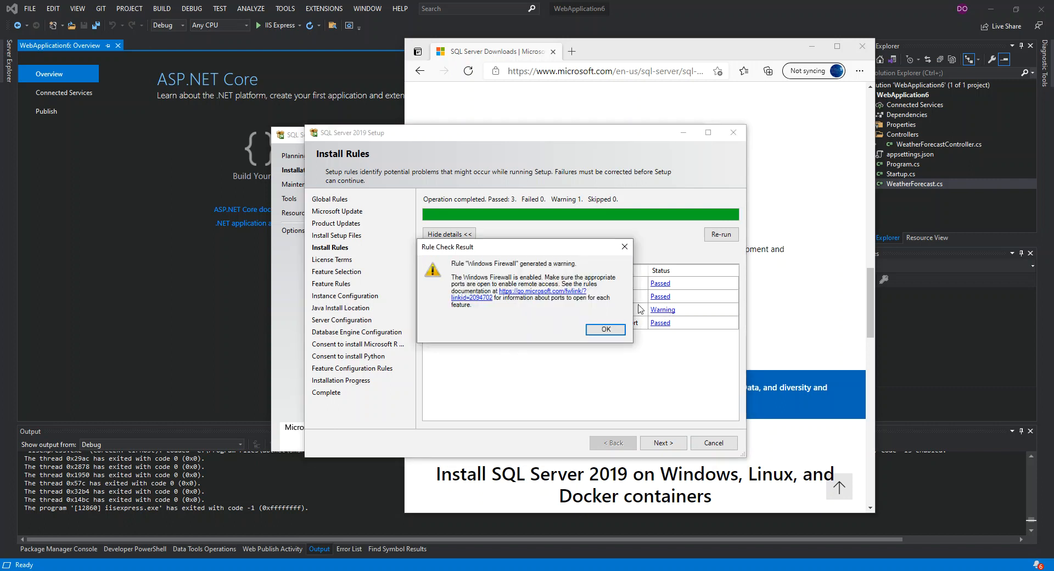
pyautogui.moveTo(534, 284)
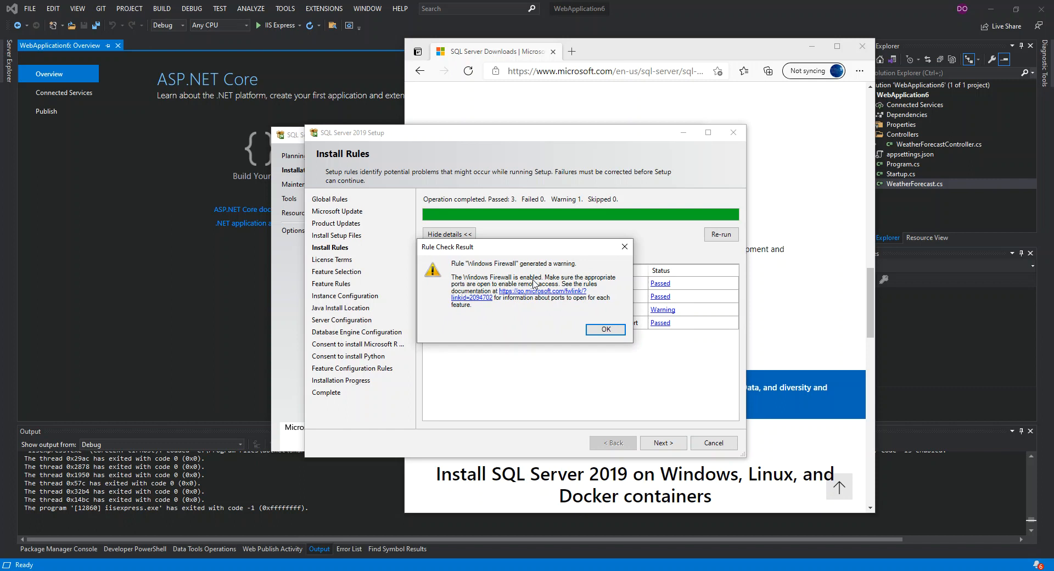
pyautogui.moveTo(477, 284)
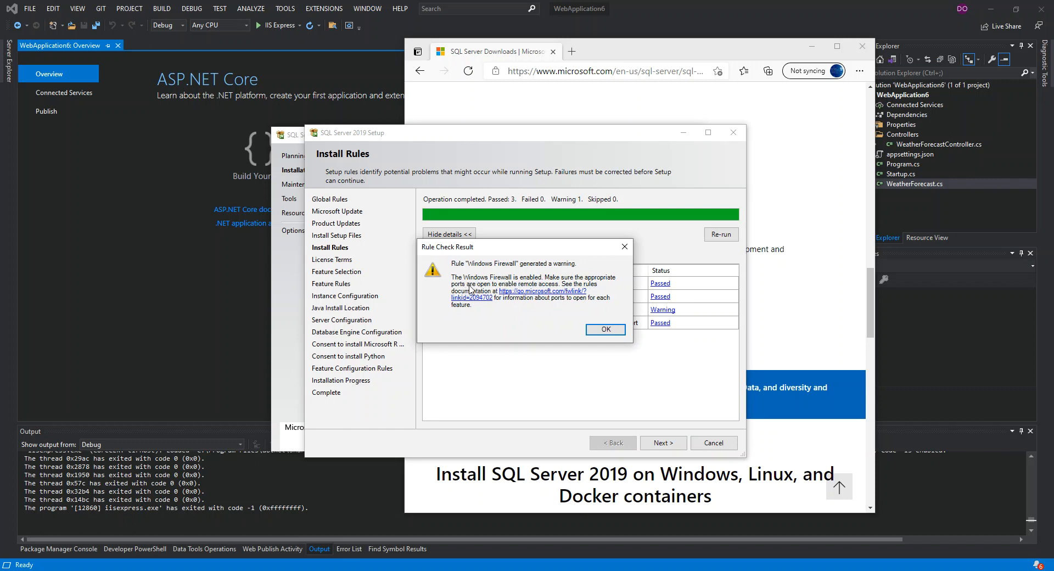
pyautogui.moveTo(595, 326)
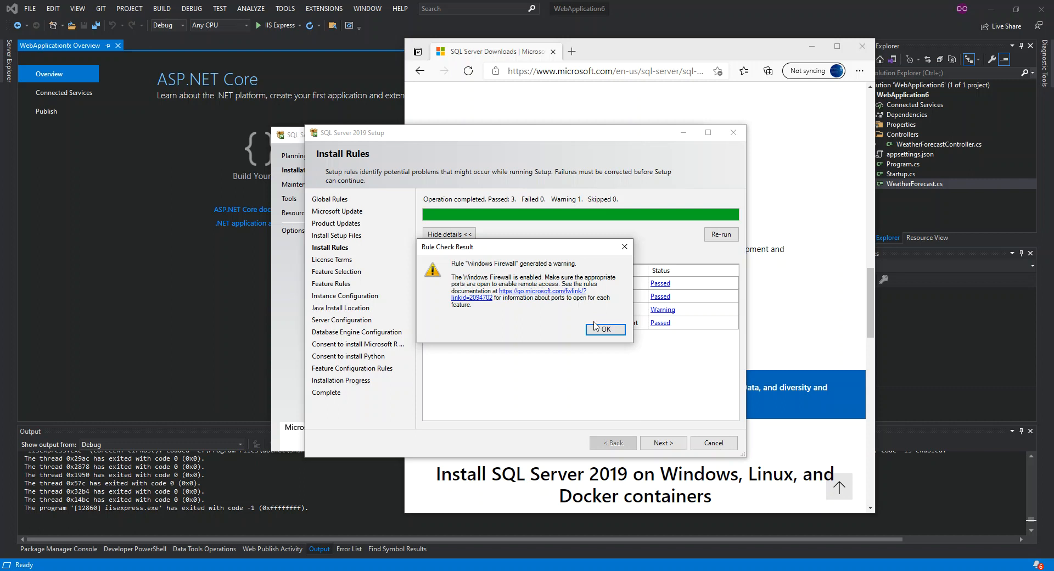
pyautogui.click(605, 329)
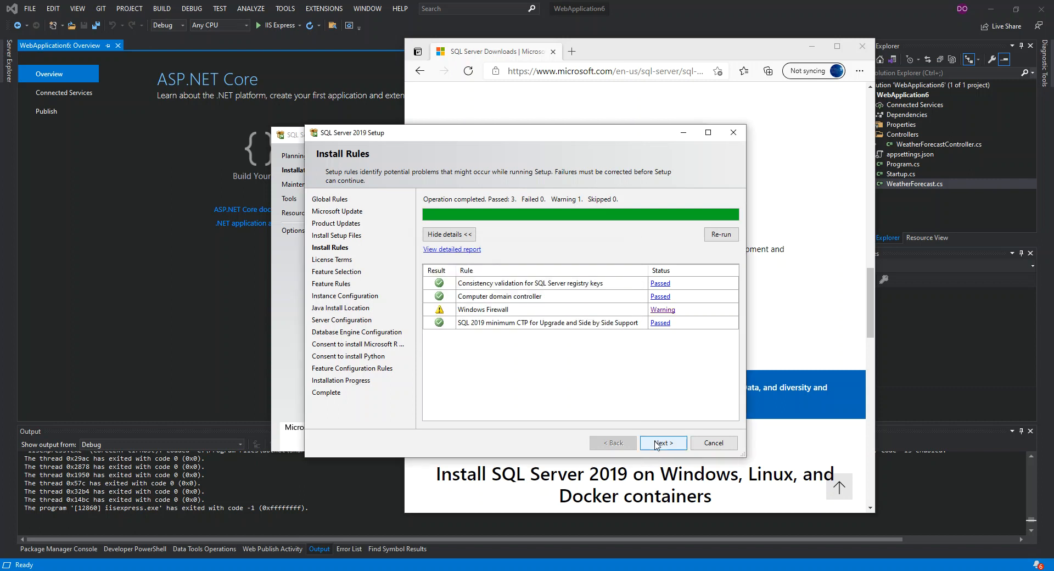
pyautogui.click(662, 442)
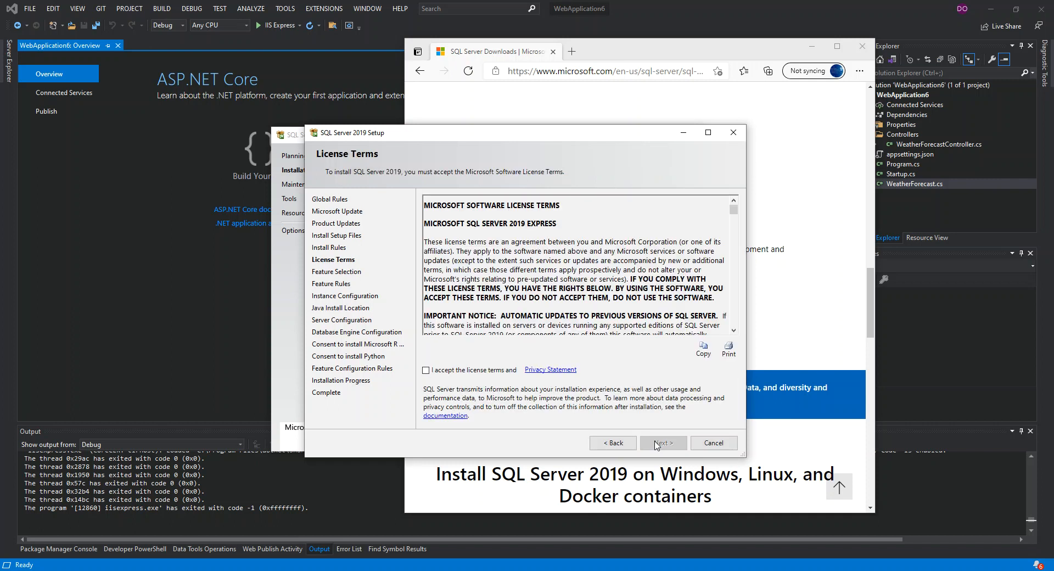
# - Accept the SQL Server license terms and move on to Feature Selection
pyautogui.click(425, 370)
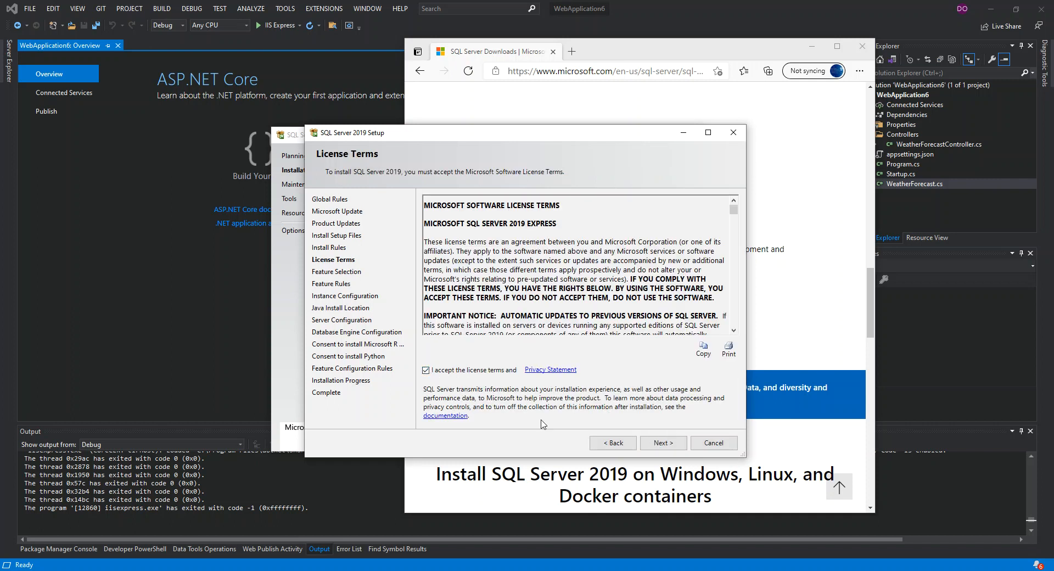
pyautogui.click(661, 442)
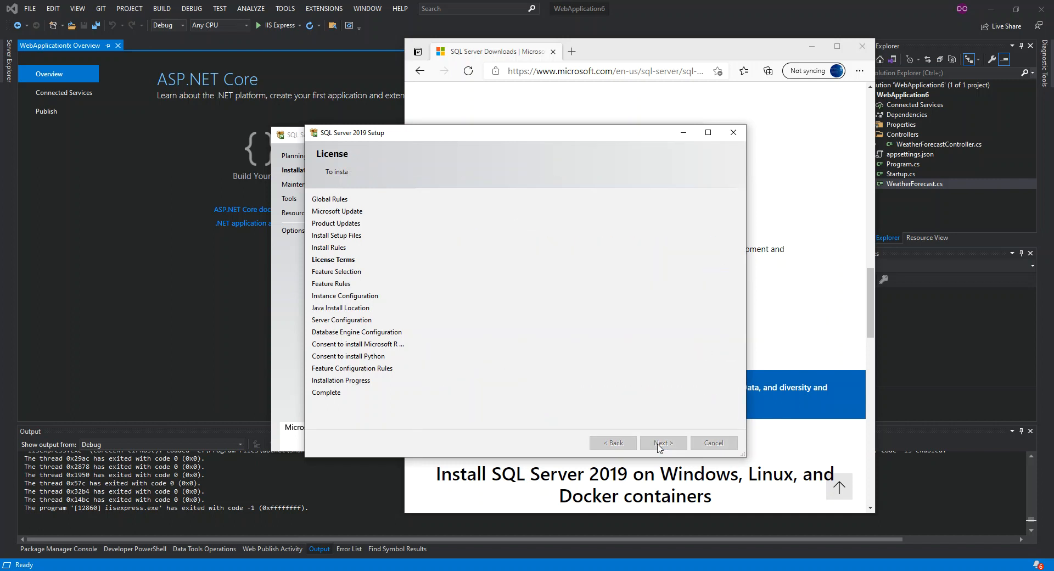
pyautogui.click(661, 442)
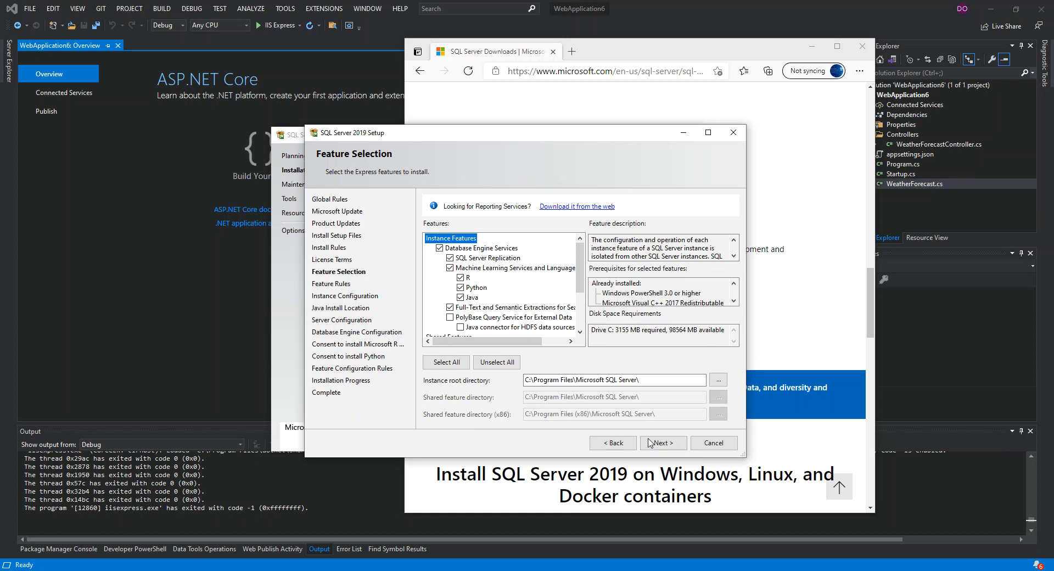
pyautogui.moveTo(494, 297)
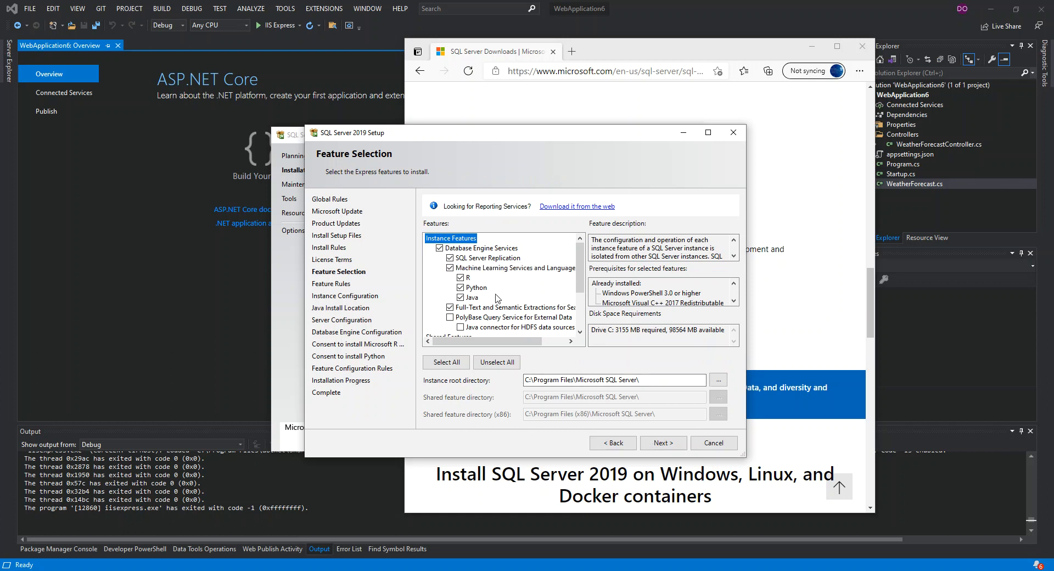
pyautogui.moveTo(430, 280)
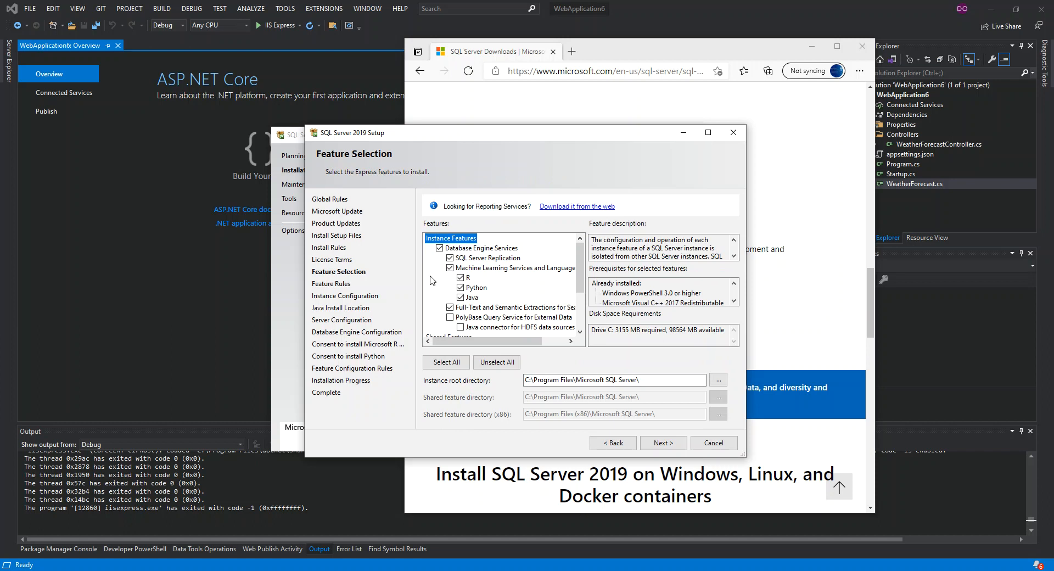
# - Review the feature list, keep the default Express features, and continue to Instance Configuration
pyautogui.scroll(-3)
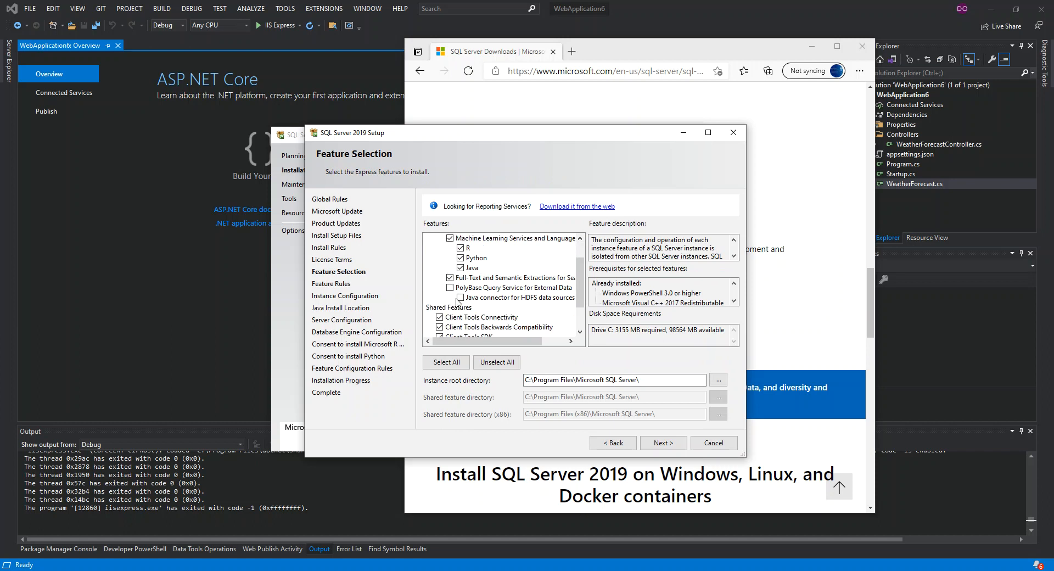
pyautogui.scroll(-3)
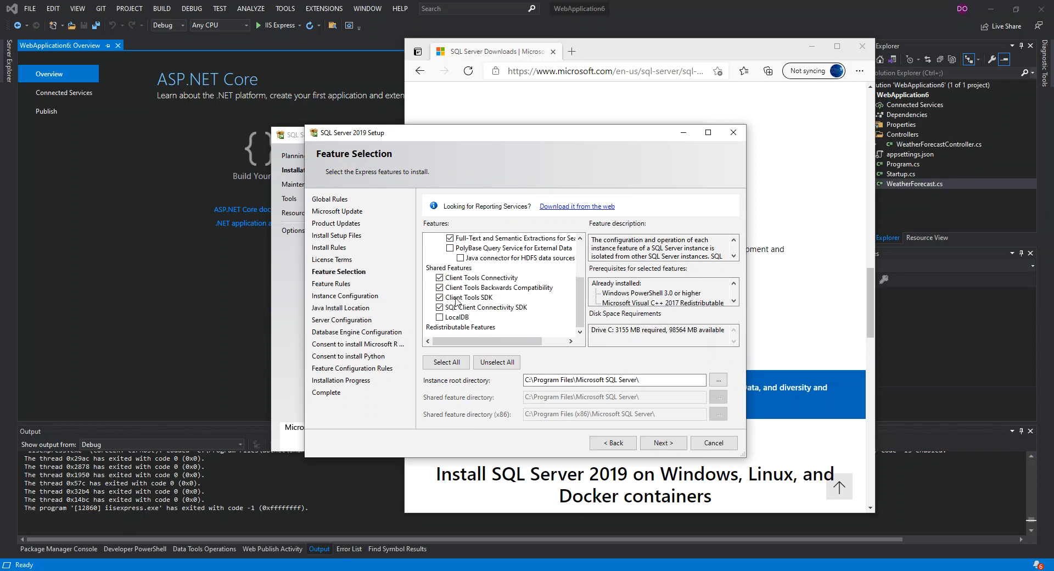
pyautogui.moveTo(461, 334)
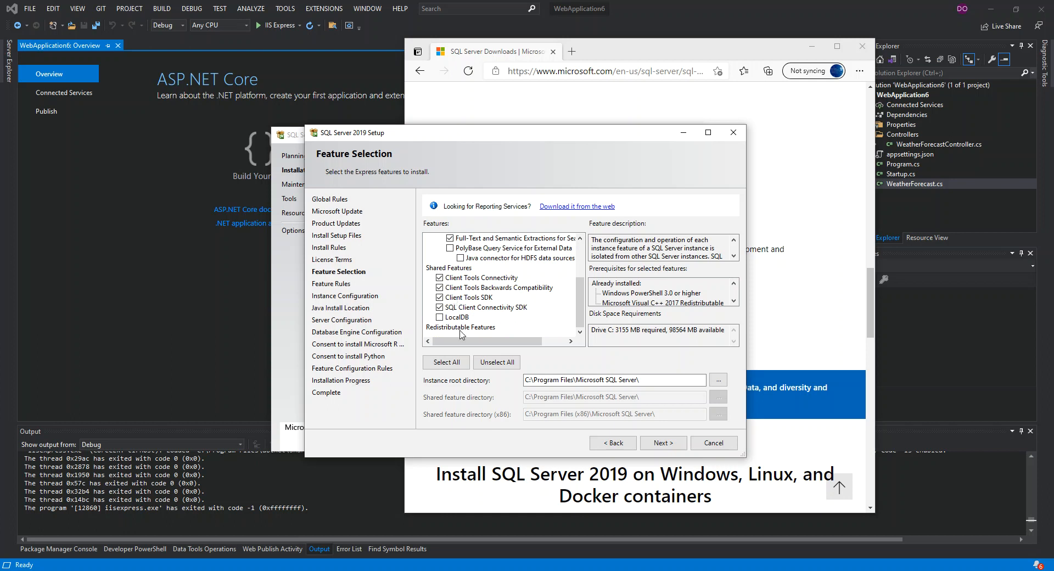
pyautogui.scroll(3)
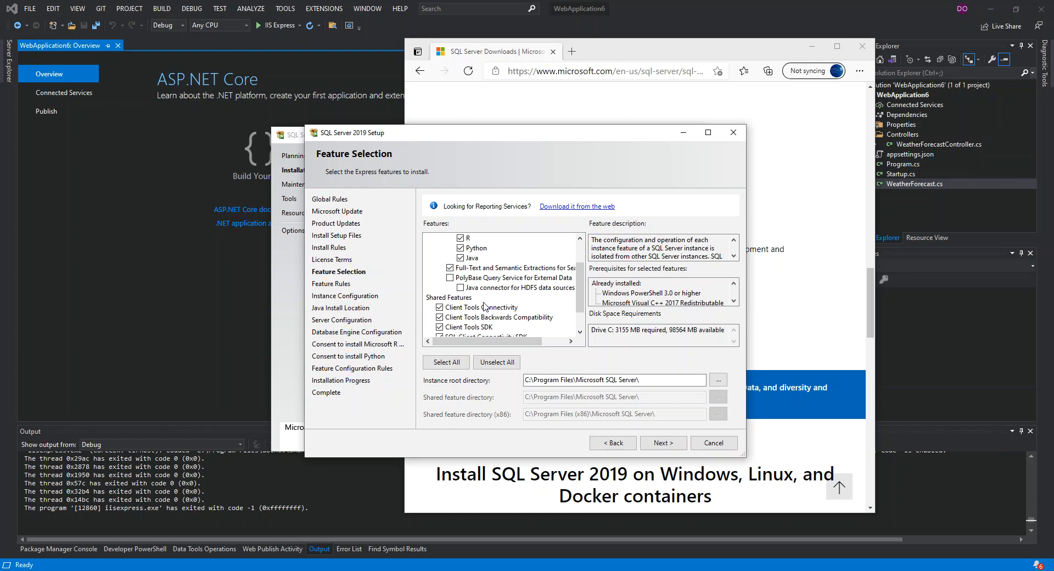
pyautogui.moveTo(469, 304)
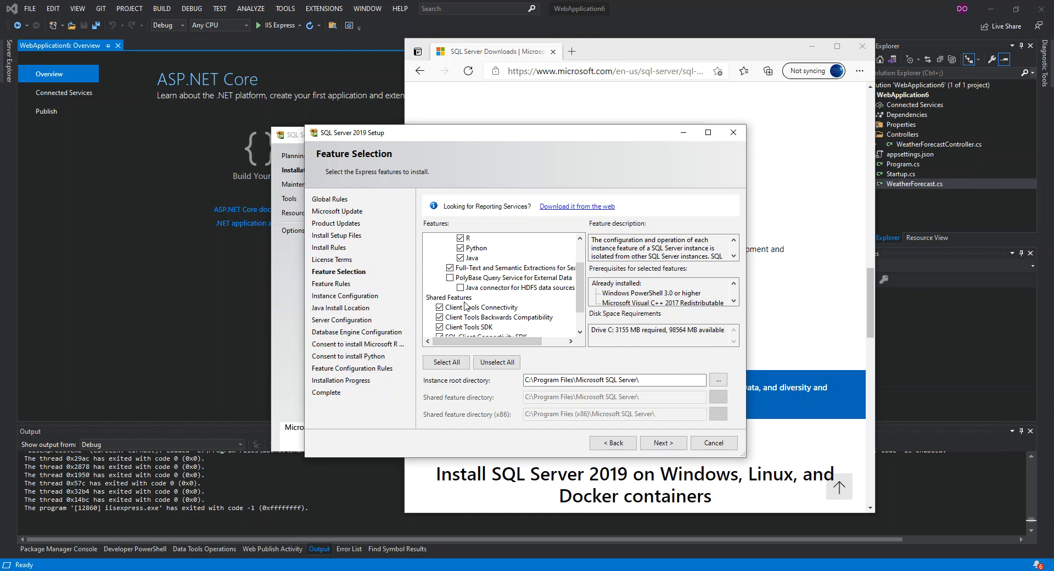
pyautogui.scroll(-3)
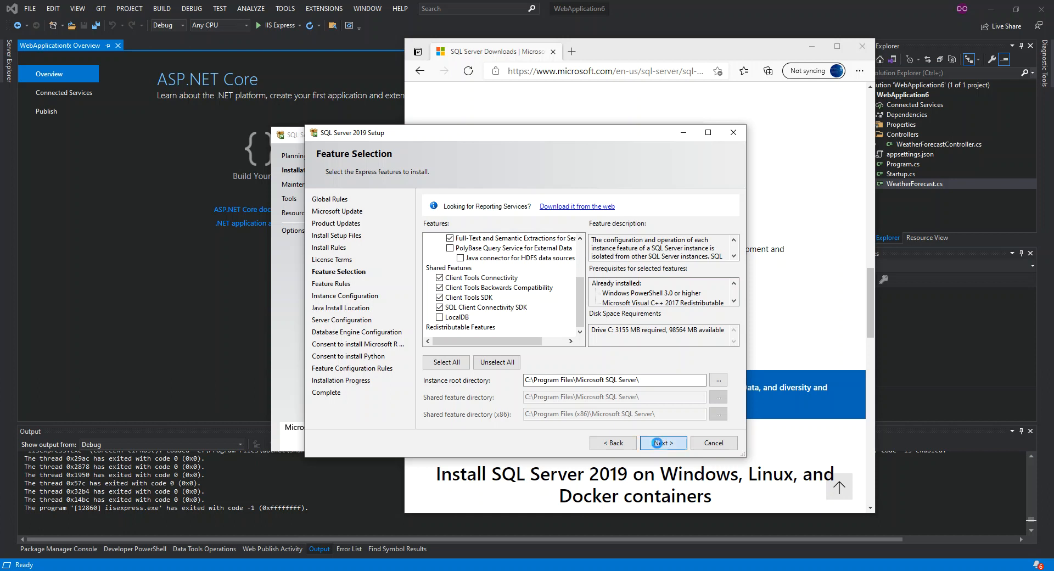
pyautogui.click(662, 442)
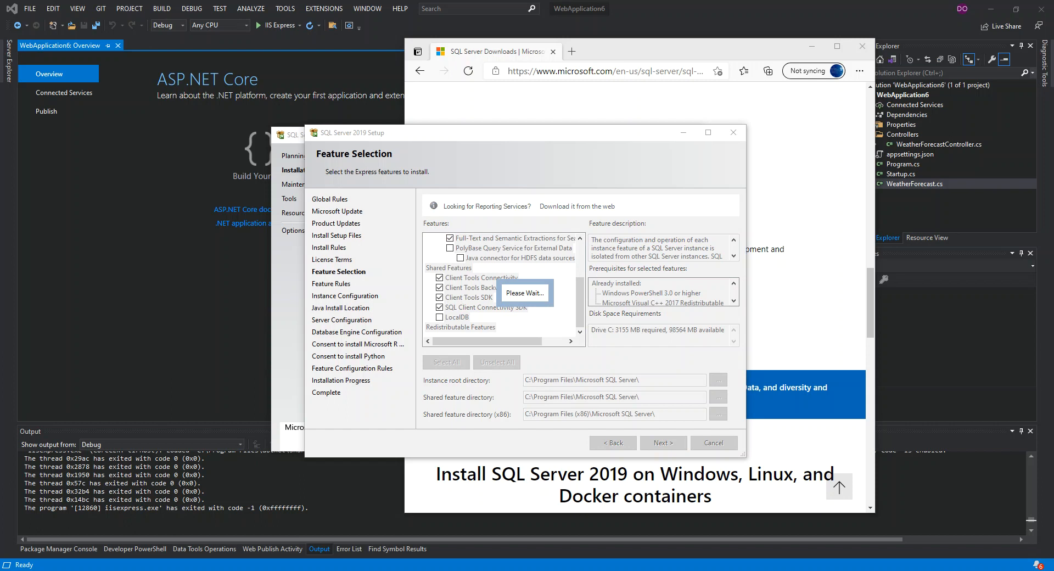
pyautogui.click(661, 442)
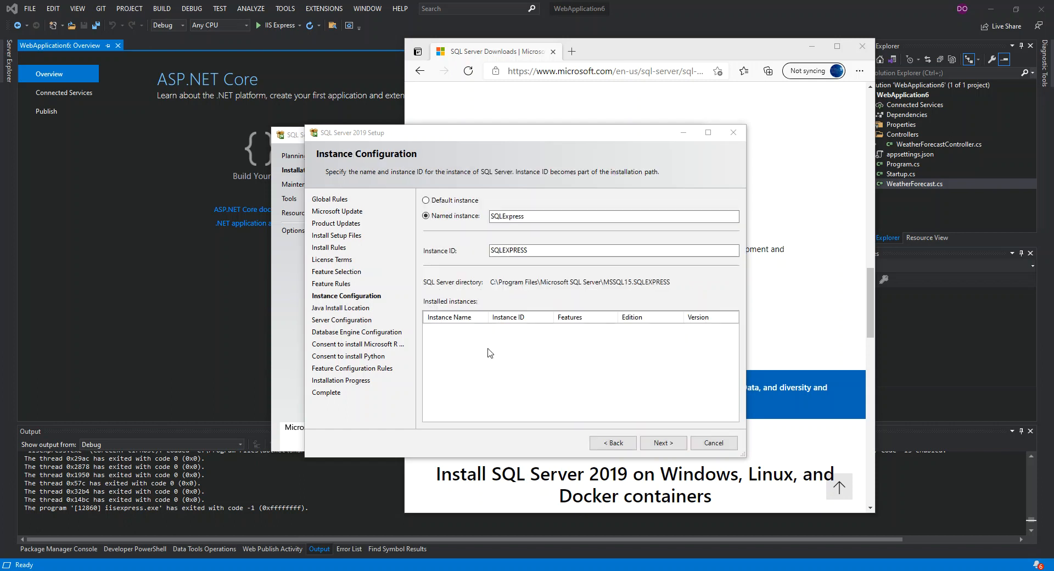
pyautogui.moveTo(453, 223)
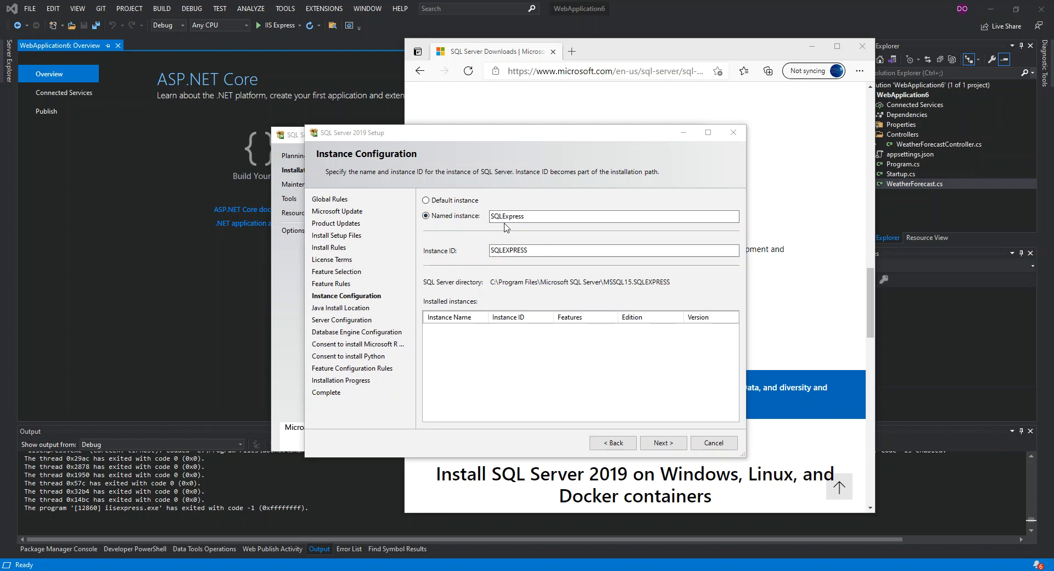
pyautogui.moveTo(487, 257)
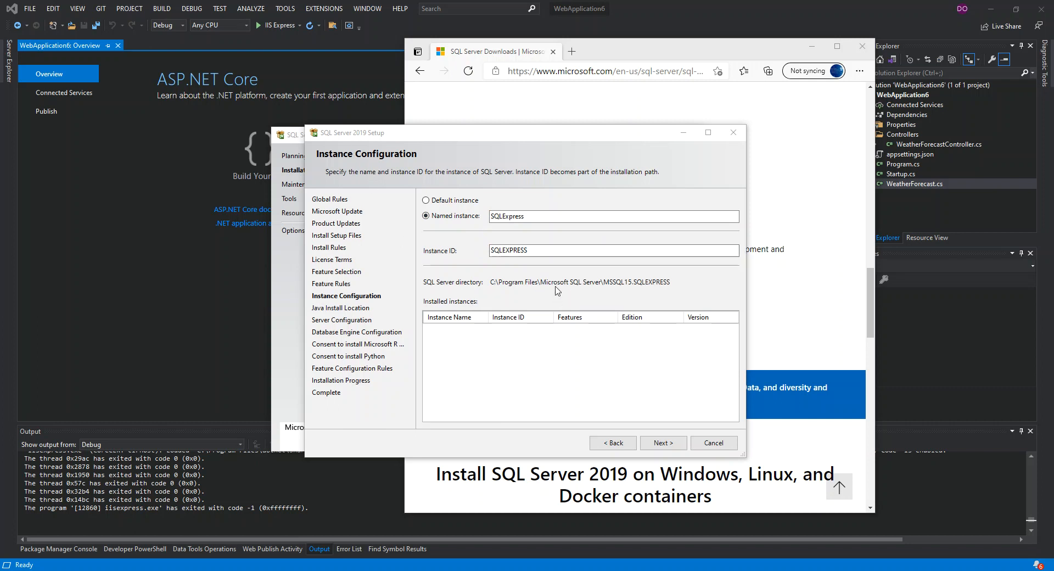
# - Keep the default SQLExpress named instance with ID SQLEXPRESS and continue
pyautogui.click(662, 442)
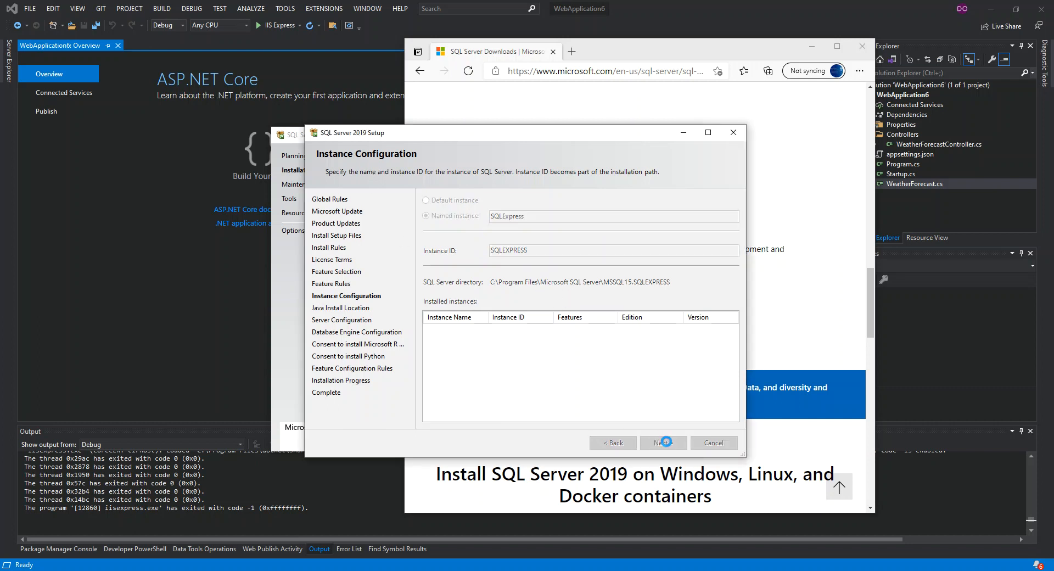
pyautogui.click(661, 442)
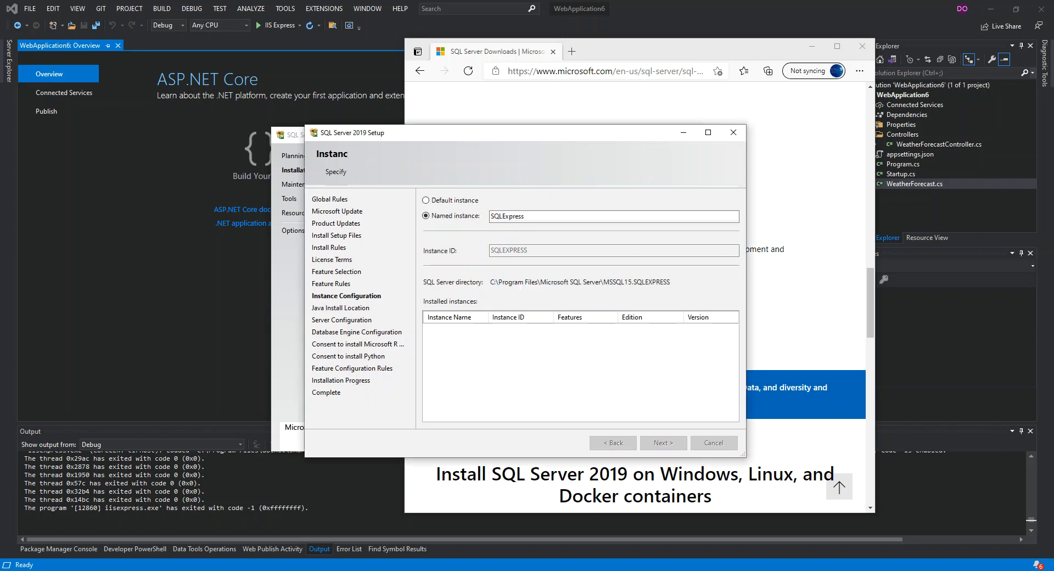
# - Keep the bundled Open JRE 11.0.3 as the Java install location and continue
pyautogui.click(662, 443)
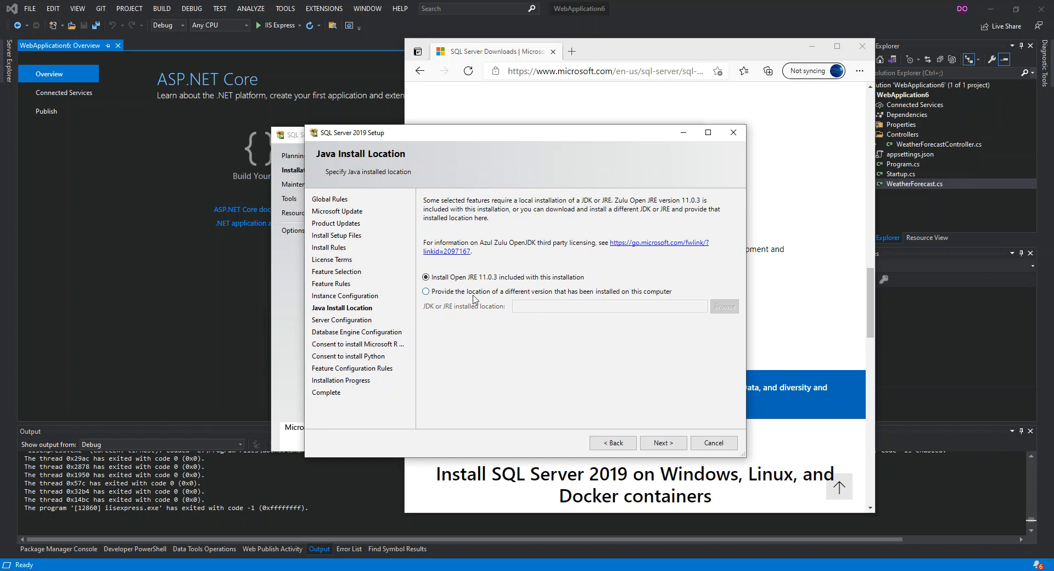
pyautogui.moveTo(504, 389)
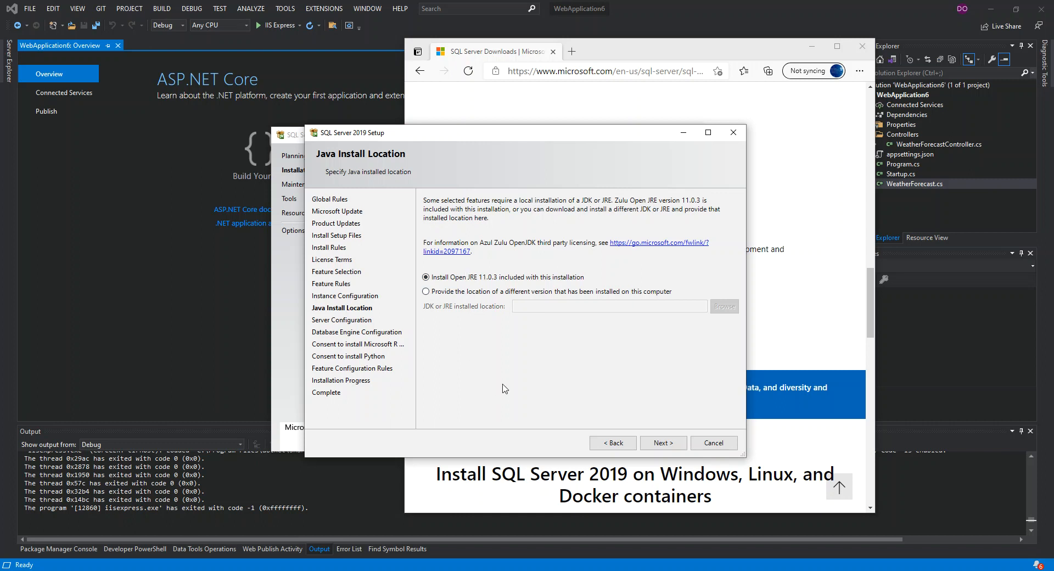
pyautogui.moveTo(598, 386)
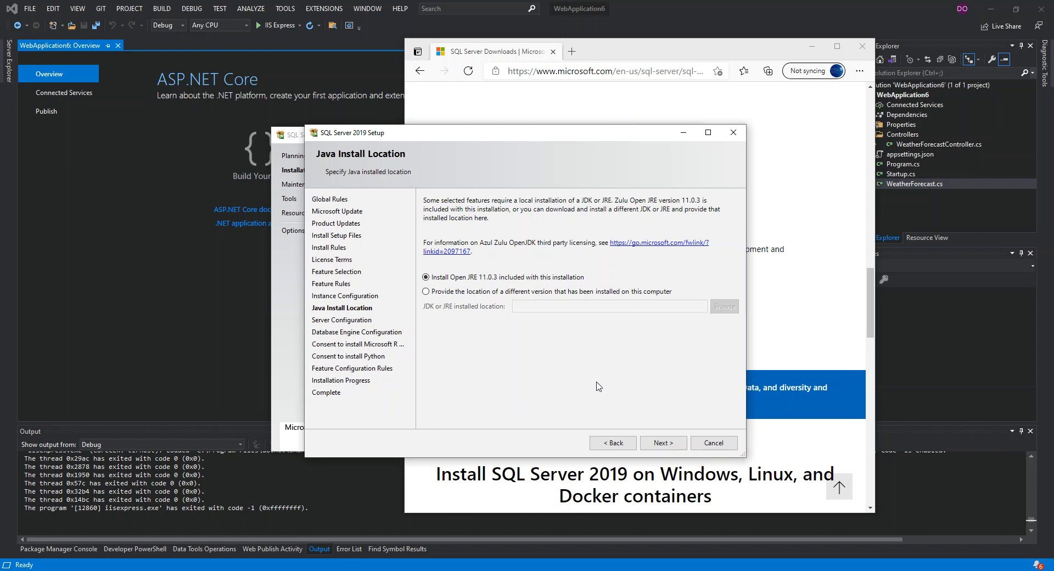
pyautogui.click(661, 442)
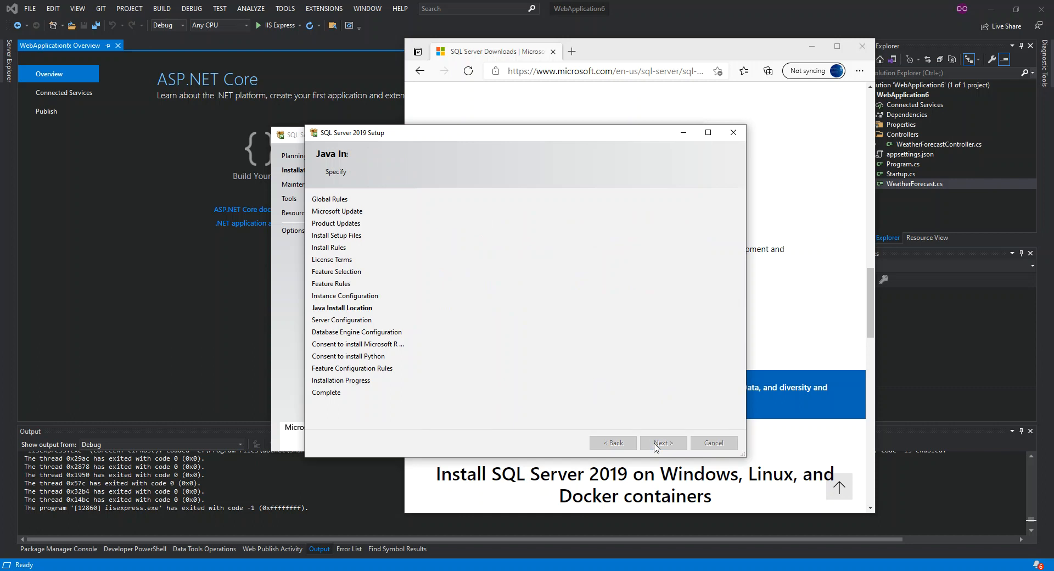
# - Advance to Server Configuration, which shows the default service accounts and startup types
pyautogui.click(662, 442)
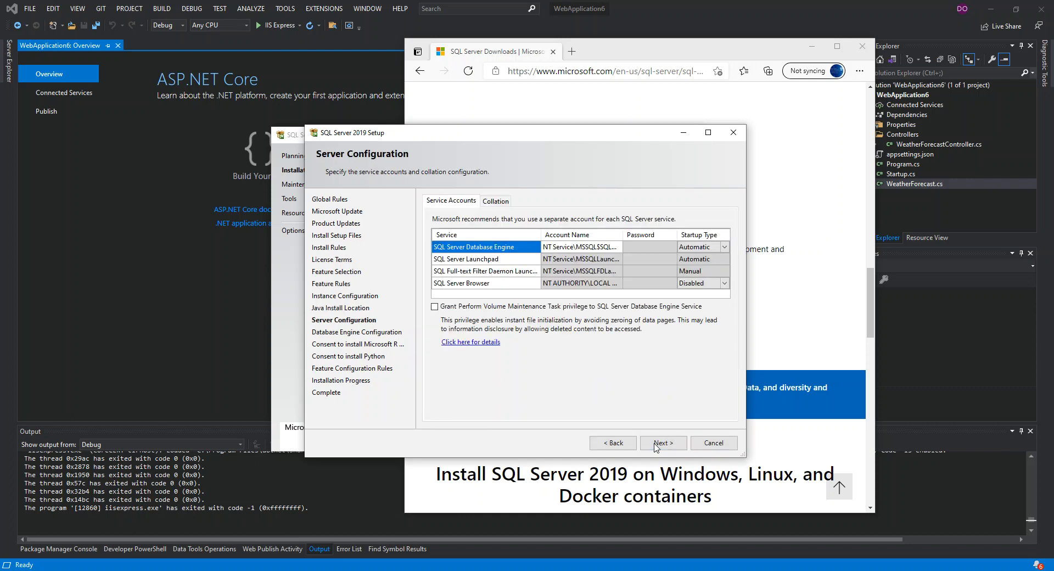
pyautogui.moveTo(473, 243)
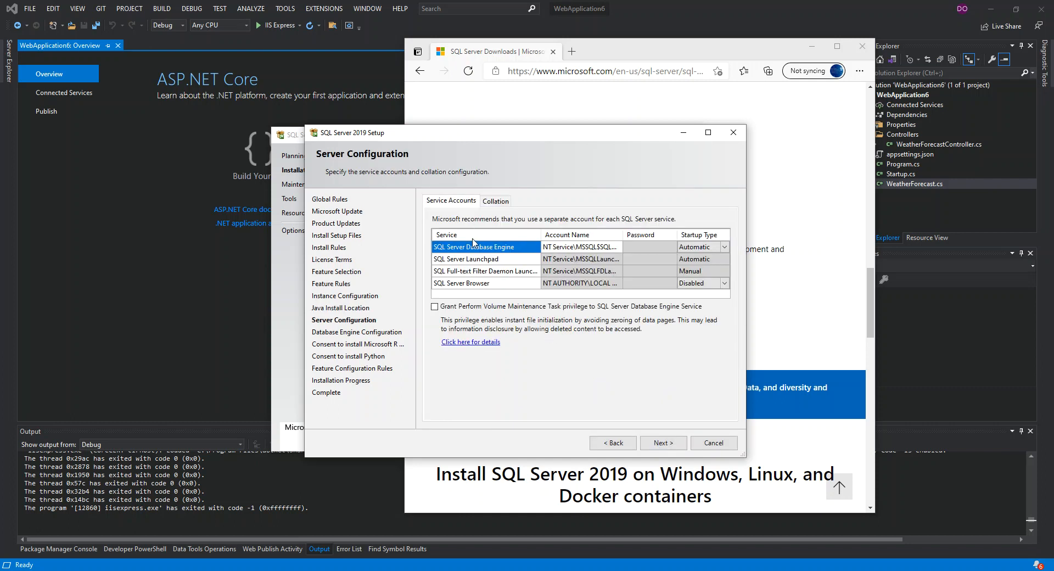
pyautogui.moveTo(428, 254)
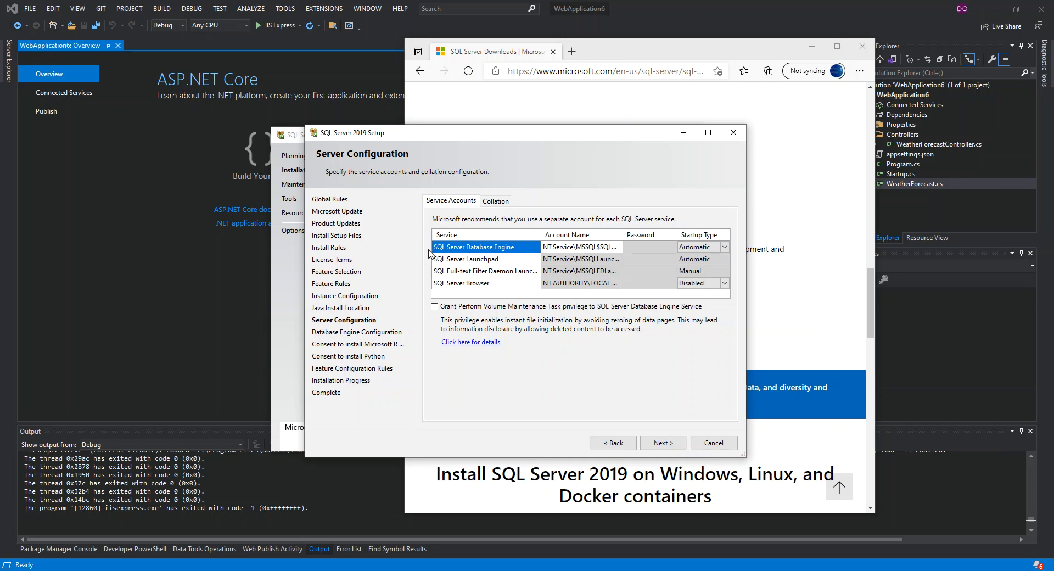
pyautogui.moveTo(468, 273)
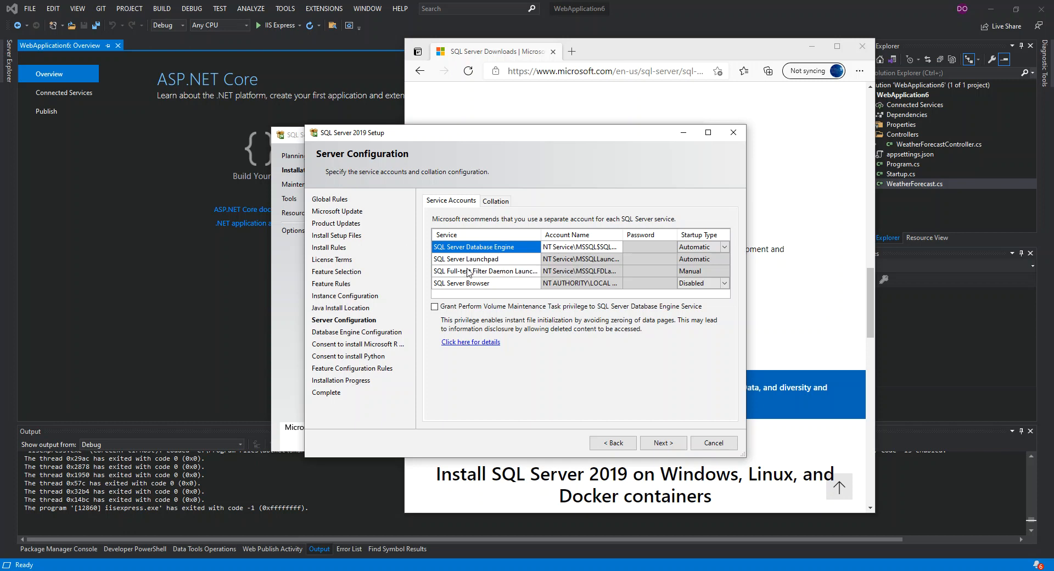
pyautogui.moveTo(400, 296)
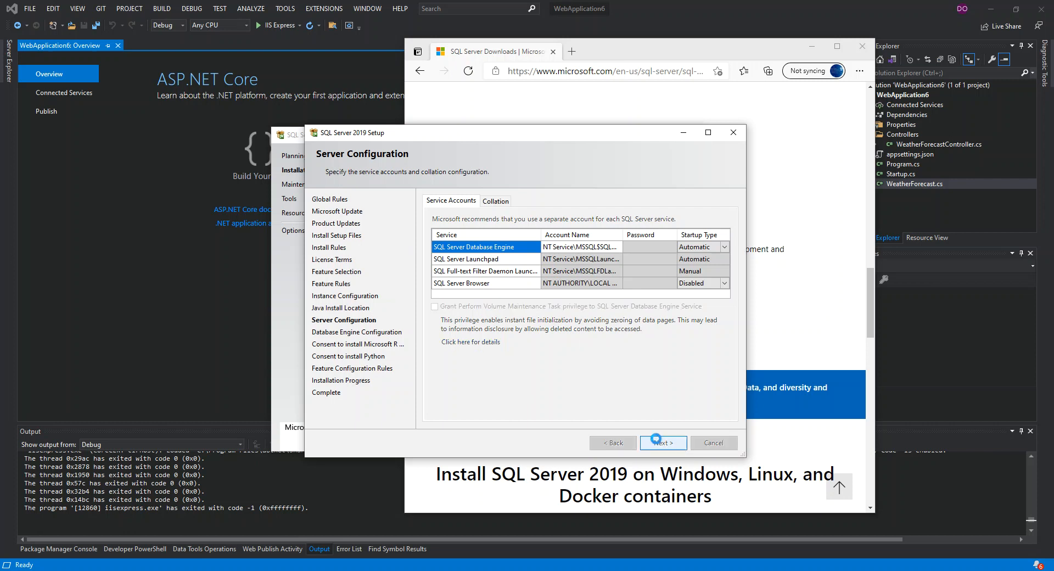
# - Keep the default service accounts and Windows authentication with the current user as administrator
pyautogui.click(662, 443)
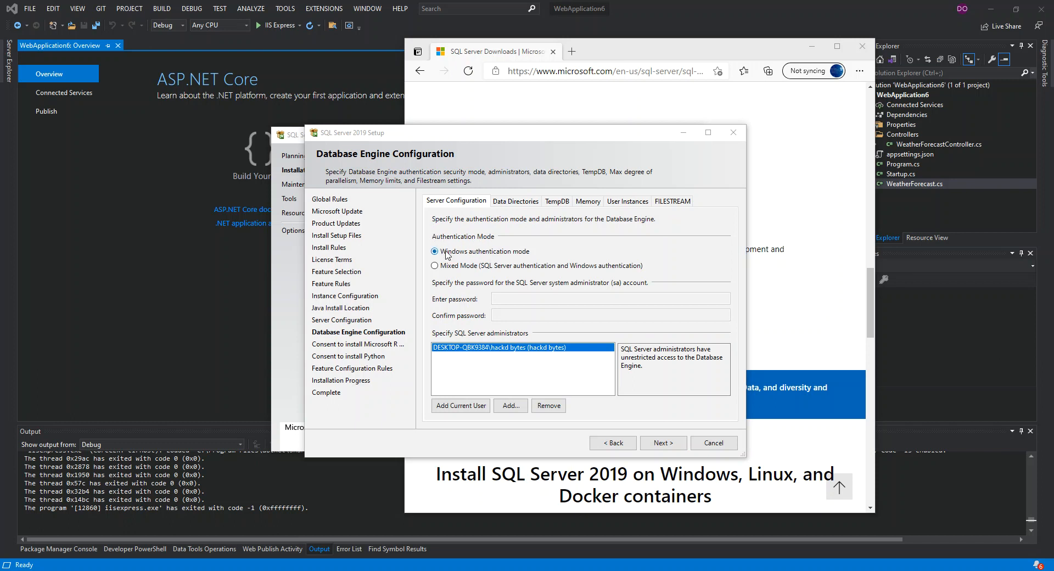
pyautogui.moveTo(535, 263)
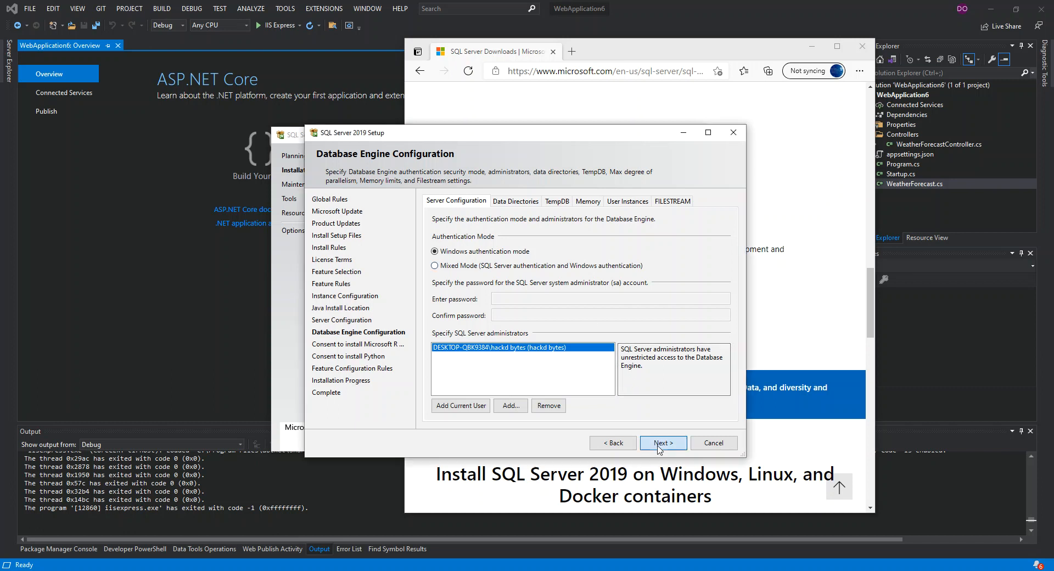
pyautogui.click(661, 443)
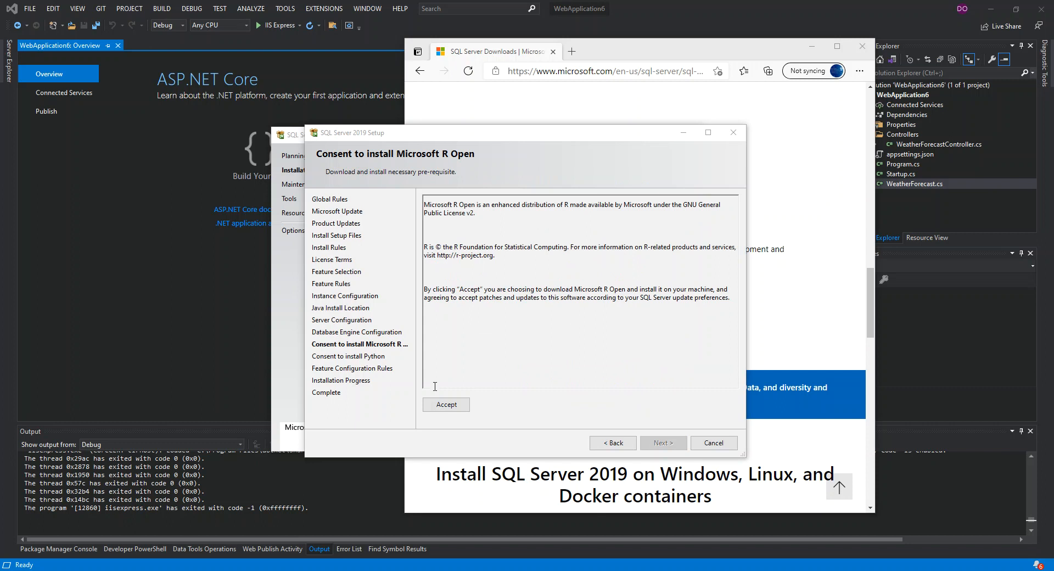
# - Accept the Microsoft R Open install consent and proceed
pyautogui.click(445, 404)
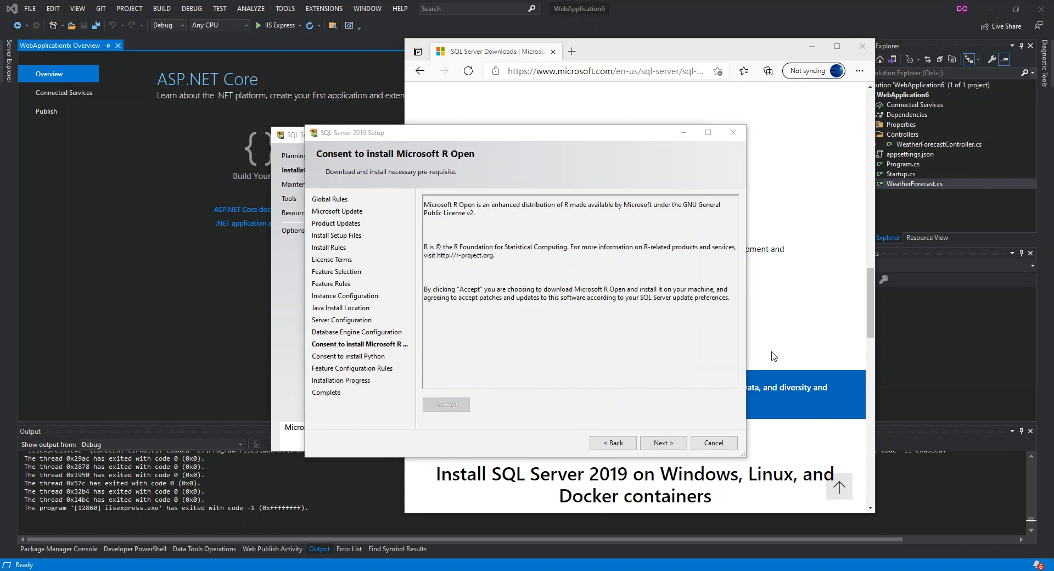
pyautogui.click(662, 442)
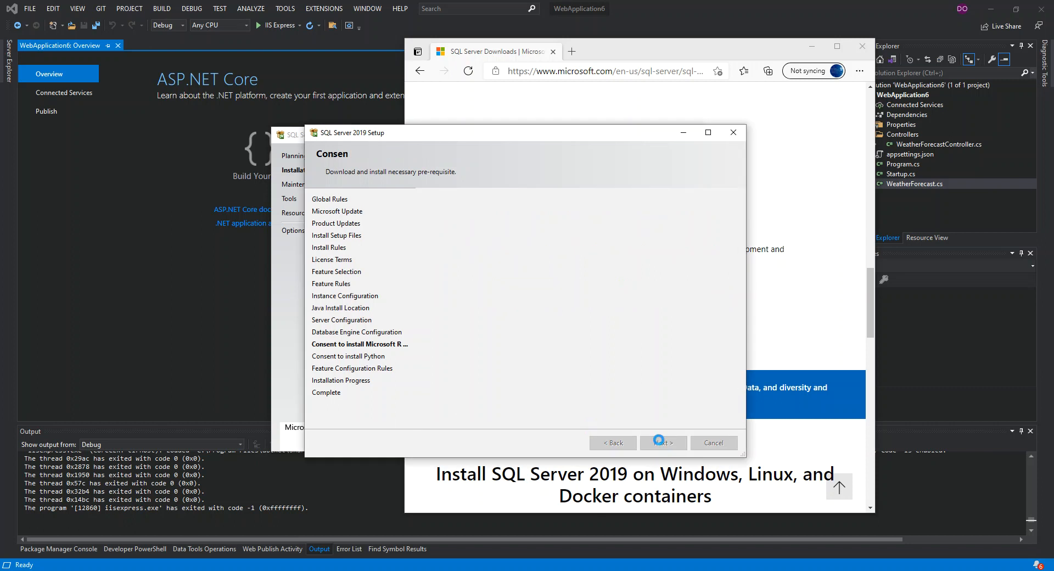
# - Reach the Python consent page and accept installing the Anaconda distribution
pyautogui.click(661, 442)
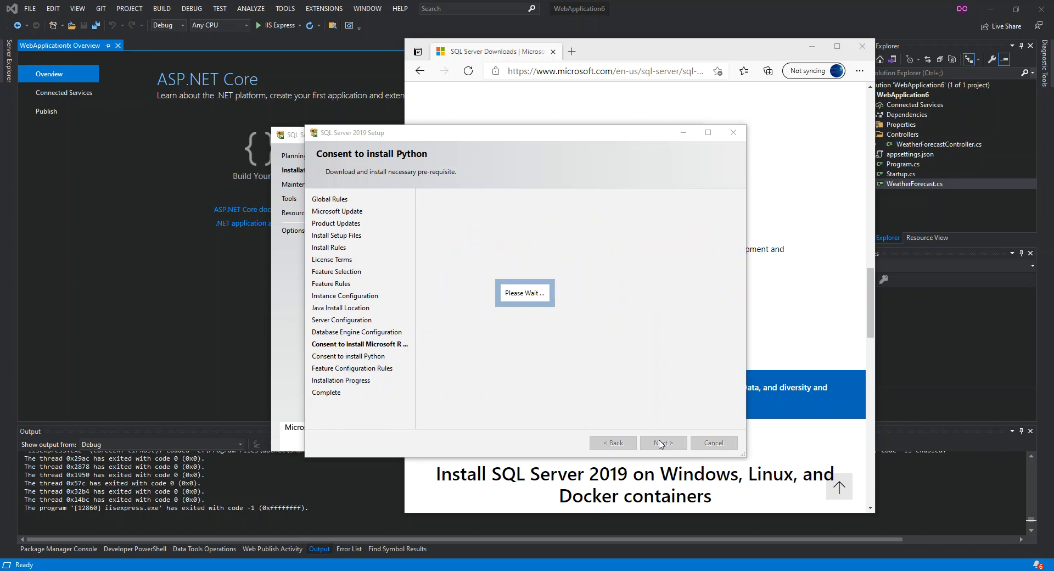
pyautogui.moveTo(369, 140)
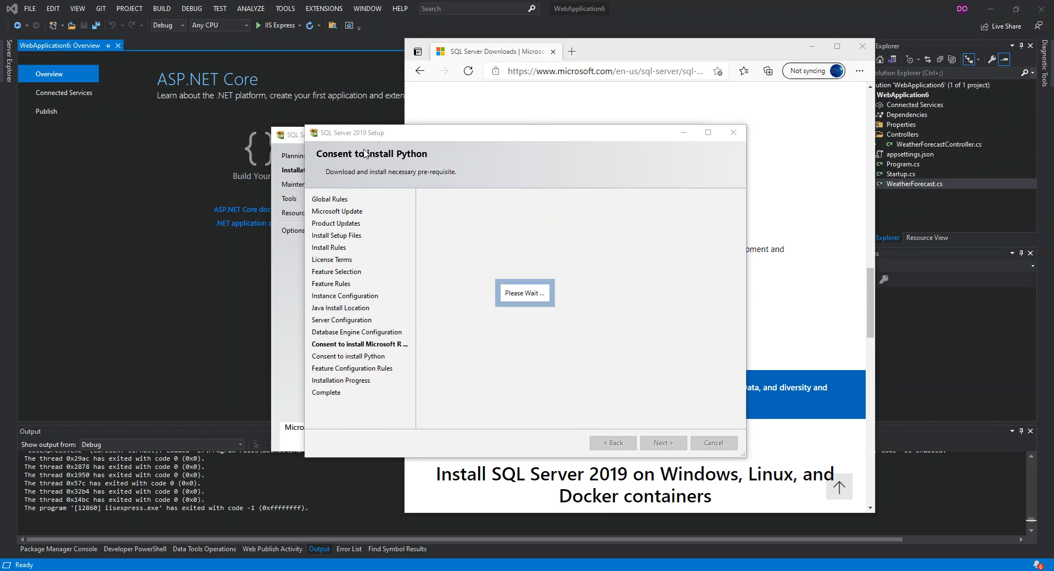
pyautogui.moveTo(415, 157)
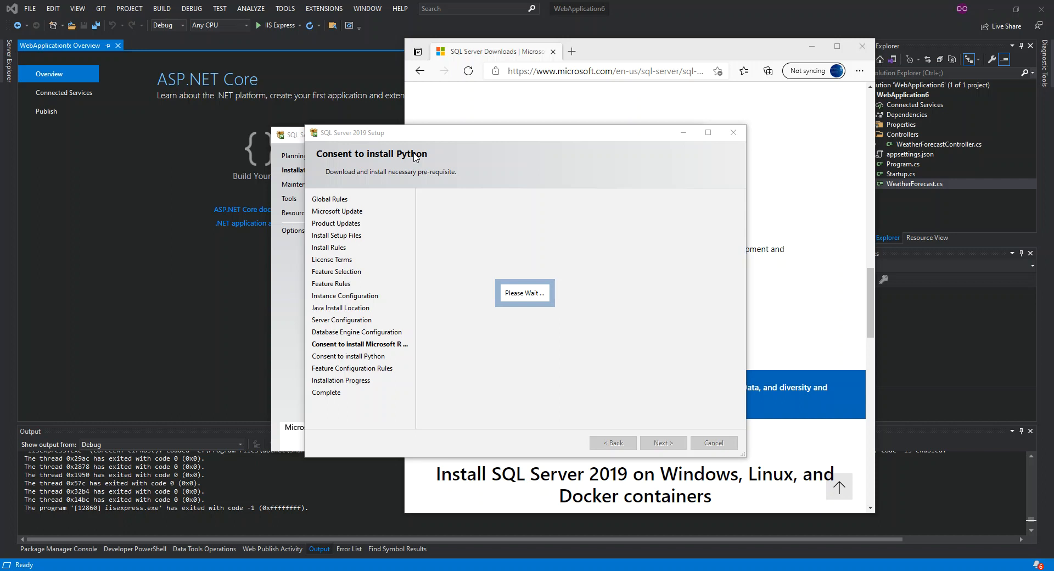
pyautogui.moveTo(413, 160)
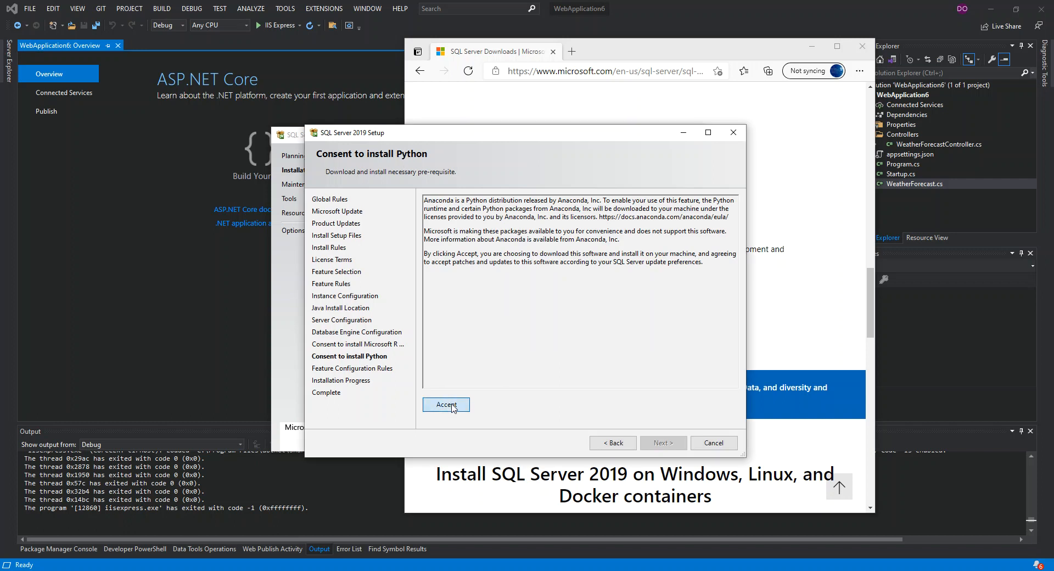
pyautogui.click(445, 404)
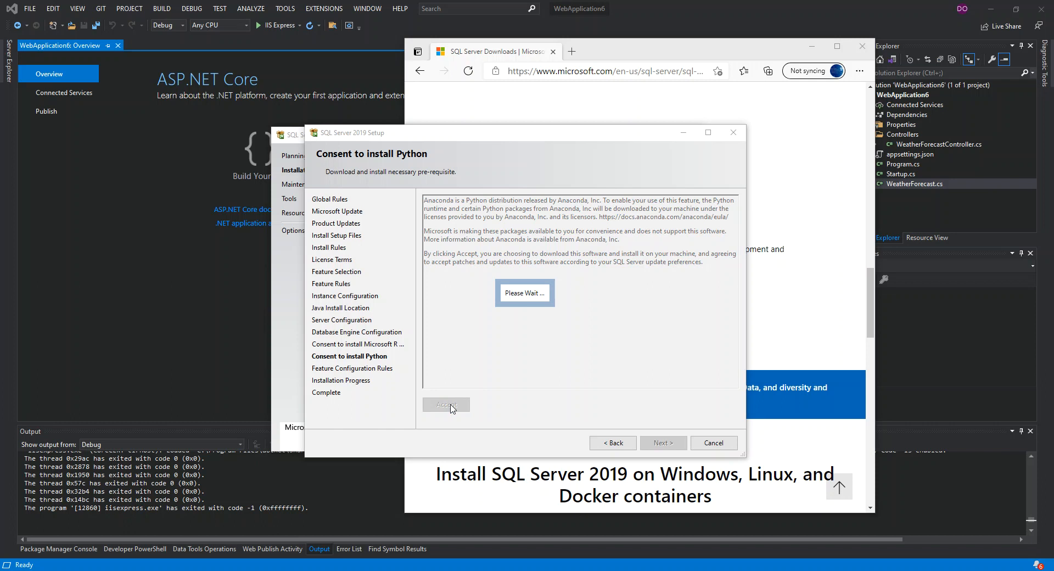
pyautogui.moveTo(780, 346)
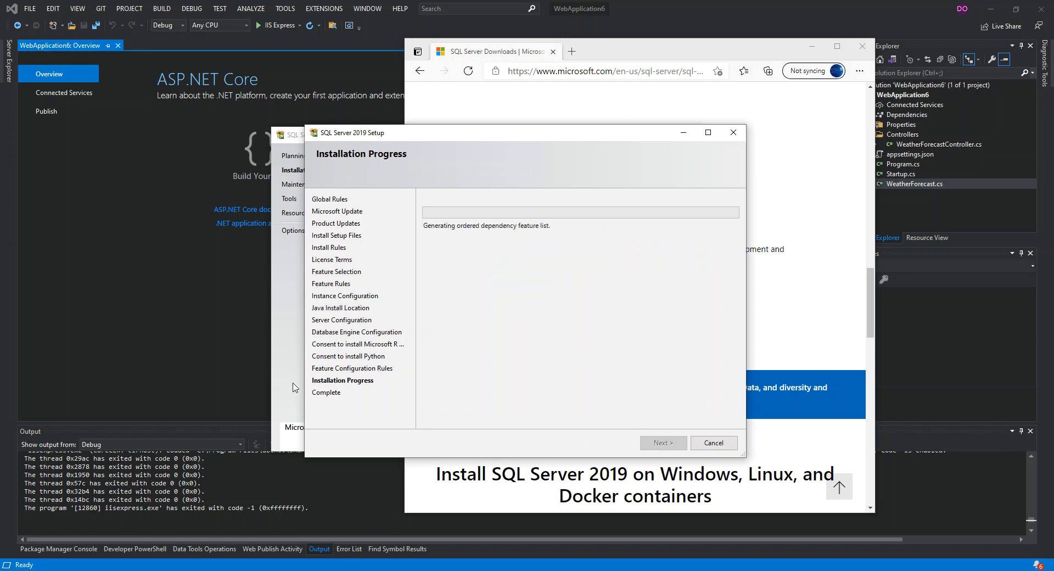
pyautogui.moveTo(343, 380)
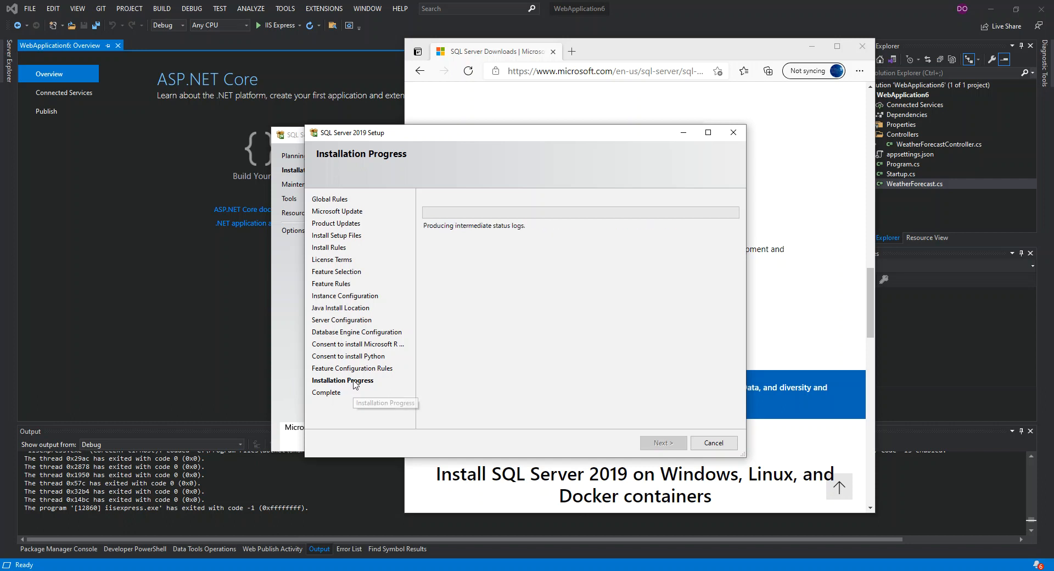
pyautogui.moveTo(360, 382)
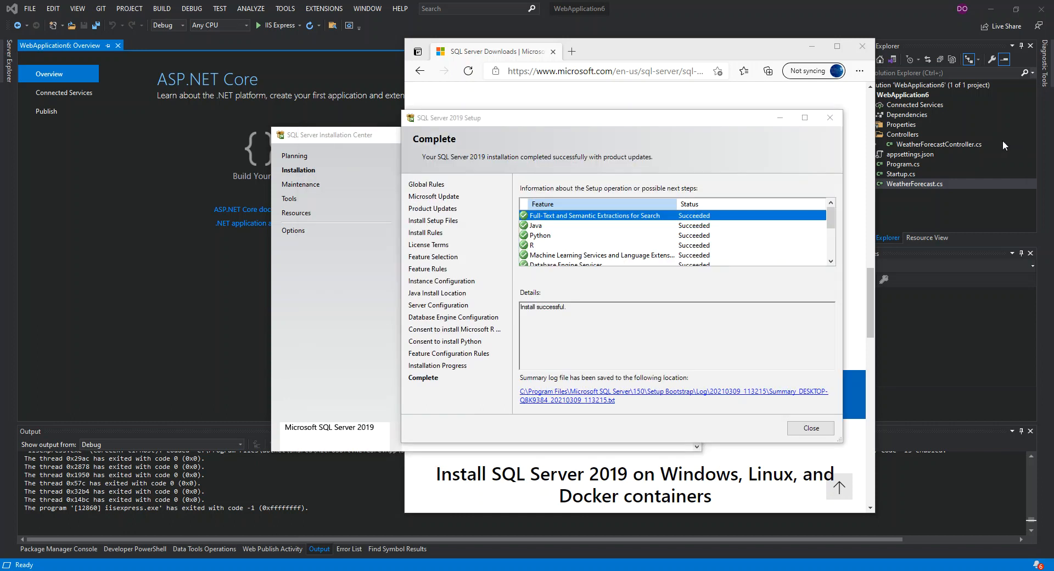
pyautogui.moveTo(559, 86)
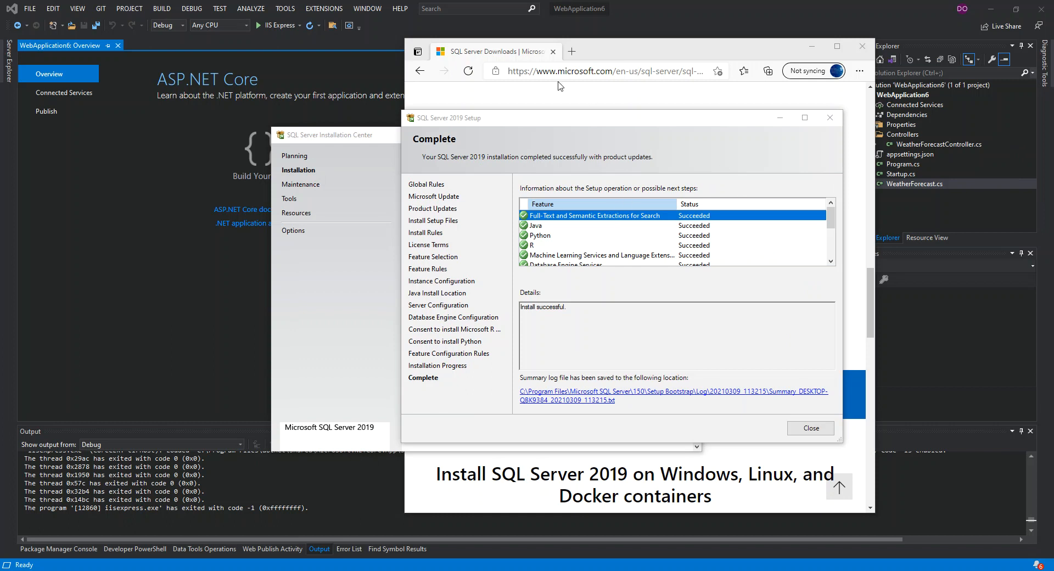
pyautogui.moveTo(466, 168)
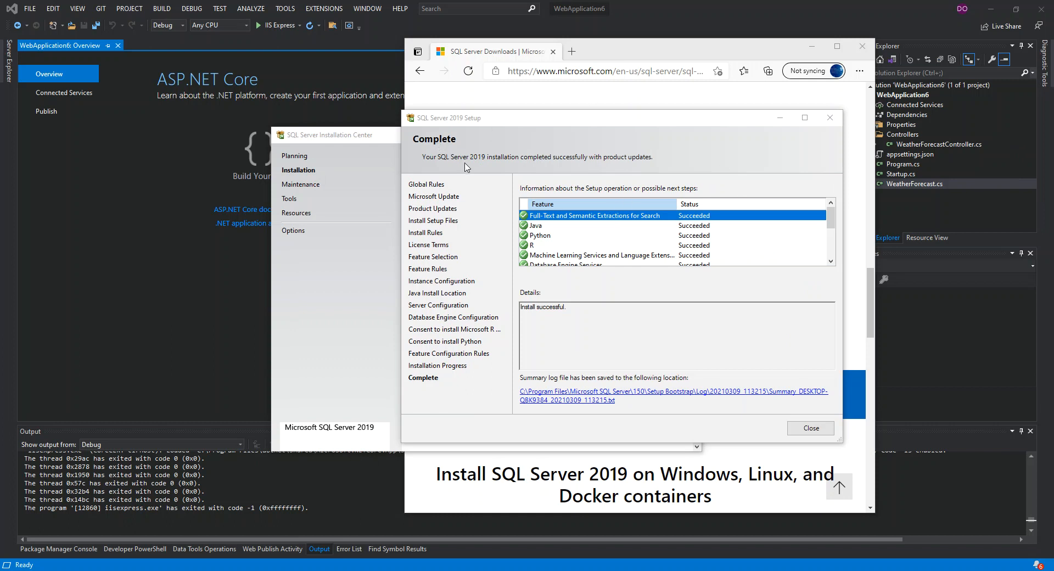
# - Scroll the Complete page's feature list to confirm client tools and connectivity succeeded
pyautogui.scroll(-3)
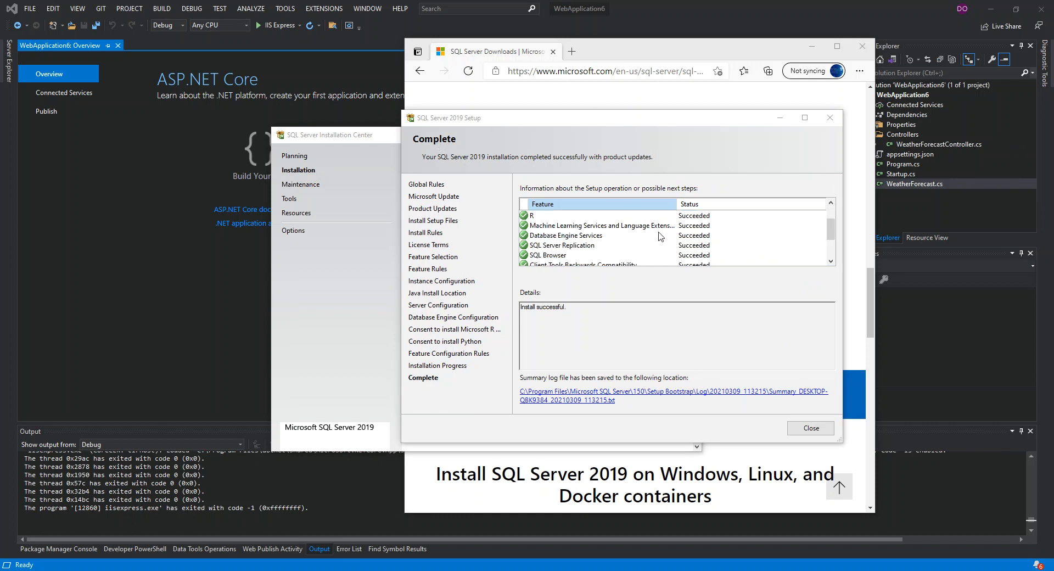
pyautogui.scroll(-3)
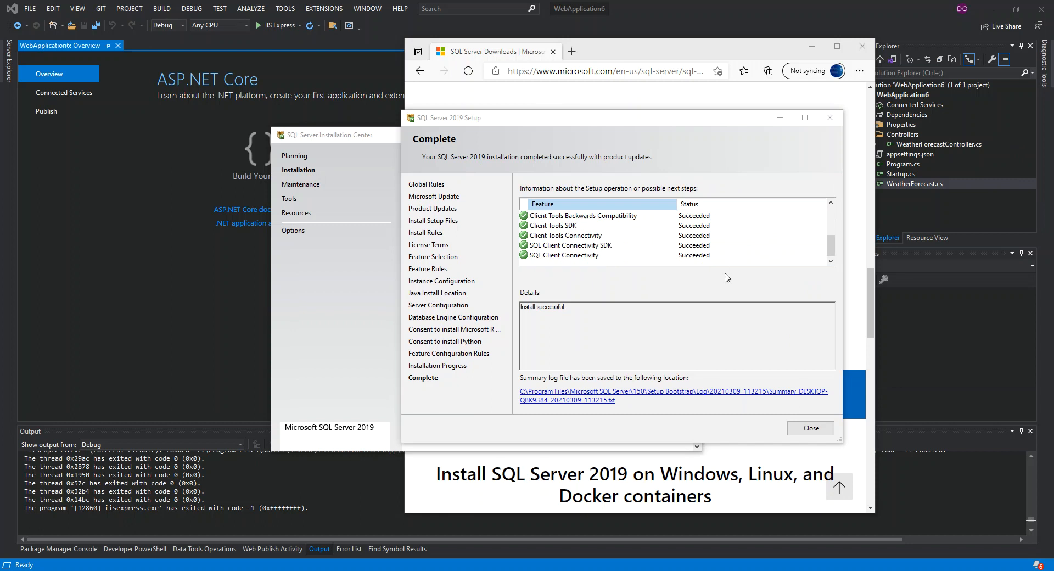
pyautogui.moveTo(695, 232)
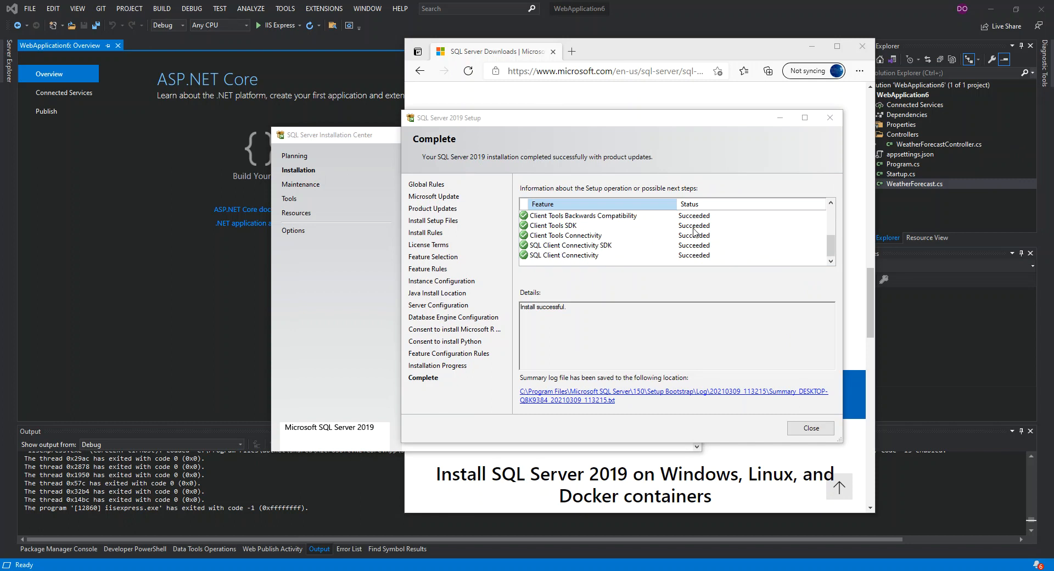
pyautogui.moveTo(873, 451)
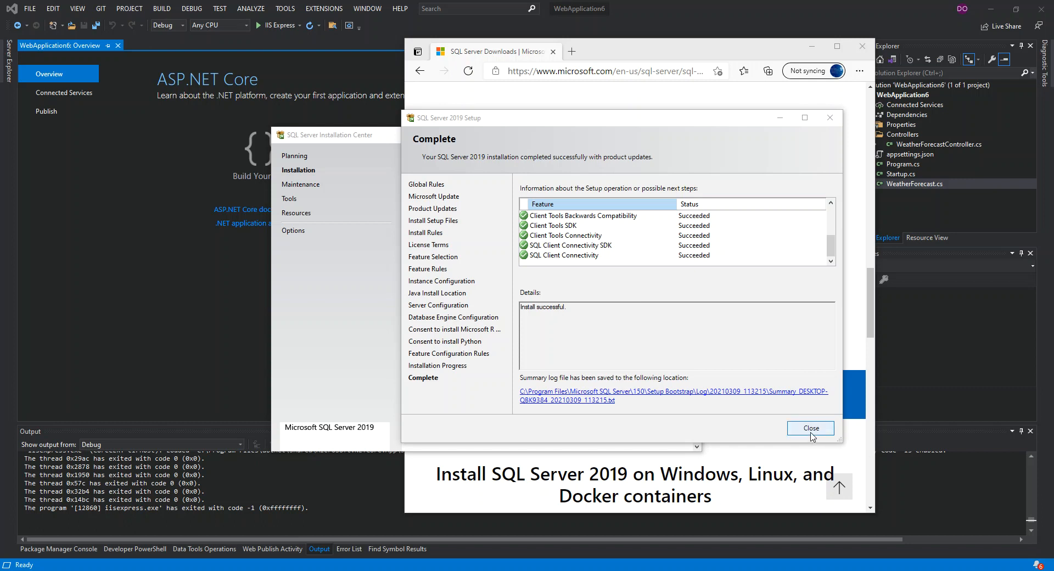
pyautogui.moveTo(670, 398)
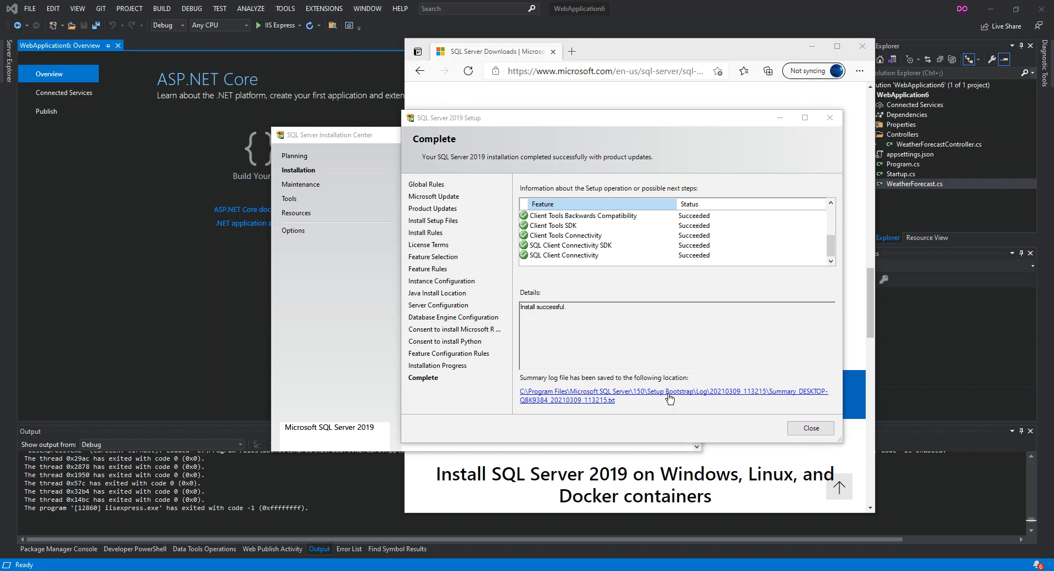
pyautogui.click(671, 395)
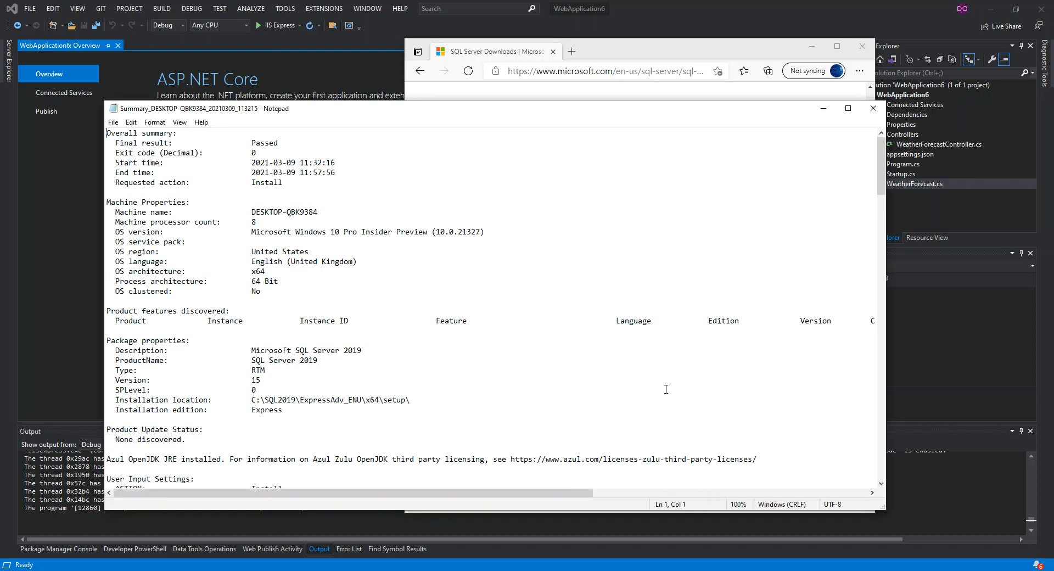
pyautogui.scroll(-3)
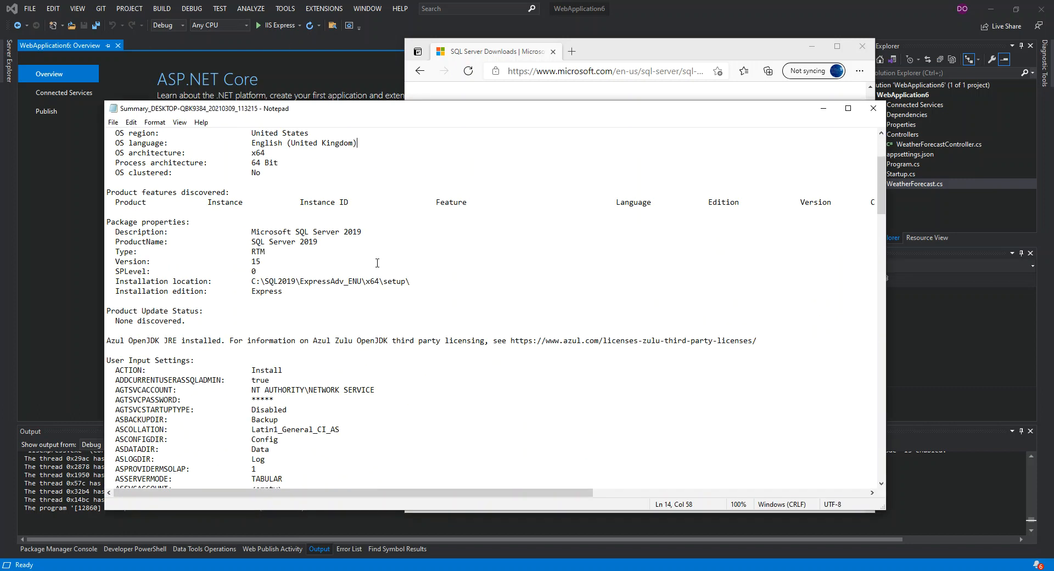
pyautogui.scroll(-3)
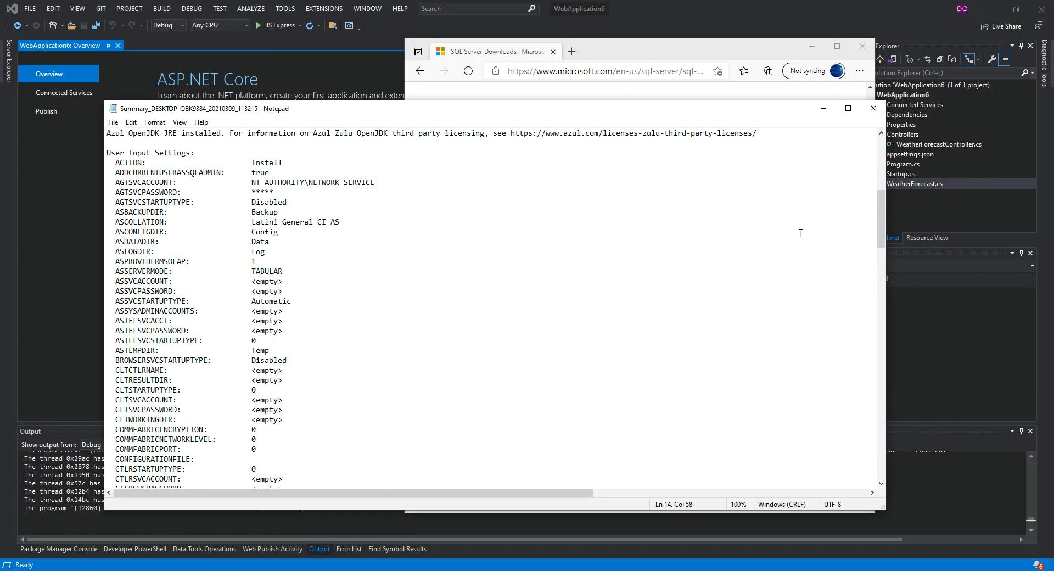
pyautogui.moveTo(823, 108)
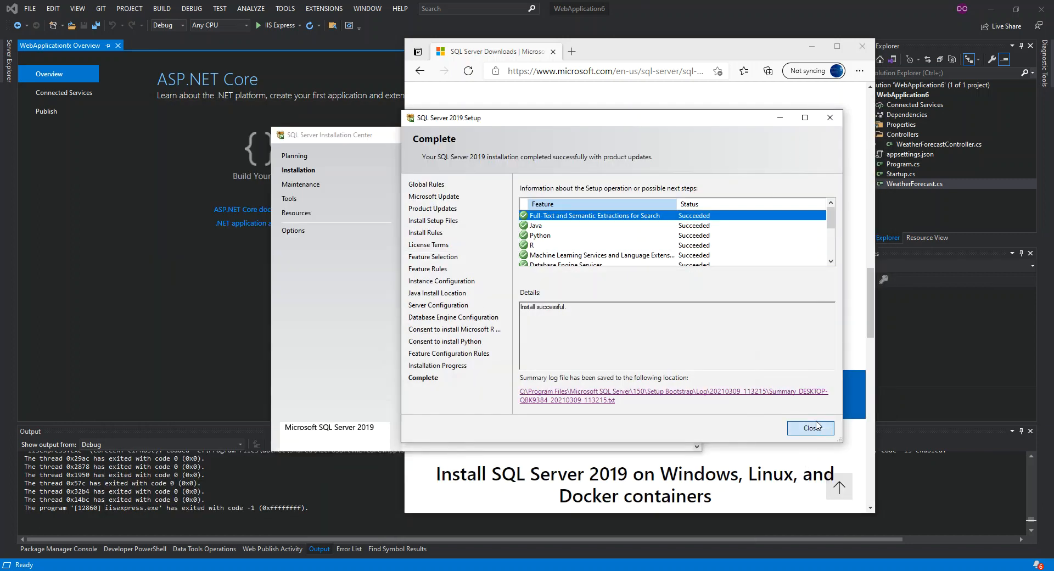
# - Close Setup, browse the Resources and Maintenance pages, then close the Installation Center
pyautogui.click(810, 428)
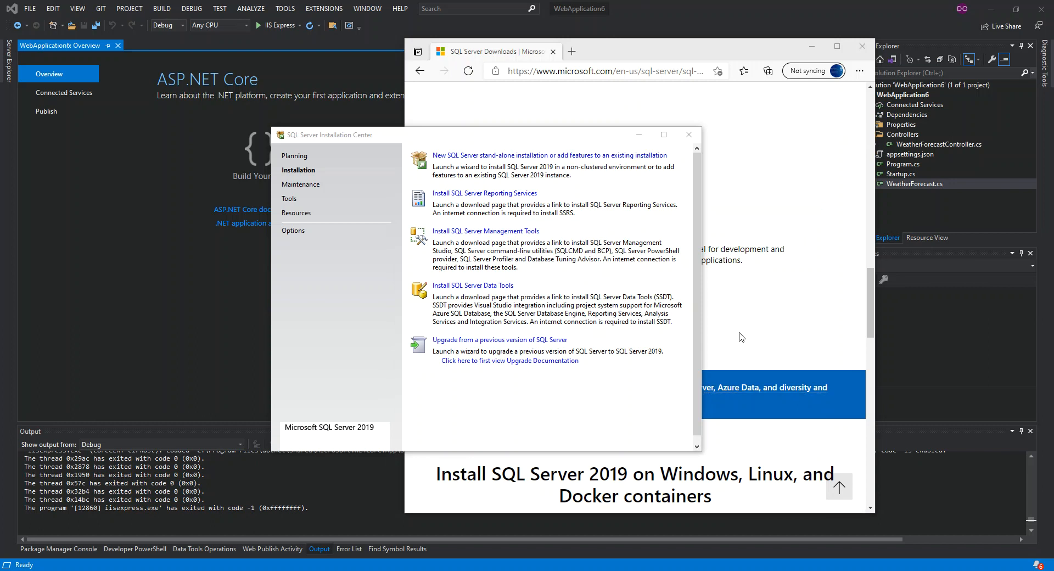
pyautogui.moveTo(518, 173)
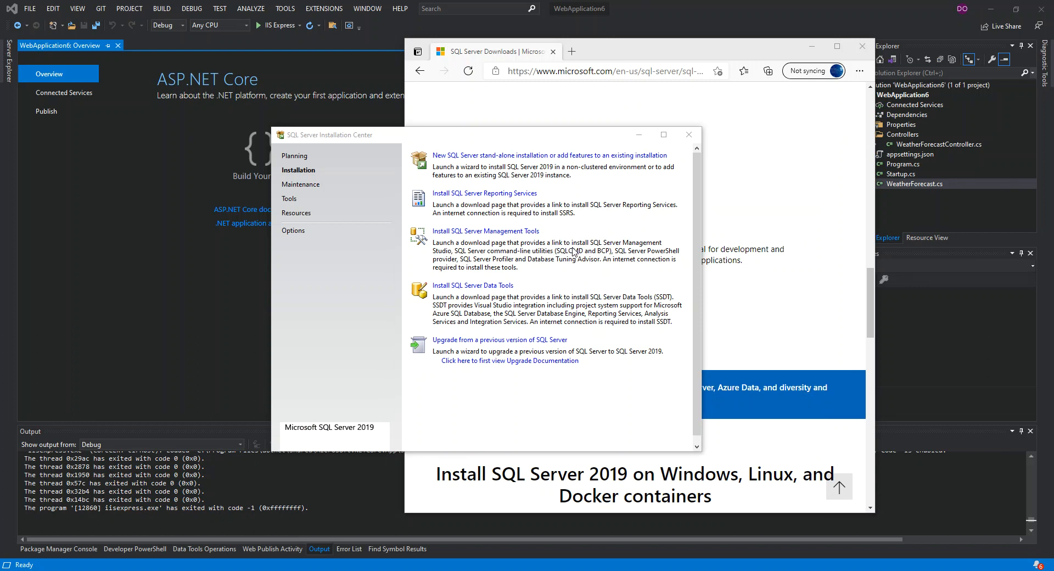
pyautogui.moveTo(374, 292)
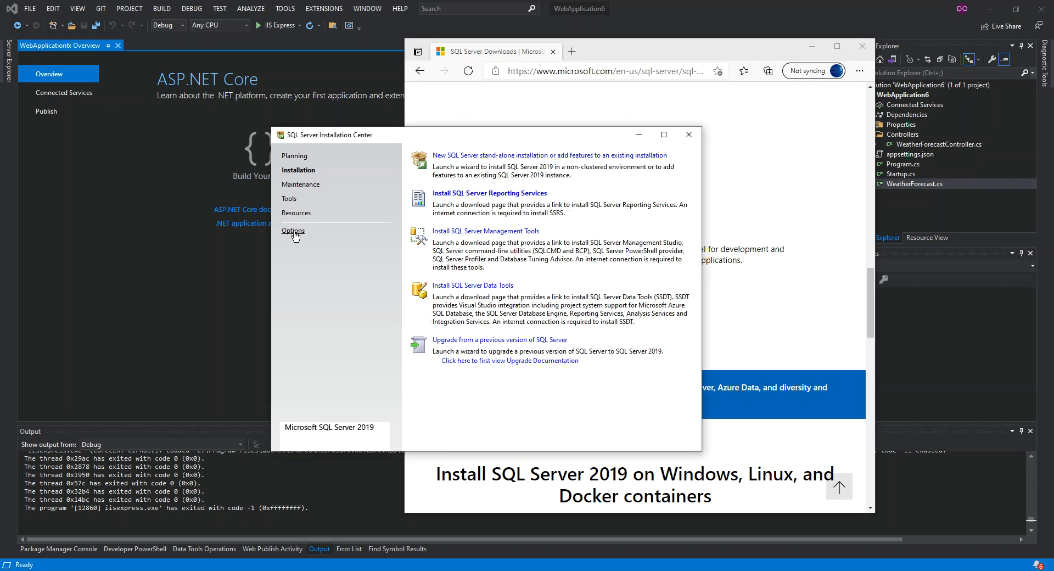
pyautogui.click(296, 213)
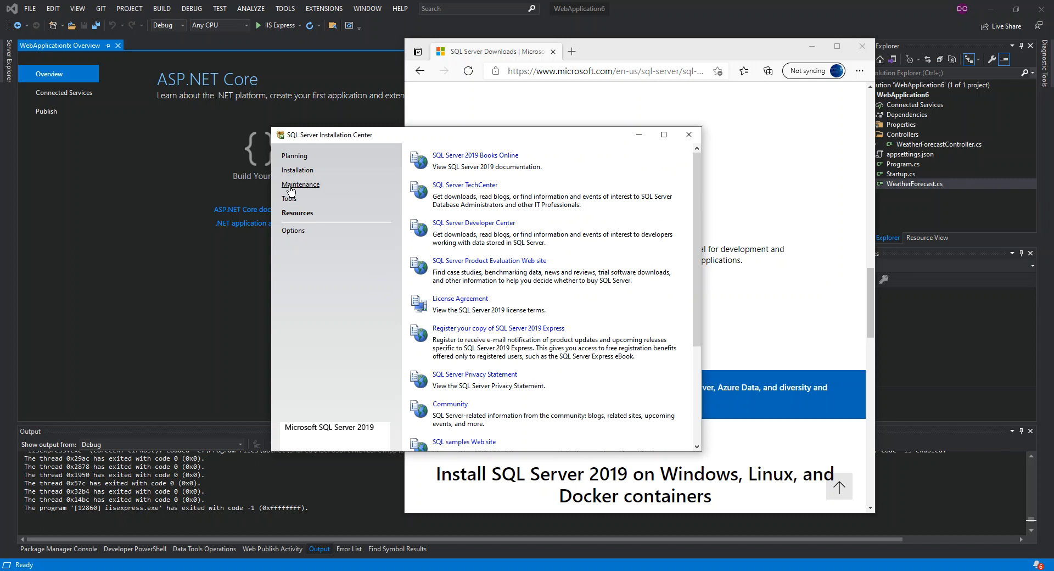
pyautogui.click(302, 185)
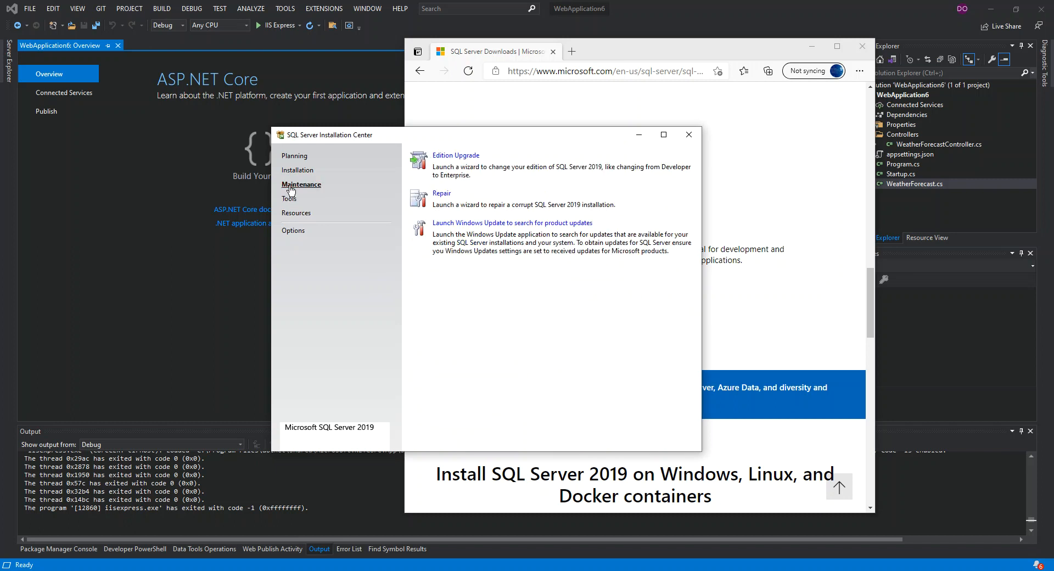
pyautogui.moveTo(228, 422)
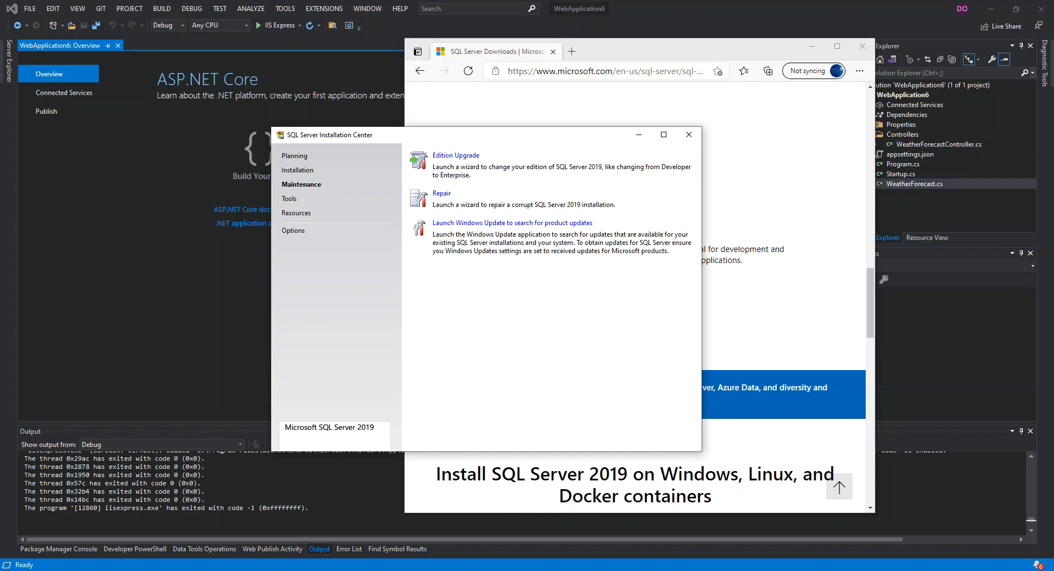
pyautogui.click(294, 155)
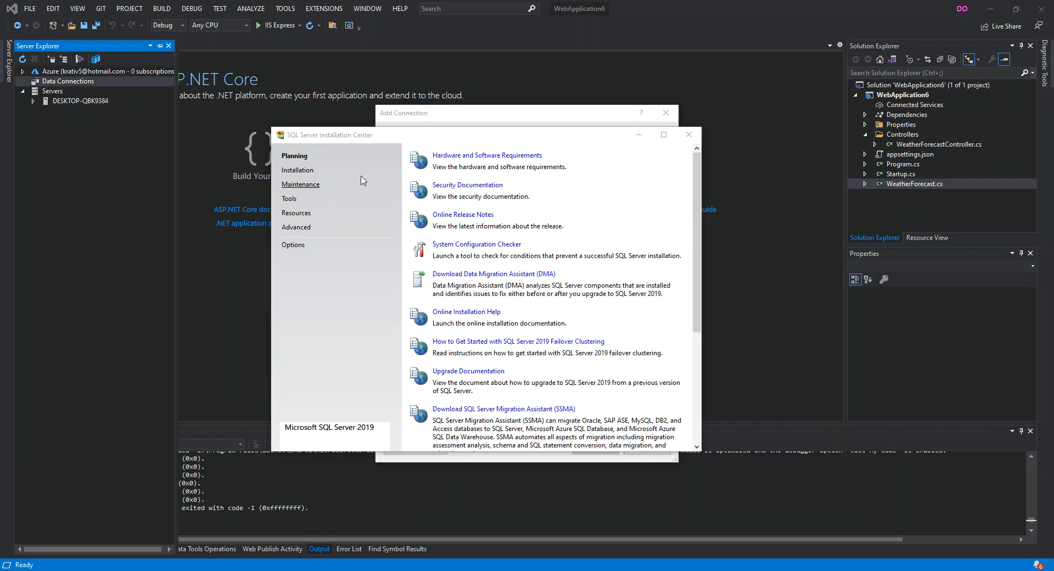
pyautogui.moveTo(675, 144)
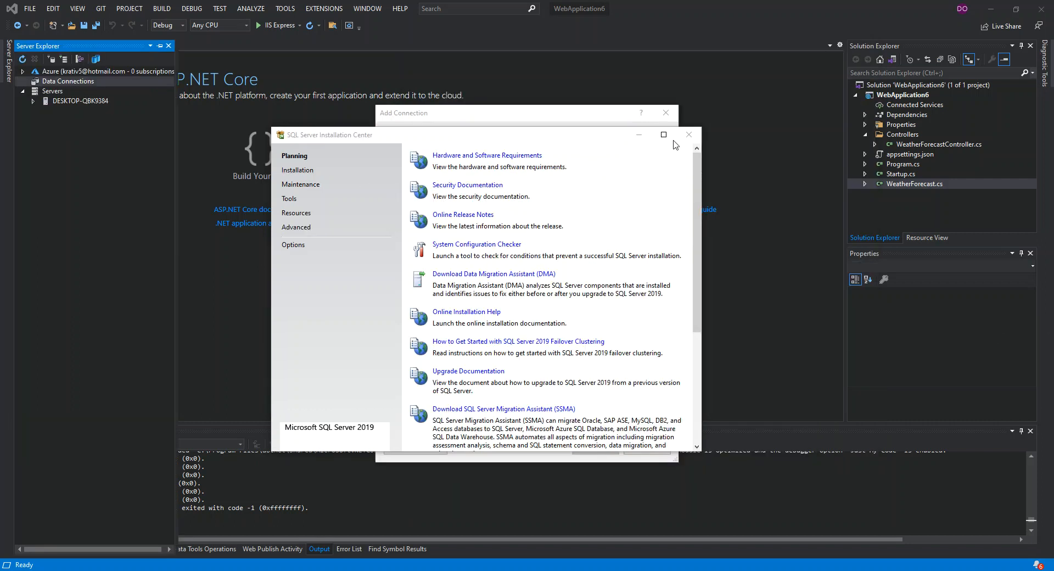
pyautogui.moveTo(688, 134)
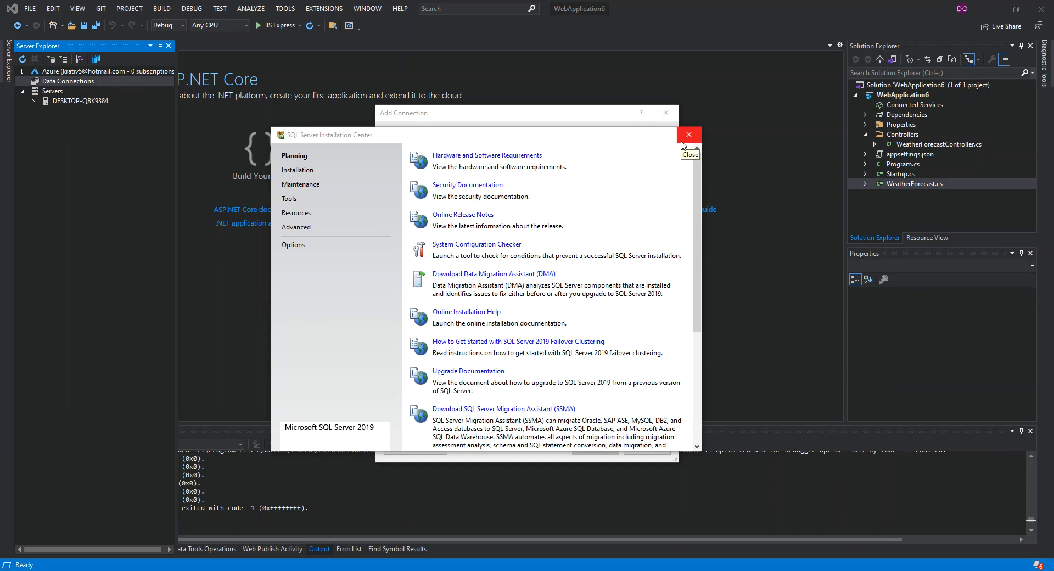
pyautogui.click(688, 135)
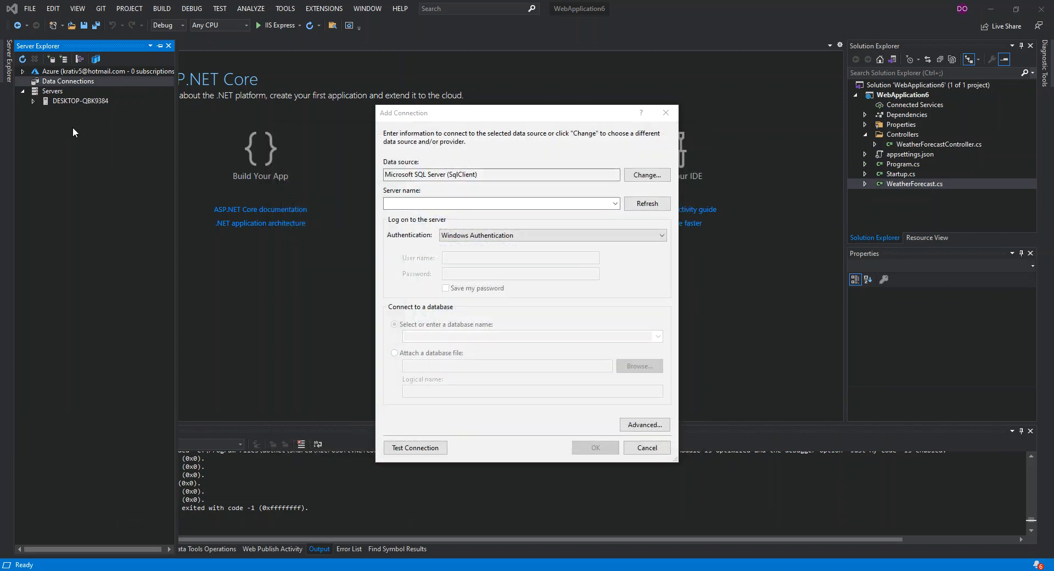
pyautogui.moveTo(130, 466)
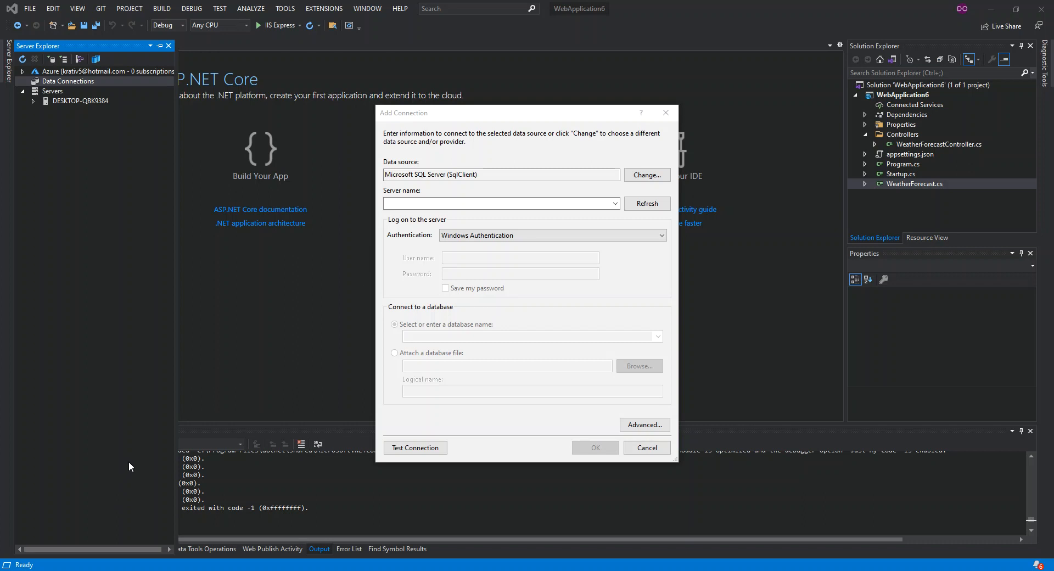
pyautogui.moveTo(430, 271)
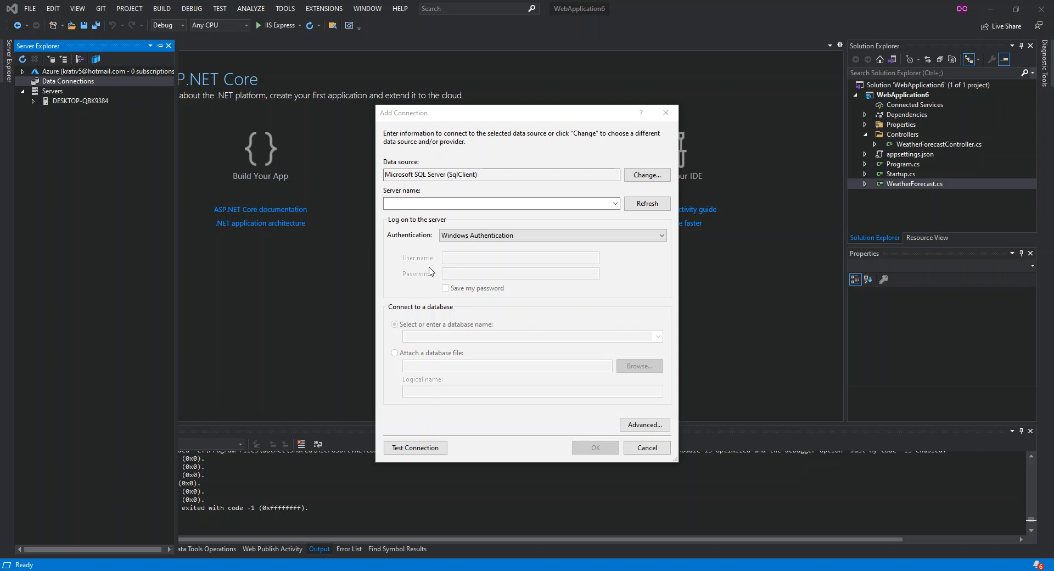
# - Set the Add Connection server name to .\sqlexpress and confirm the connection test succeeds
pyautogui.click(500, 203)
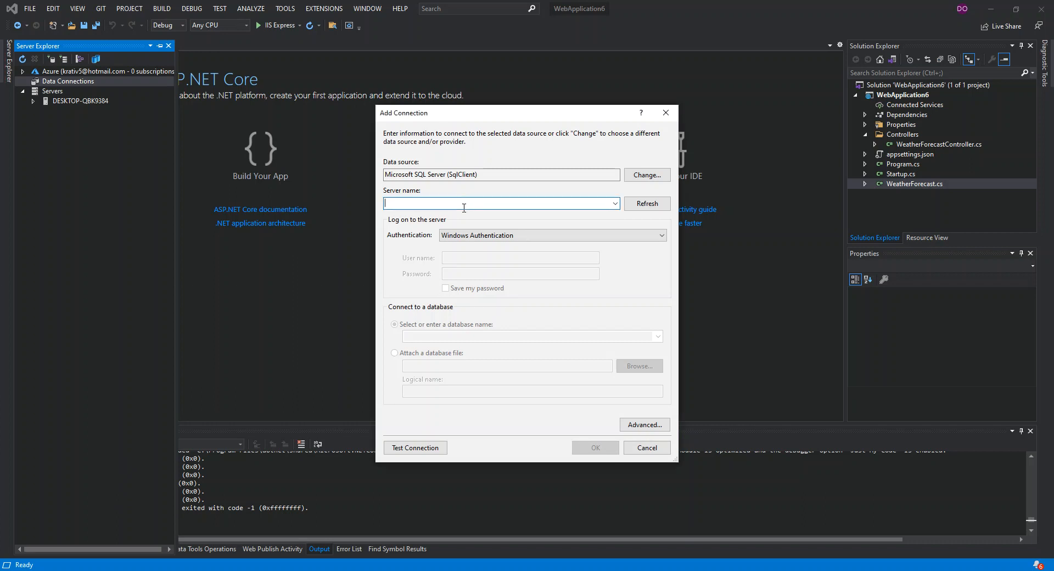
pyautogui.click(394, 324)
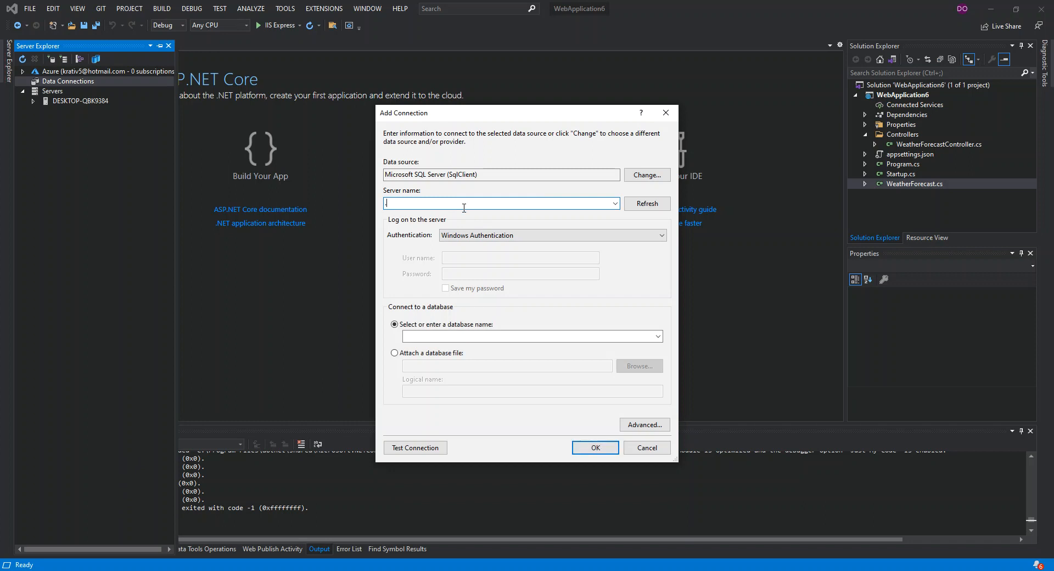
pyautogui.write('.\\')
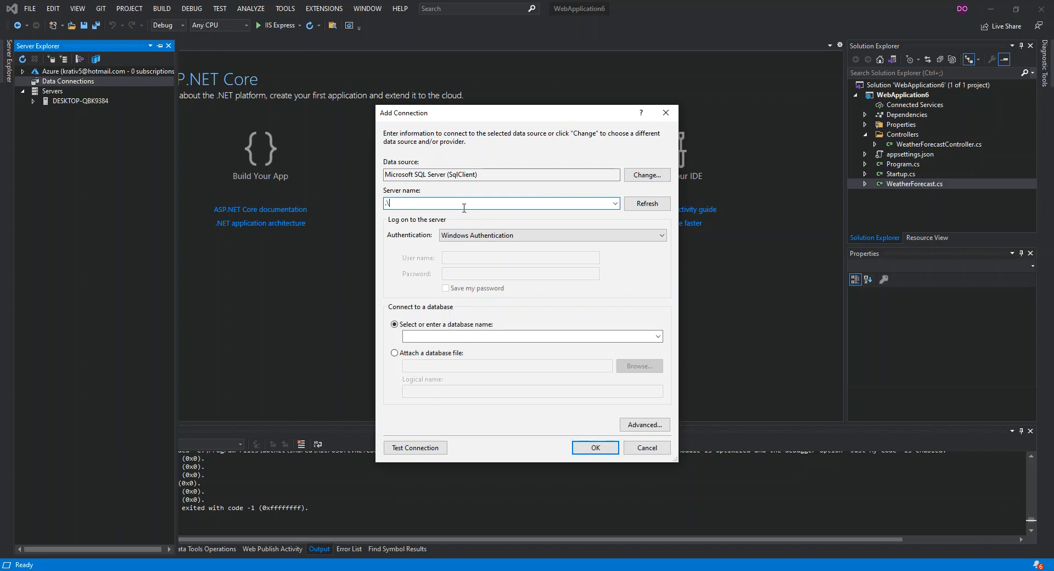
pyautogui.write('sqlexpress')
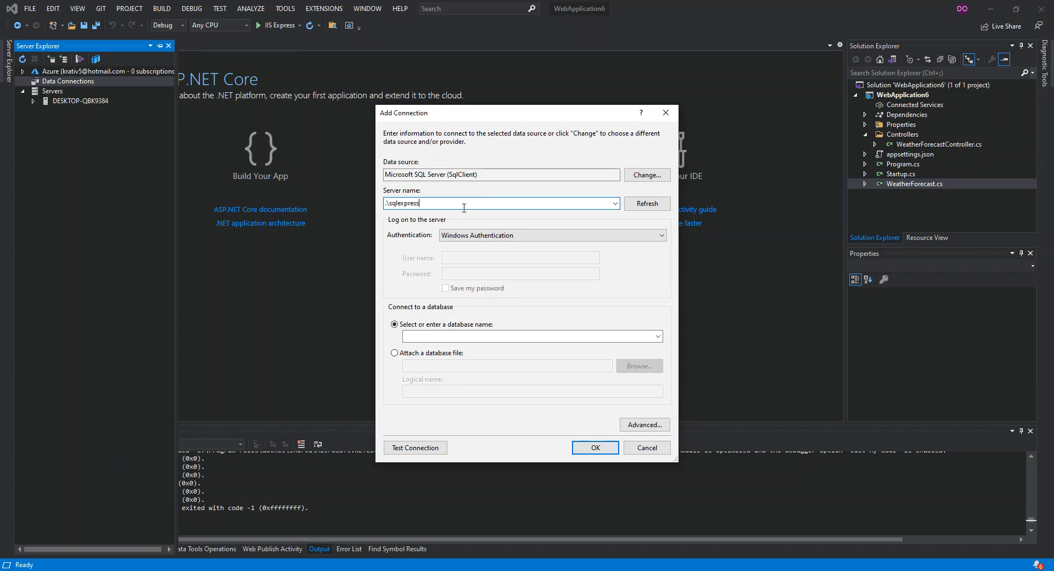
pyautogui.moveTo(385, 506)
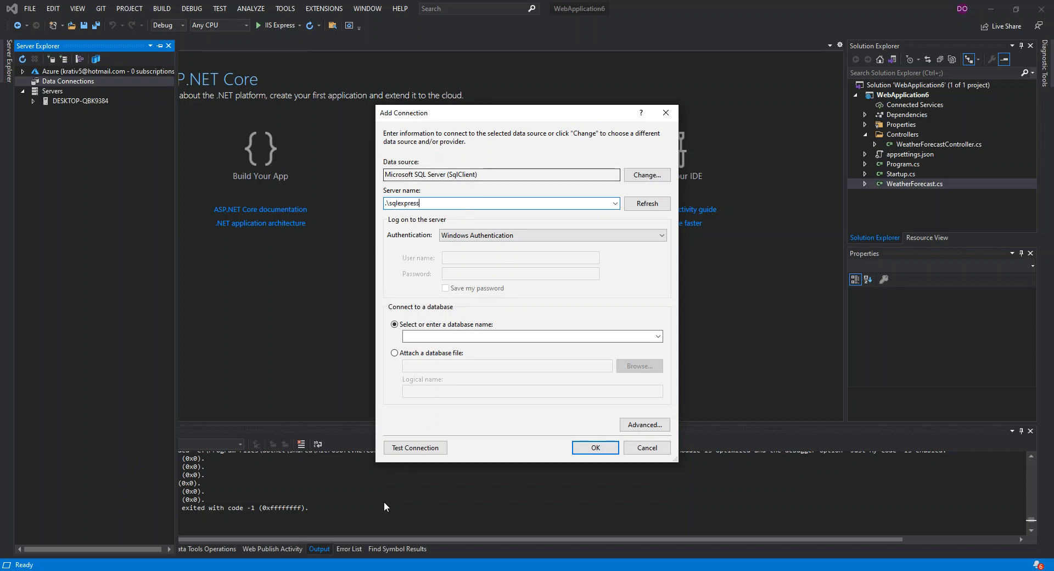
pyautogui.click(415, 448)
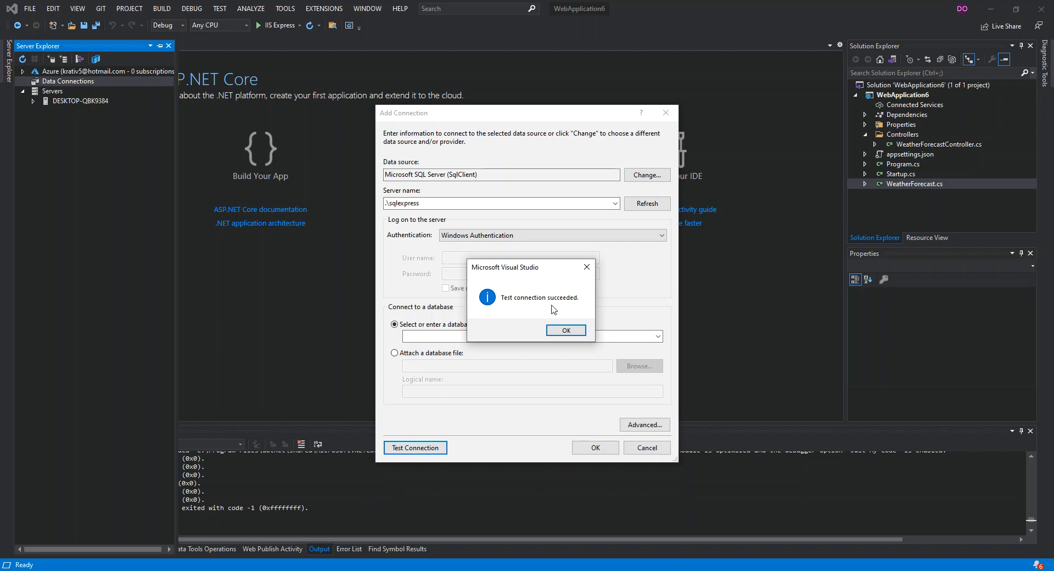
pyautogui.moveTo(508, 308)
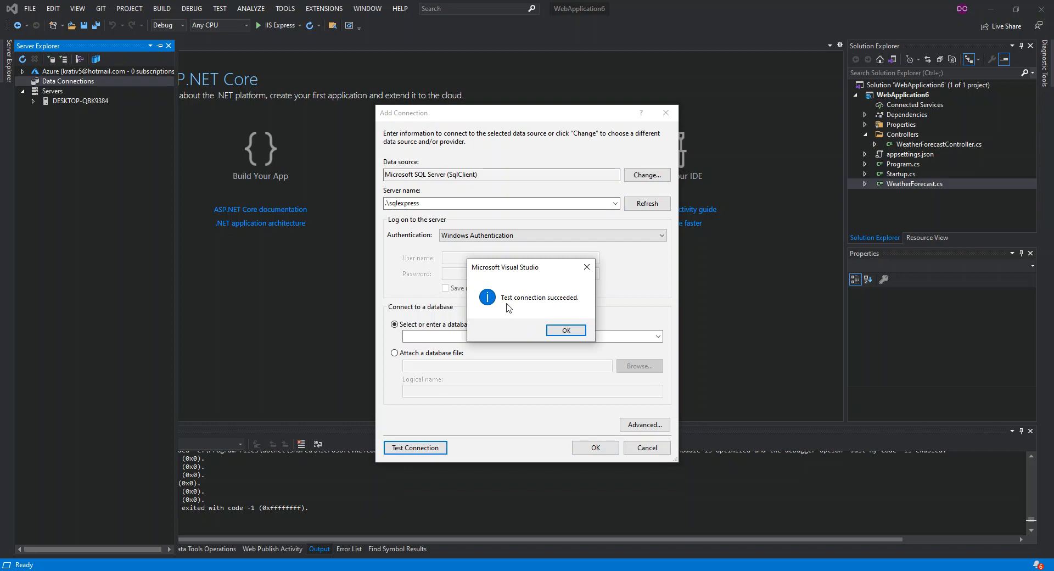
pyautogui.click(565, 330)
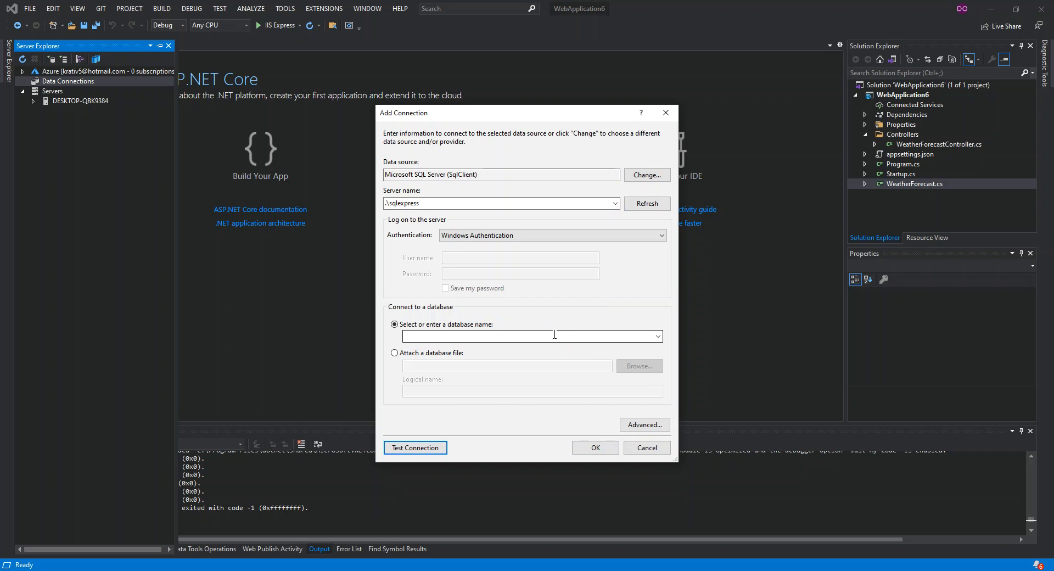
# - Name the database ctt, confirm its creation, and expand the new ctt connection
pyautogui.write('ctt')
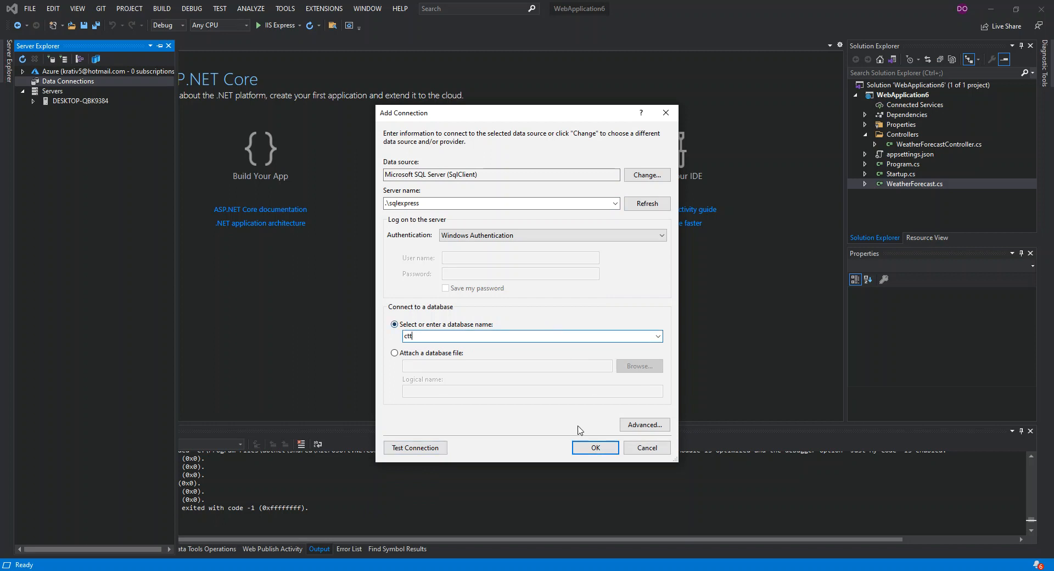
pyautogui.click(593, 447)
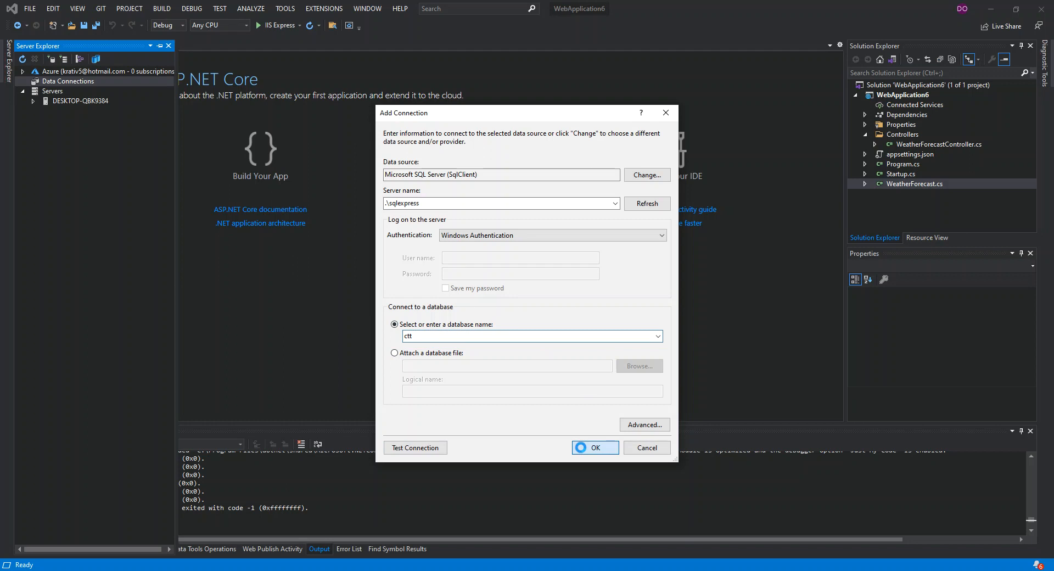
pyautogui.click(593, 448)
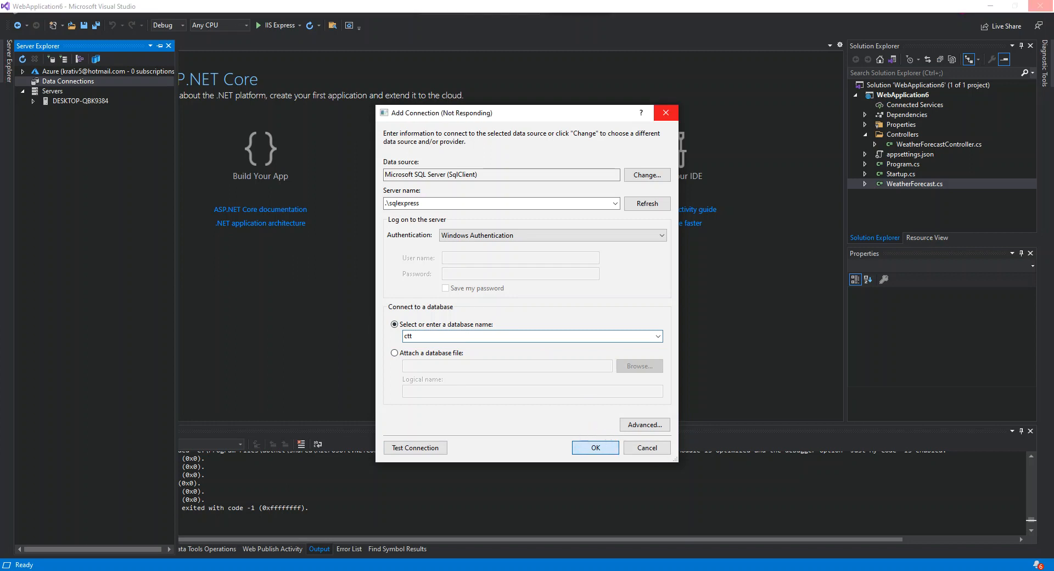
pyautogui.click(594, 447)
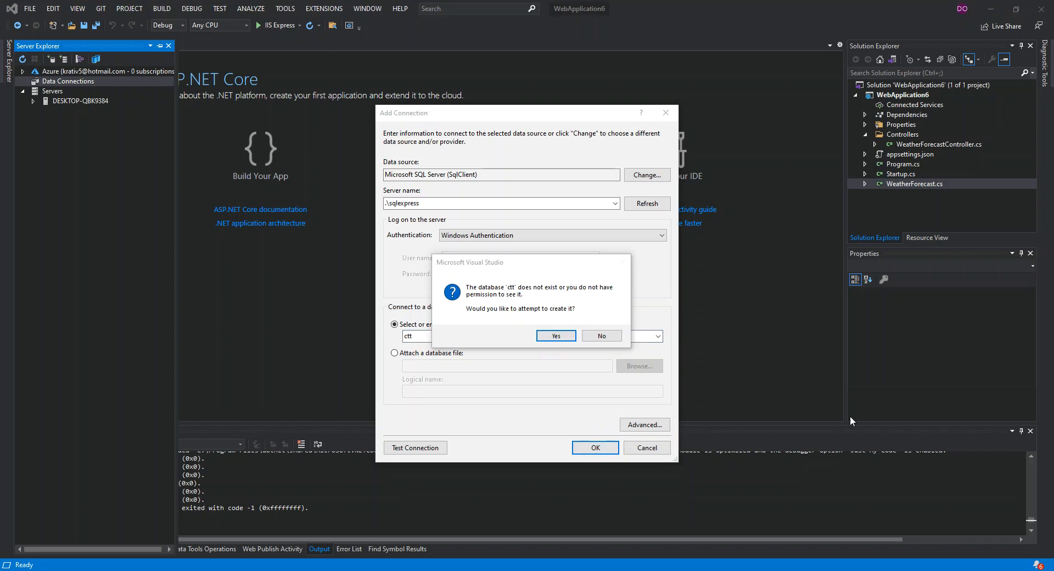
pyautogui.moveTo(556, 335)
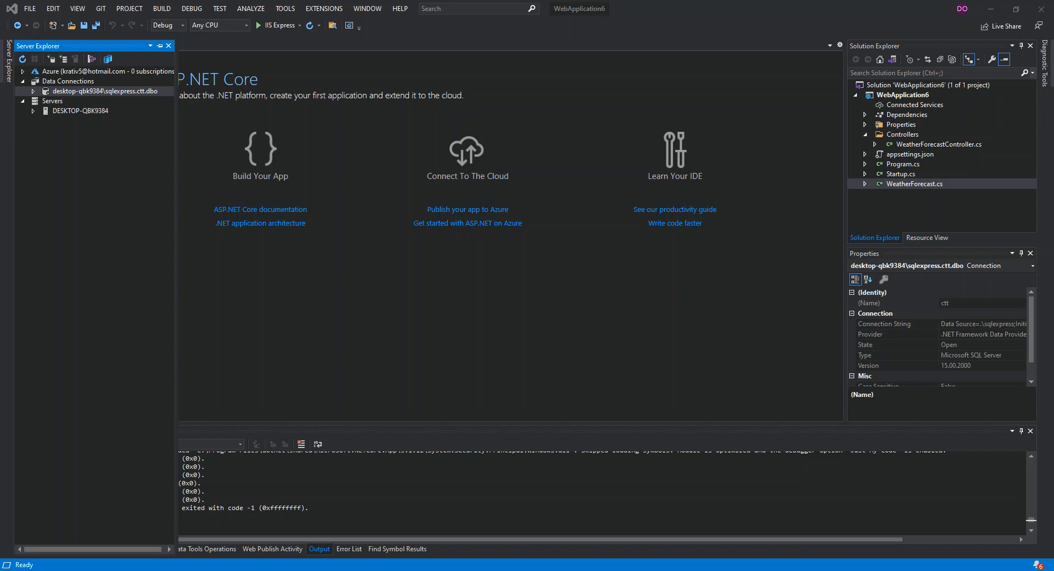
pyautogui.click(33, 91)
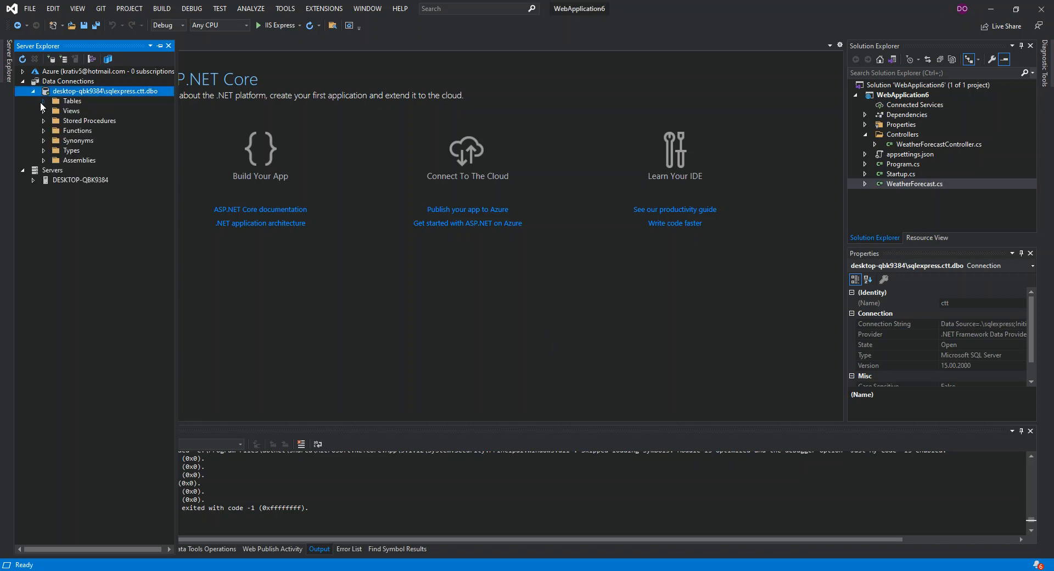